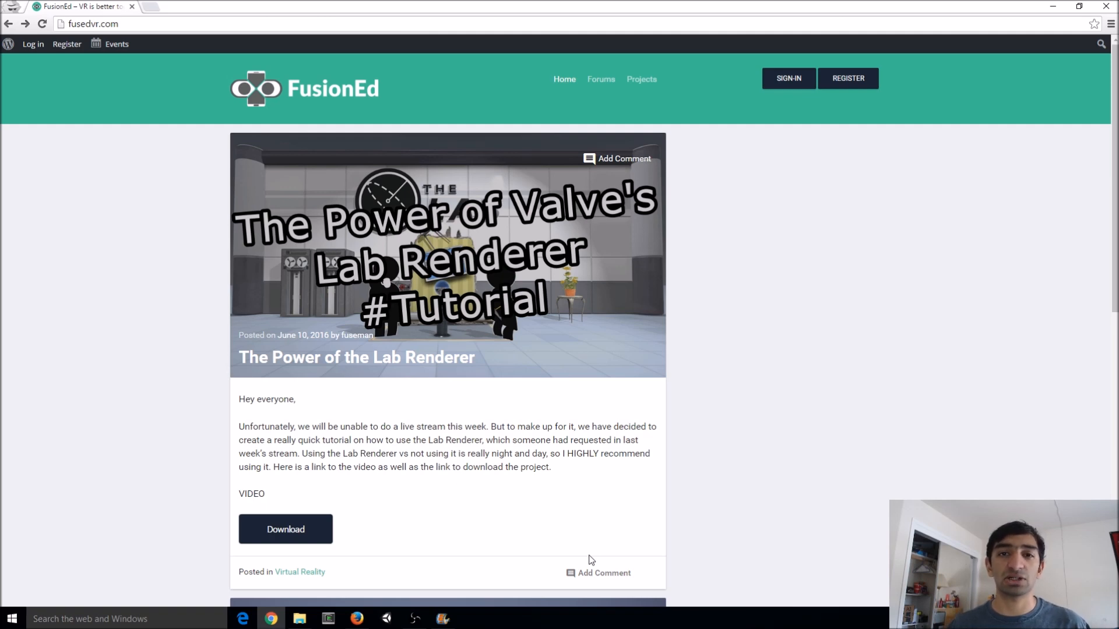
Go to the FusionEd forums page from the site navigation bar
{"action": "left_click", "coordinate": [601, 78]}
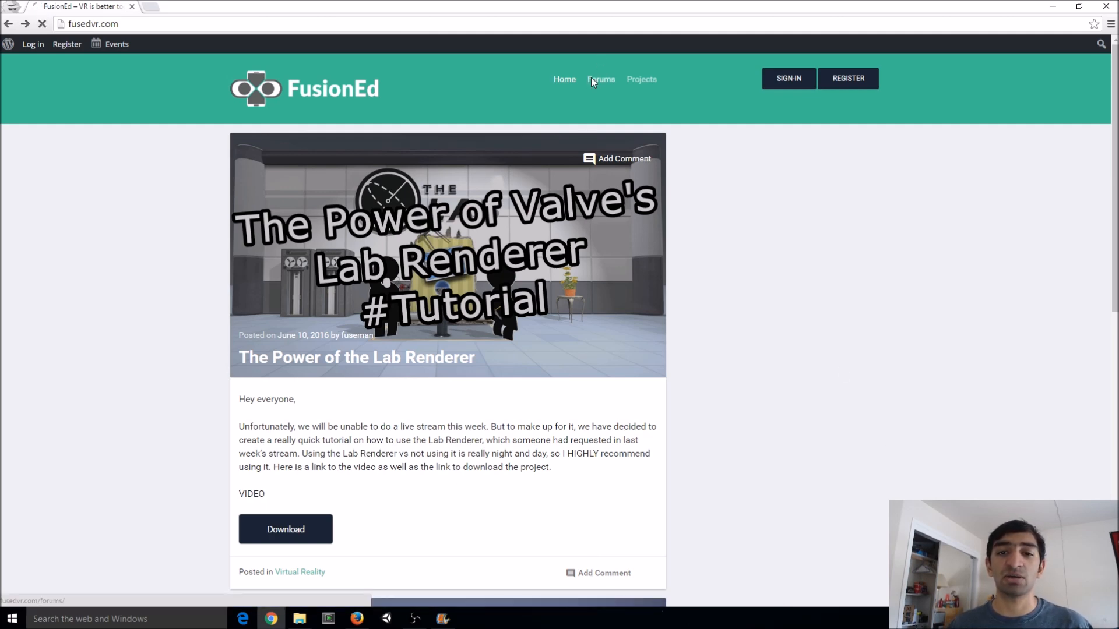
{"action": "left_click", "coordinate": [602, 79]}
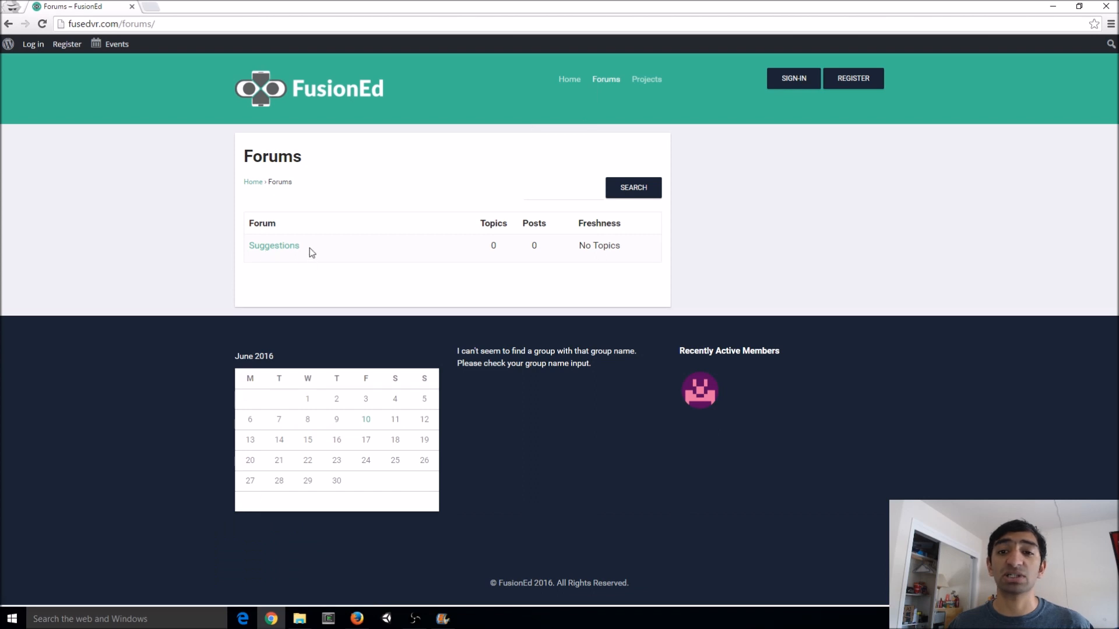
{"action": "mouse_move", "coordinate": [409, 285]}
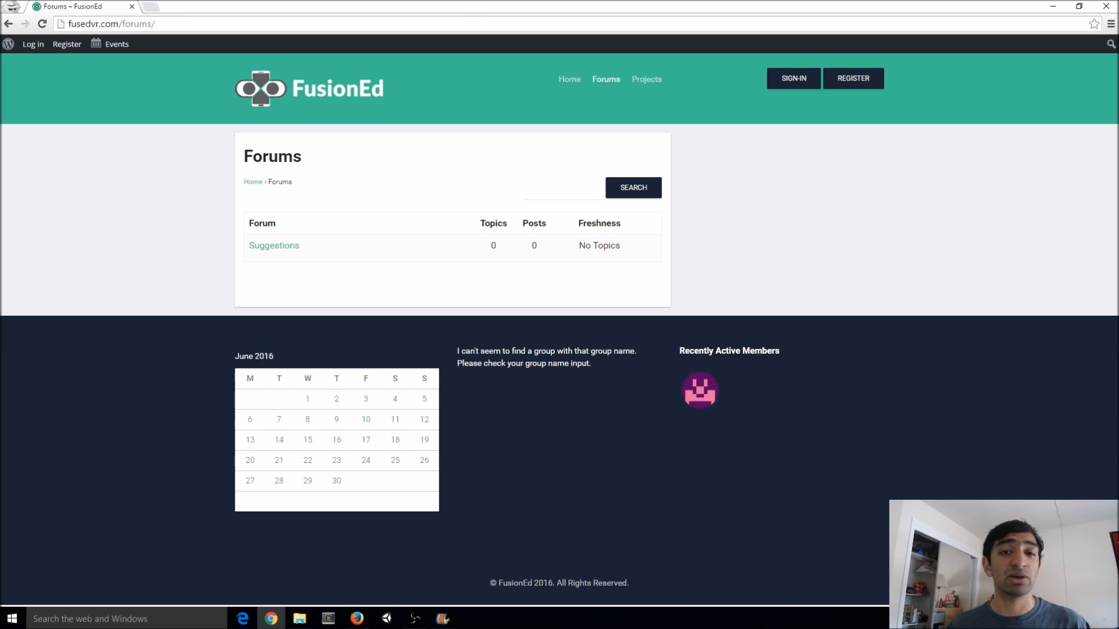
{"action": "left_click", "coordinate": [308, 89]}
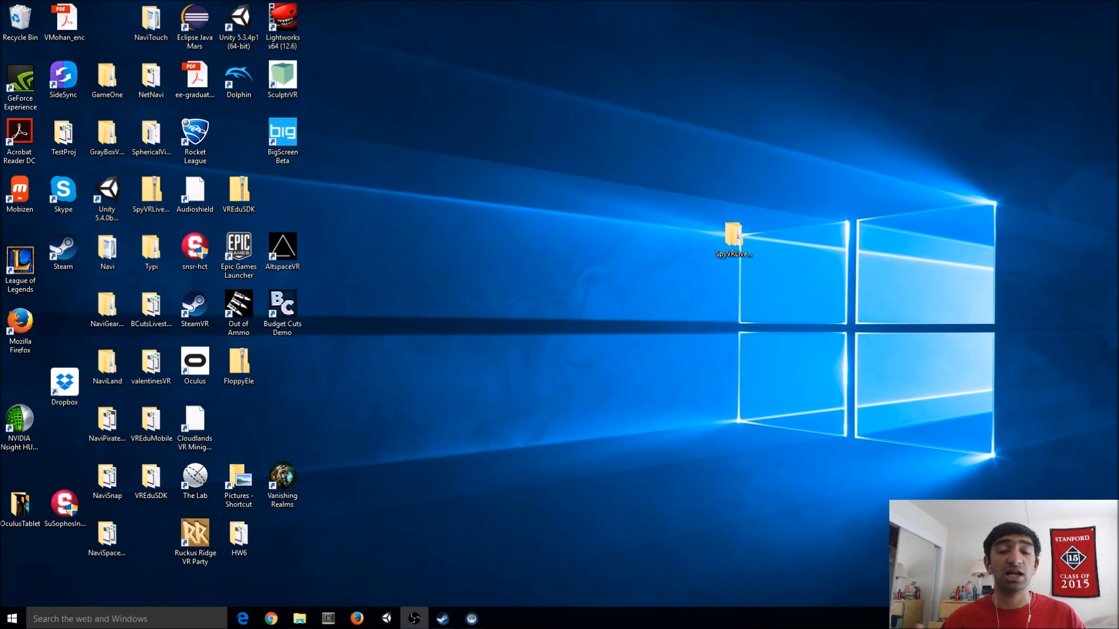
Launch Unity 5.4 and start browsing for an existing project to open
{"action": "left_click", "coordinate": [150, 192]}
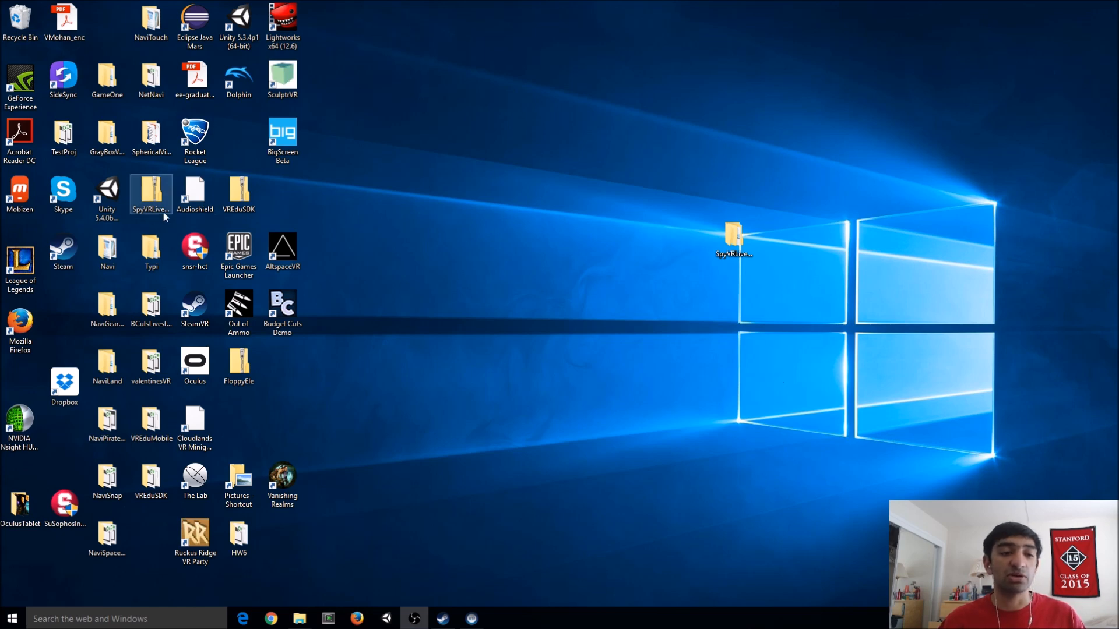
{"action": "double_click", "coordinate": [106, 193]}
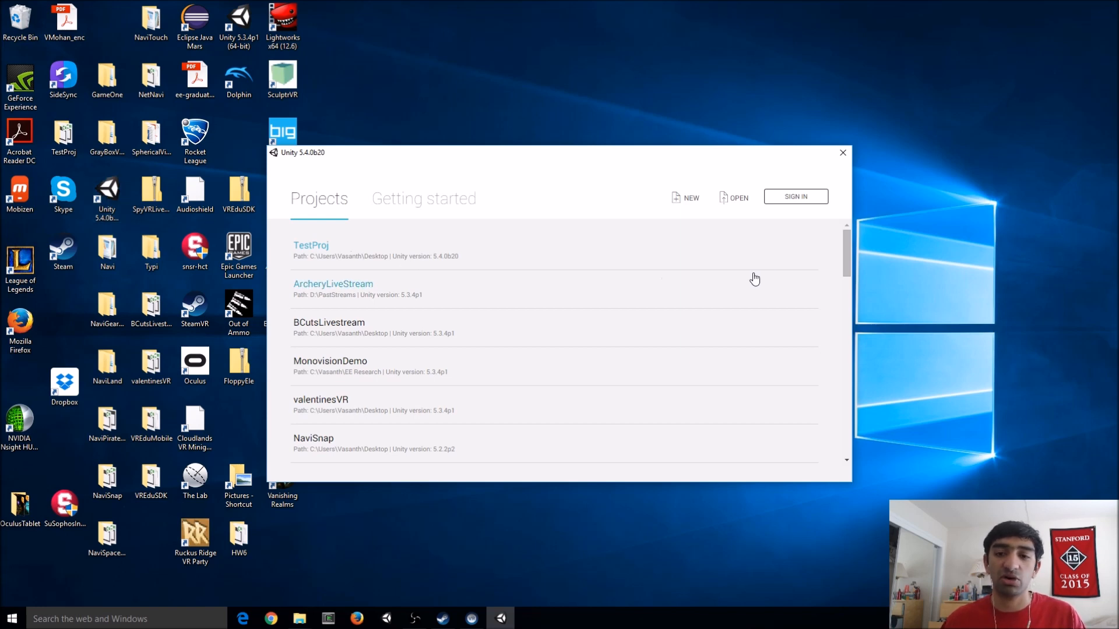
{"action": "left_click", "coordinate": [737, 198]}
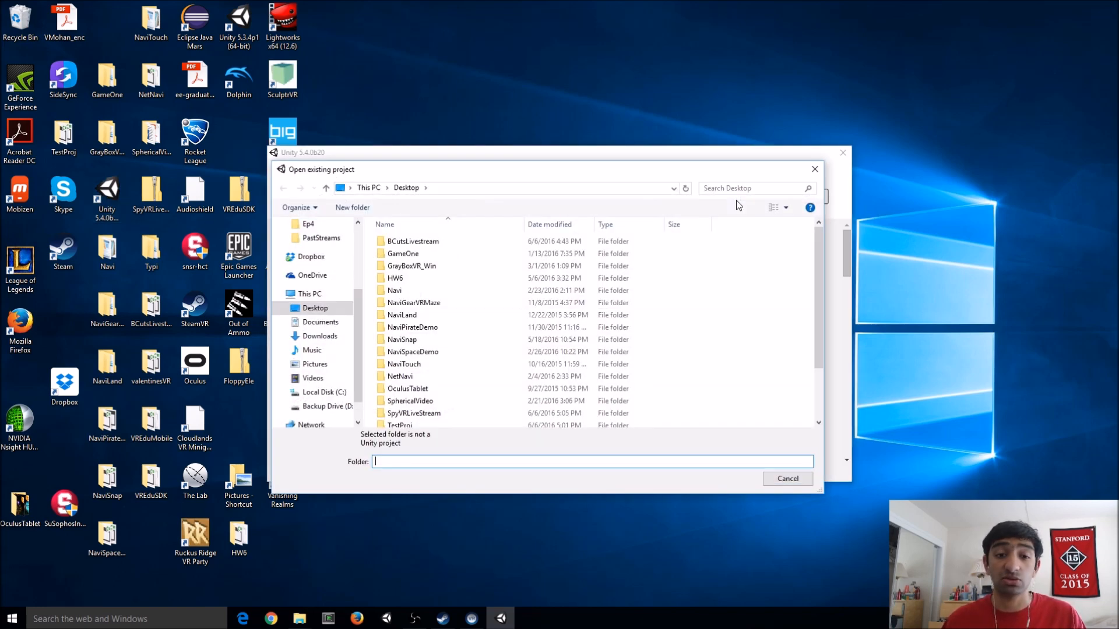
Select the Desktop > SpyVRLiveStream > SpyVRLiveStream folder as the project to open
{"action": "left_click", "coordinate": [403, 253]}
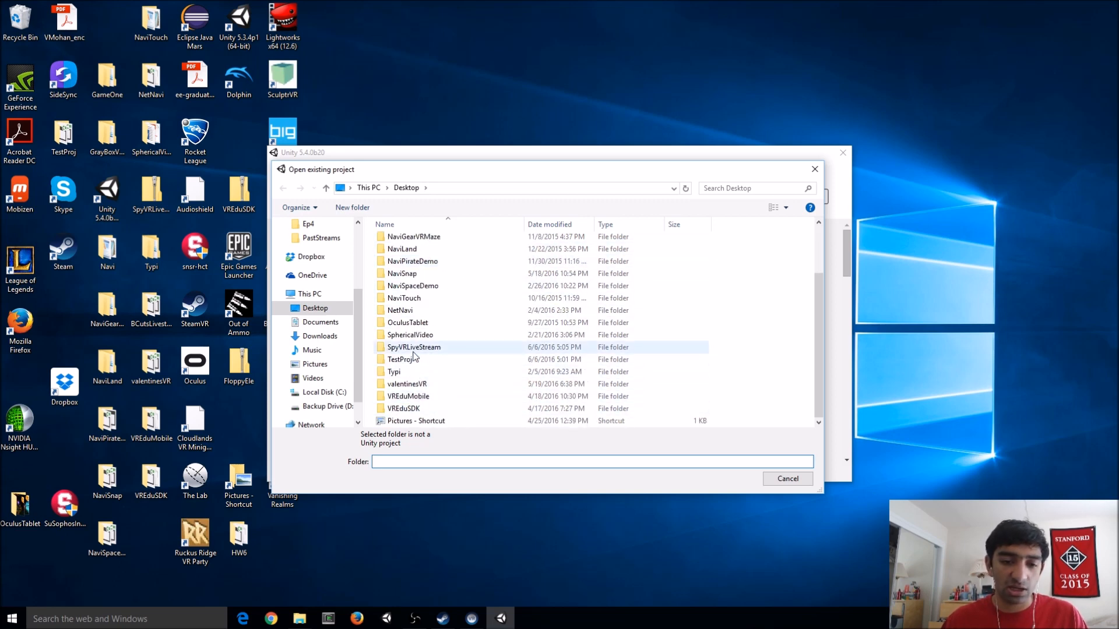
{"action": "double_click", "coordinate": [413, 347]}
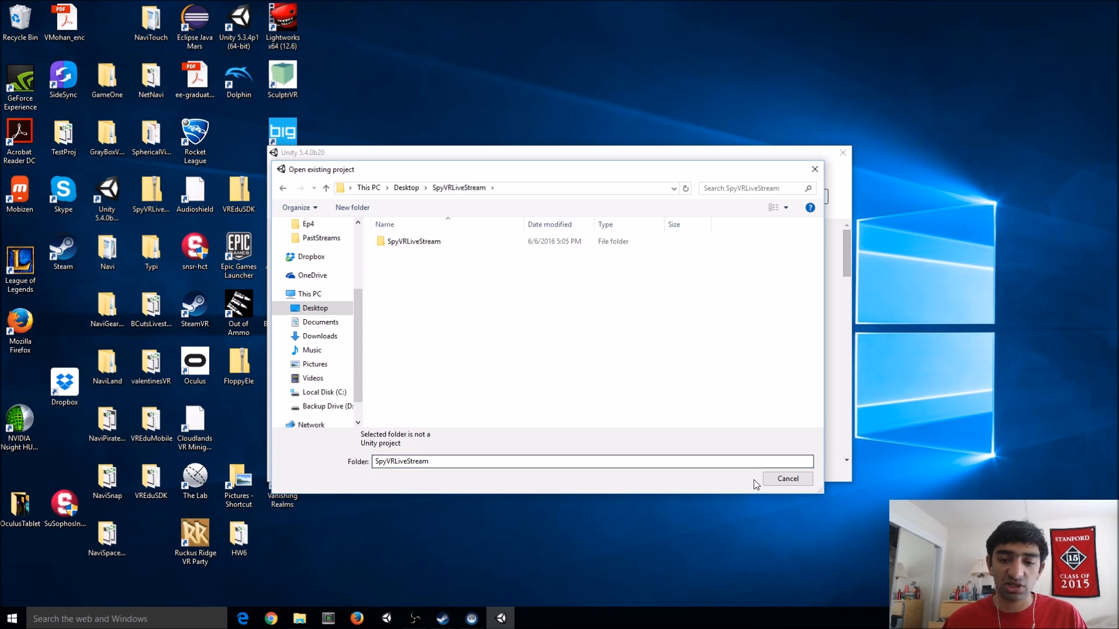
{"action": "double_click", "coordinate": [414, 241]}
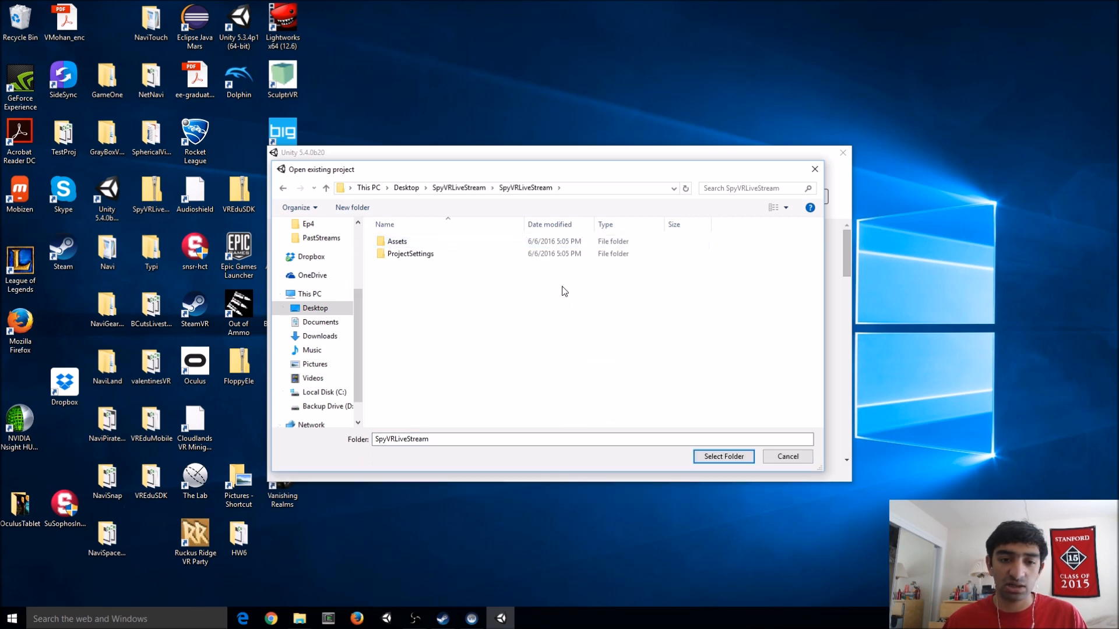
{"action": "left_click", "coordinate": [723, 457]}
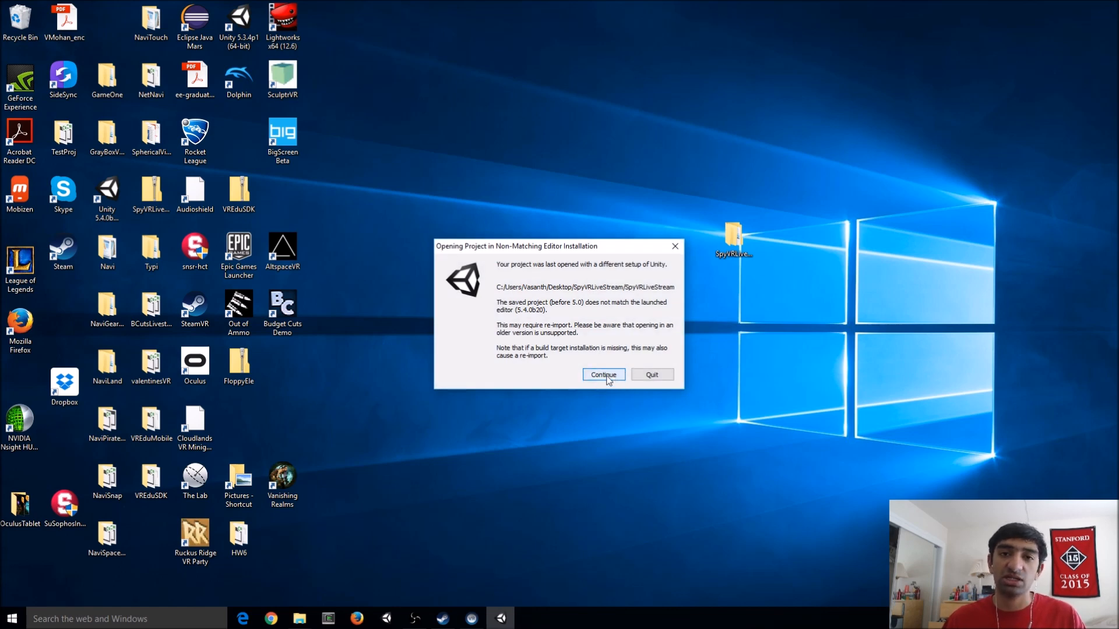
Continue past the version warning and accept all SteamVR recommended project settings
{"action": "left_click", "coordinate": [602, 374]}
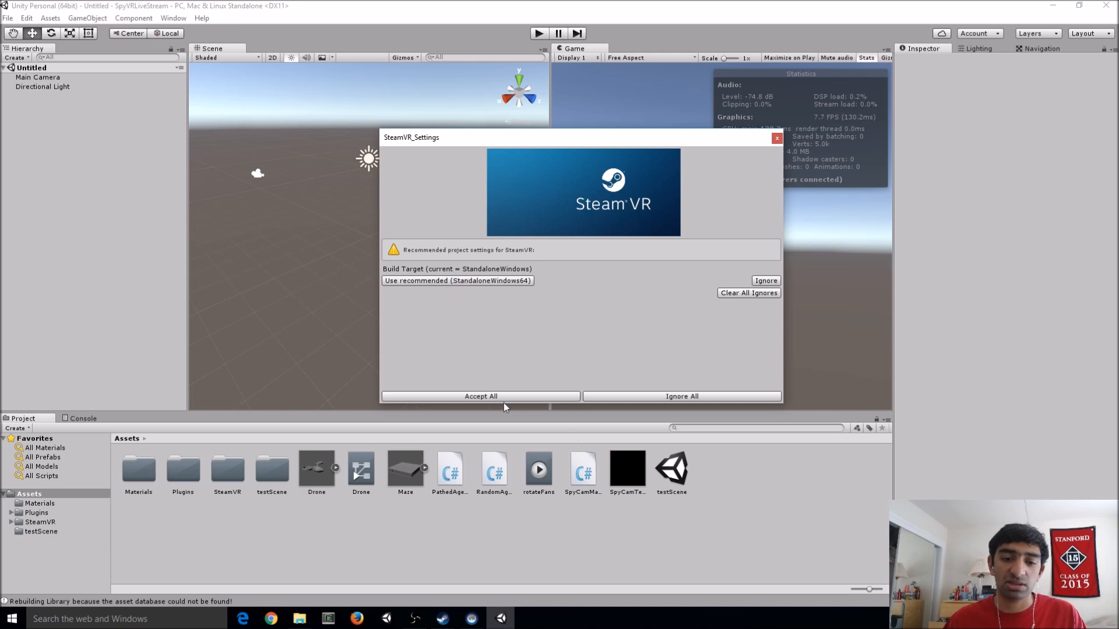
{"action": "left_click", "coordinate": [480, 396]}
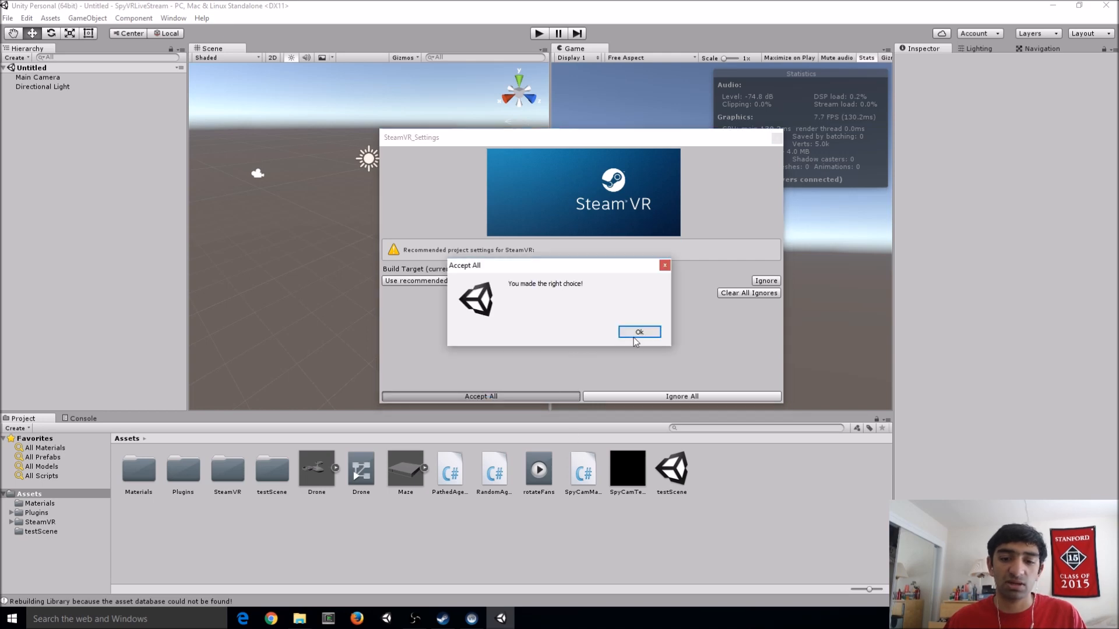
{"action": "left_click", "coordinate": [638, 332]}
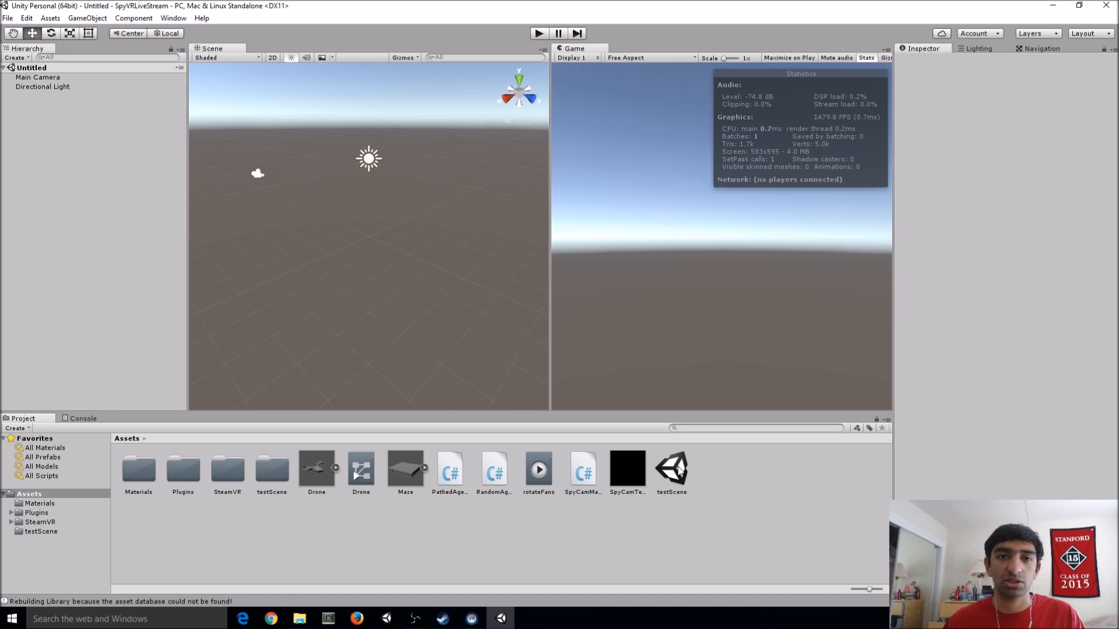
Load testScene, play it, and orbit the Scene view over the Maze (1) roof and walls
{"action": "double_click", "coordinate": [671, 470]}
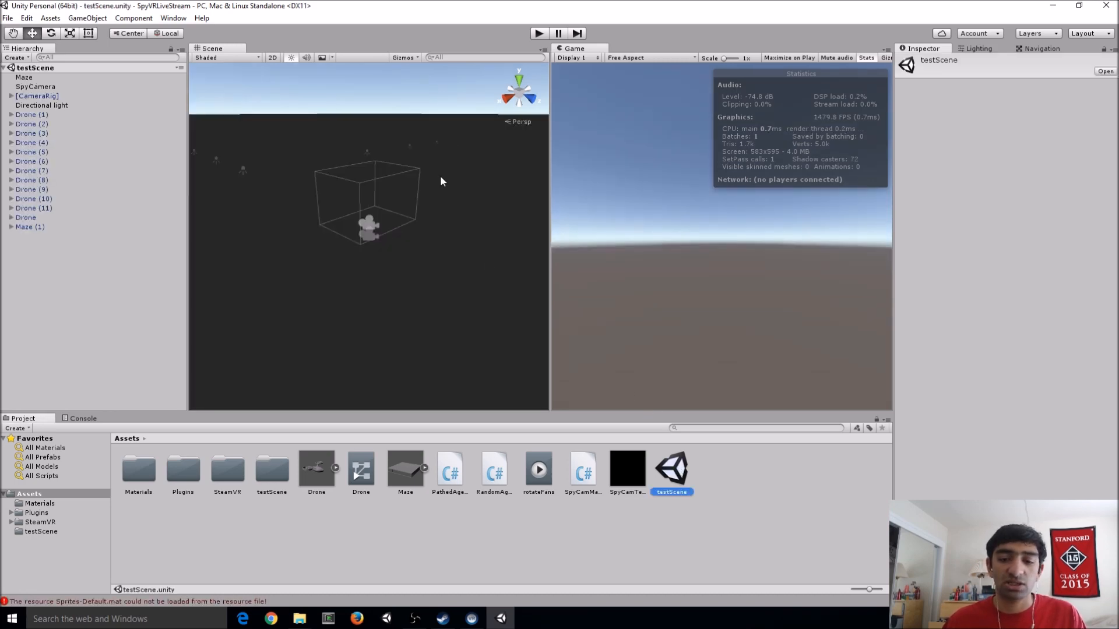
{"action": "mouse_move", "coordinate": [367, 159]}
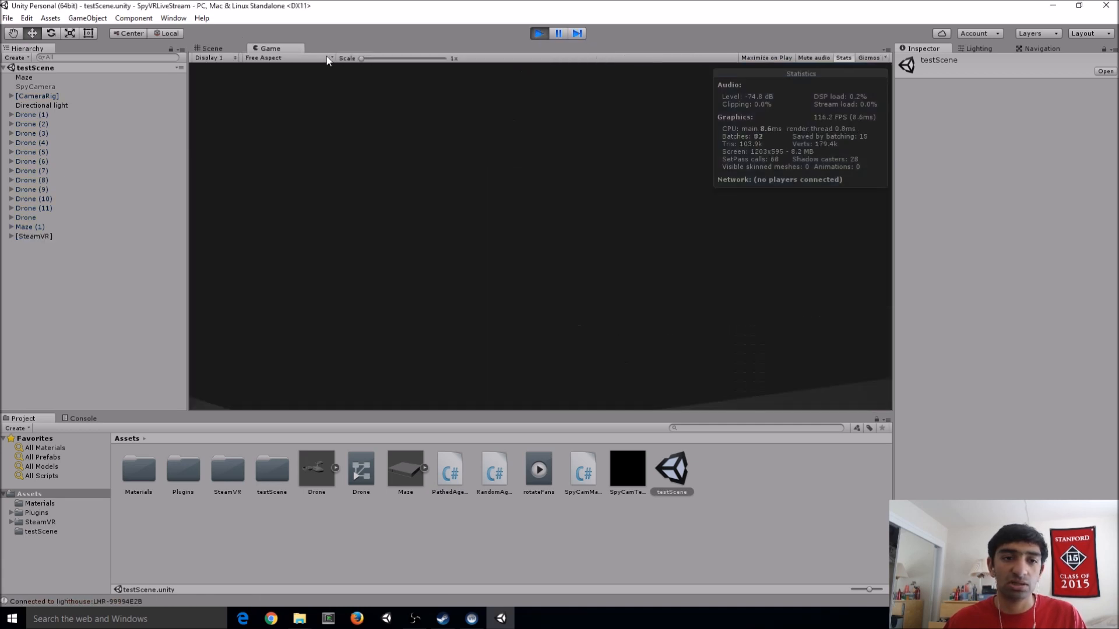
{"action": "left_click", "coordinate": [210, 48]}
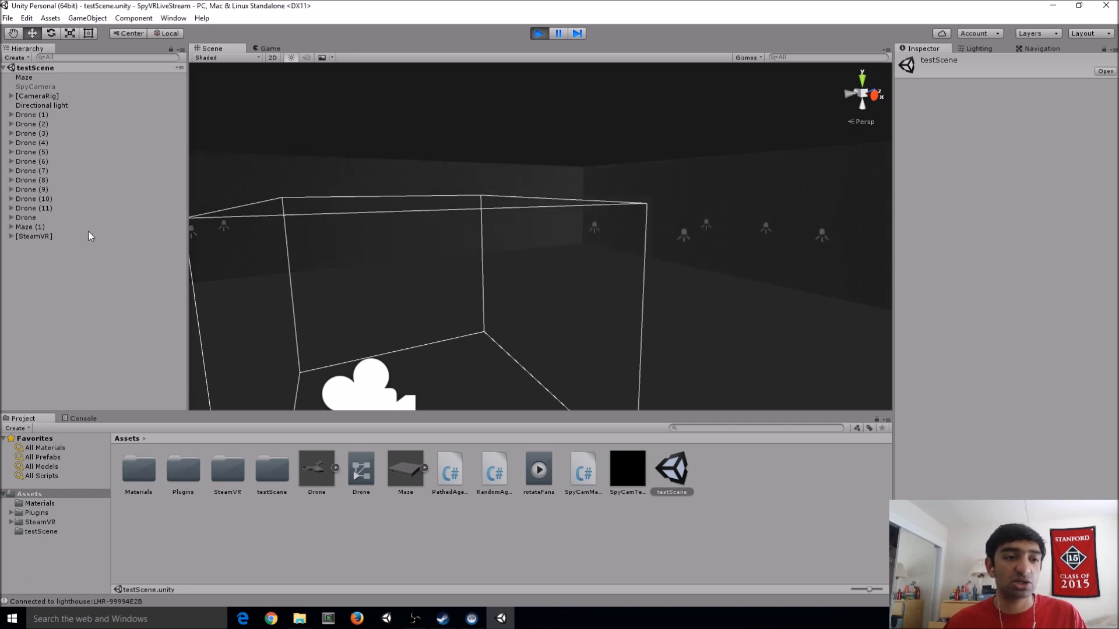
{"action": "left_click", "coordinate": [33, 256]}
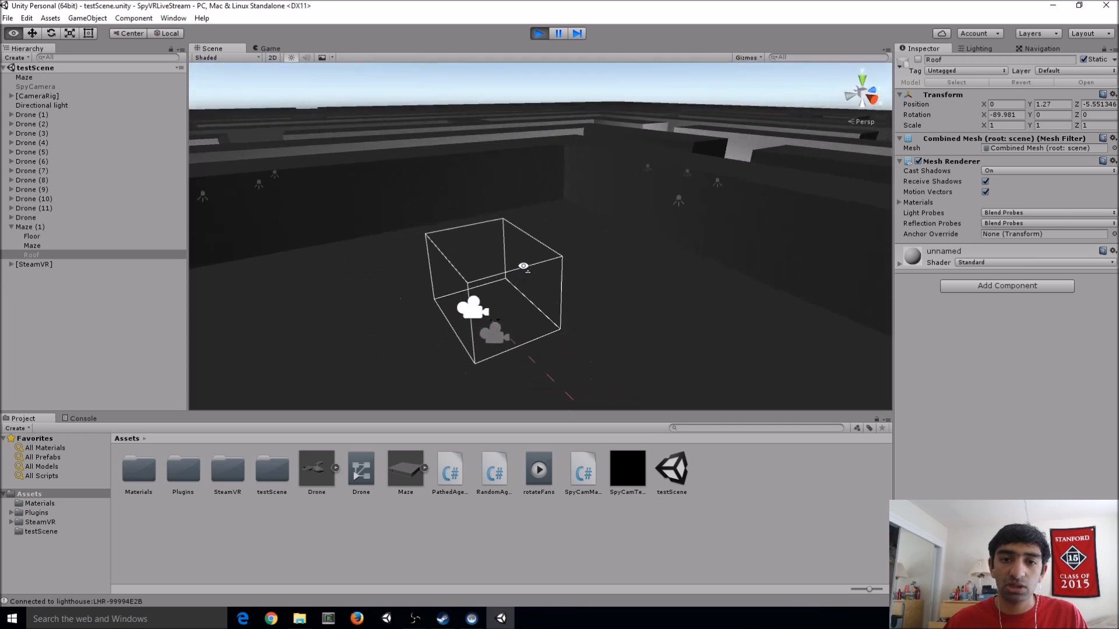
{"action": "left_click_drag", "start_coordinate": [521, 271], "coordinate": [618, 211]}
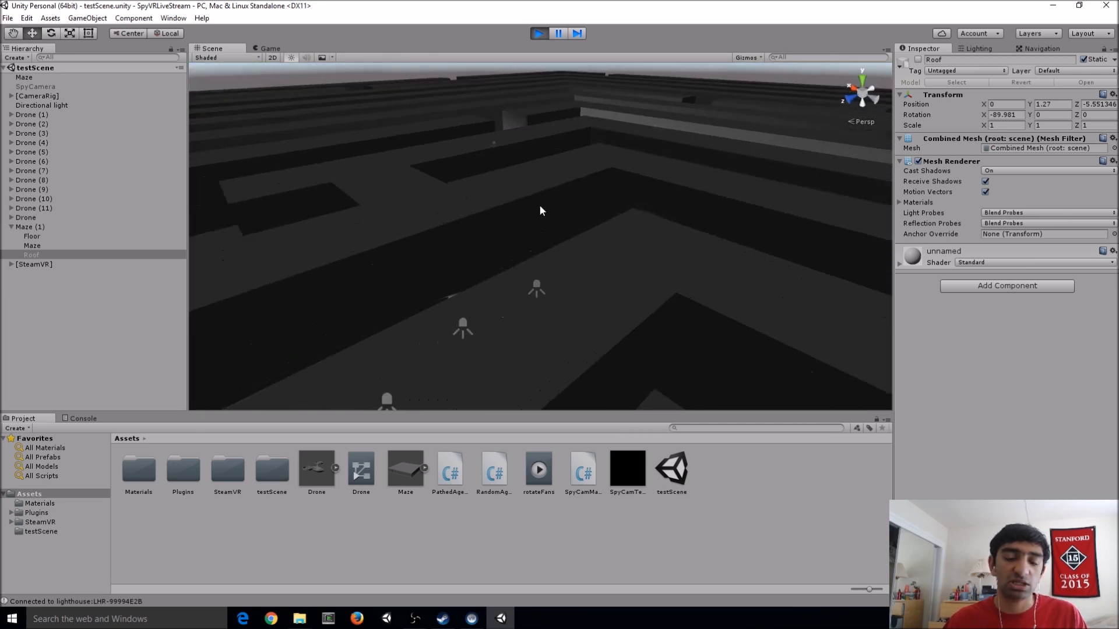
{"action": "left_click_drag", "start_coordinate": [540, 211], "coordinate": [536, 255]}
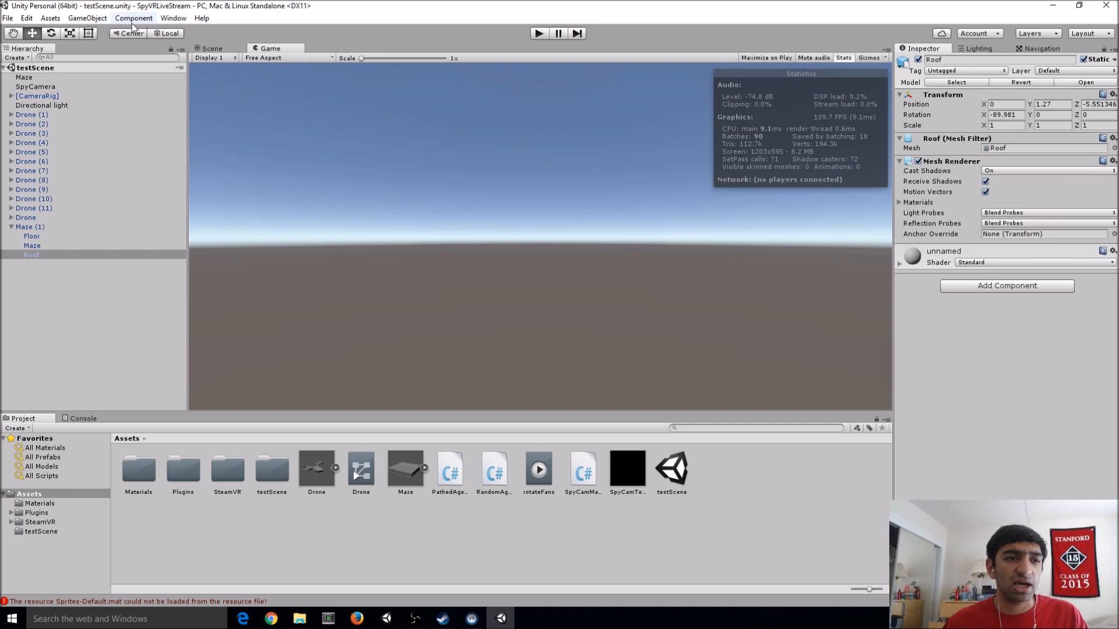
Search the Asset Store for 'lab renderer' and import The Lab Renderer package
{"action": "left_click", "coordinate": [173, 17]}
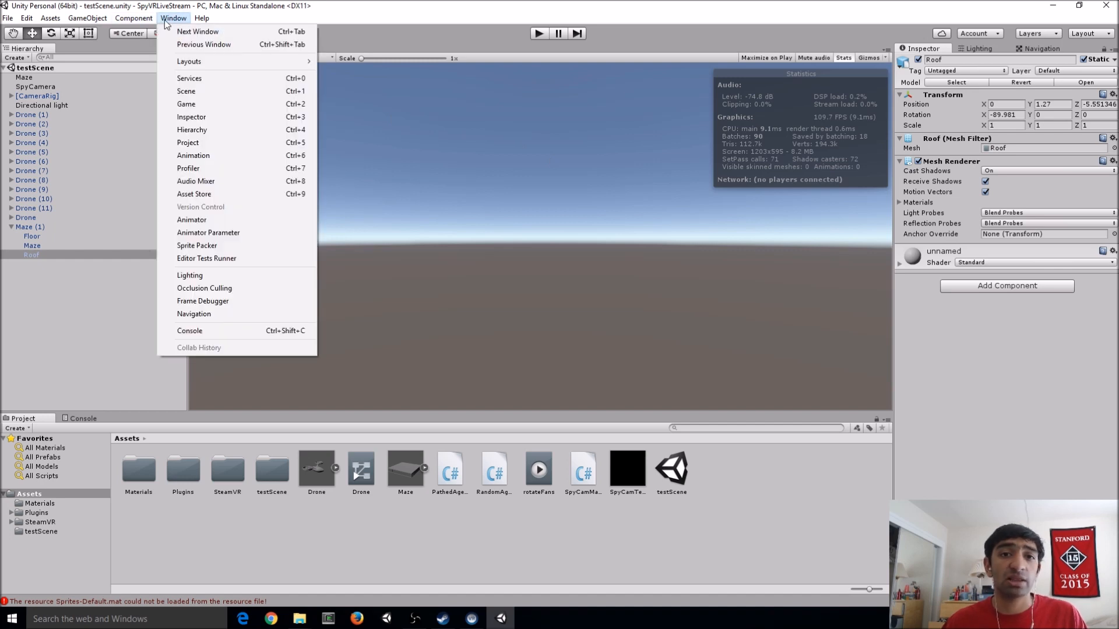
{"action": "mouse_move", "coordinate": [191, 219]}
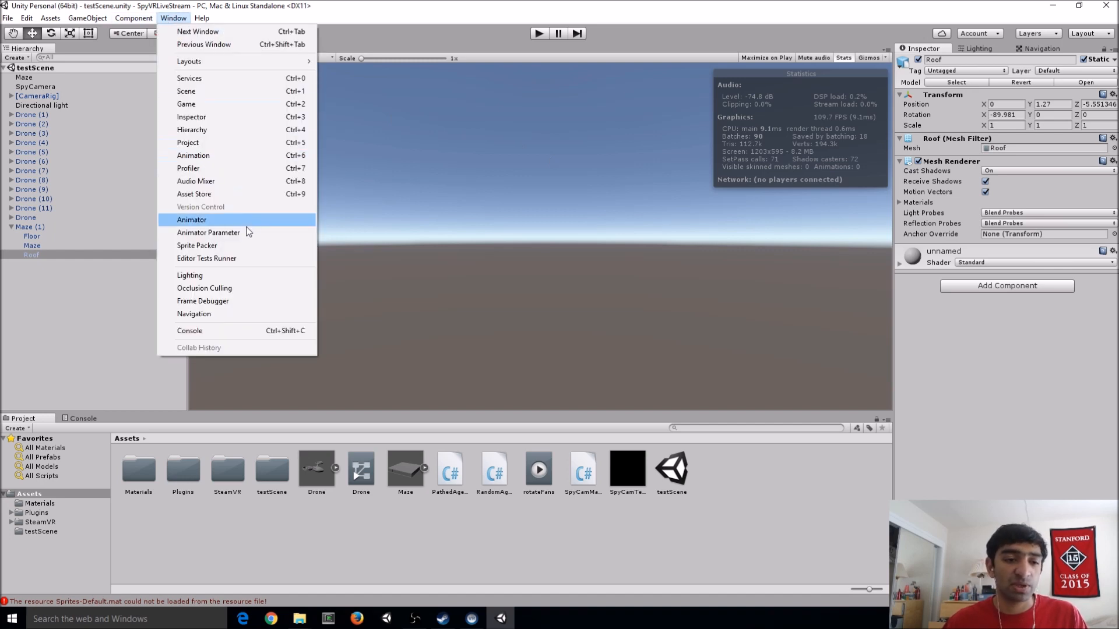
{"action": "mouse_move", "coordinate": [194, 194]}
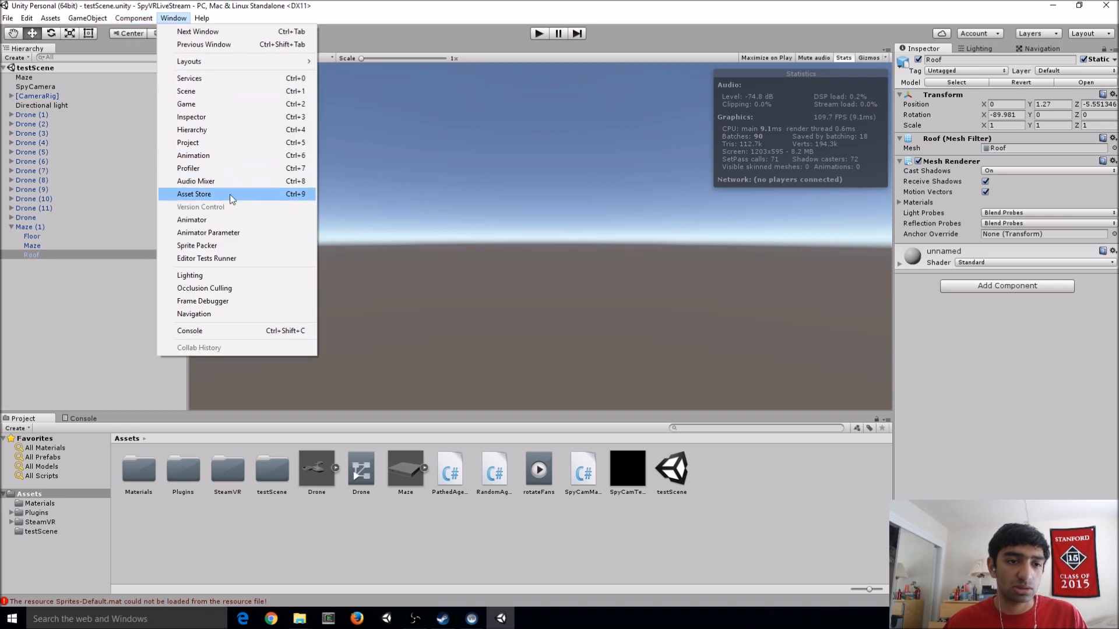
{"action": "left_click", "coordinate": [195, 193]}
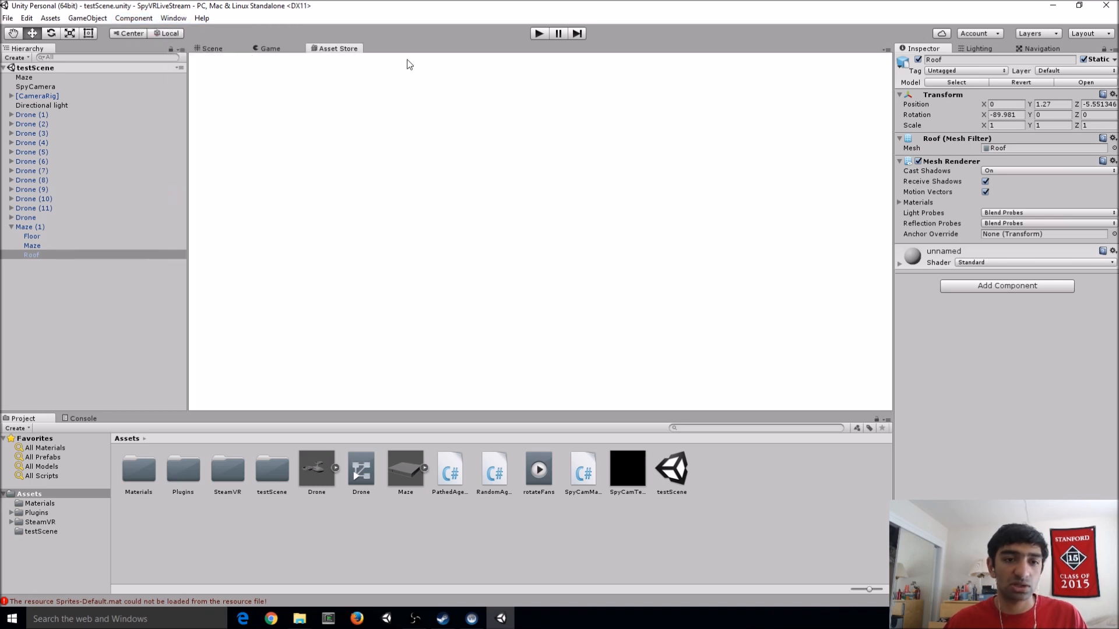
{"action": "left_click", "coordinate": [338, 48]}
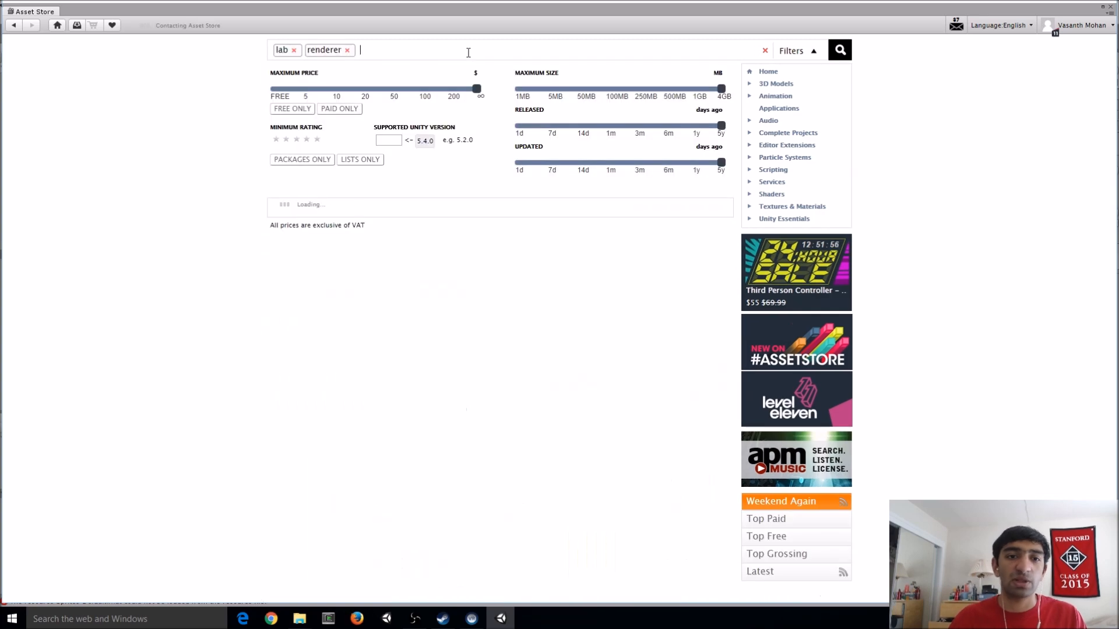
{"action": "left_click", "coordinate": [765, 50]}
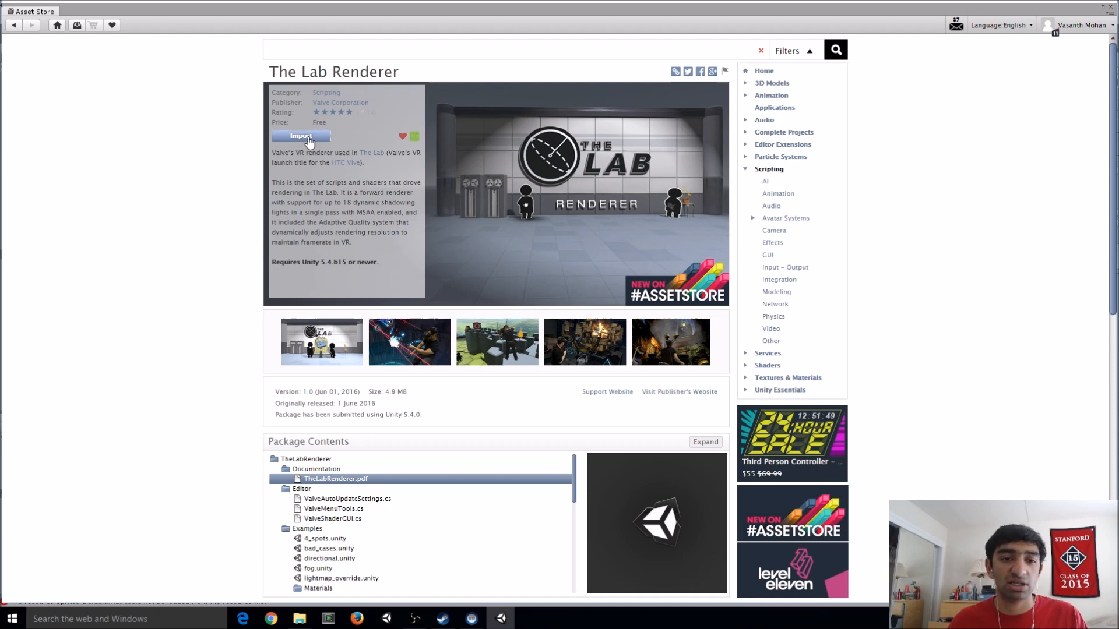
{"action": "left_click", "coordinate": [299, 136]}
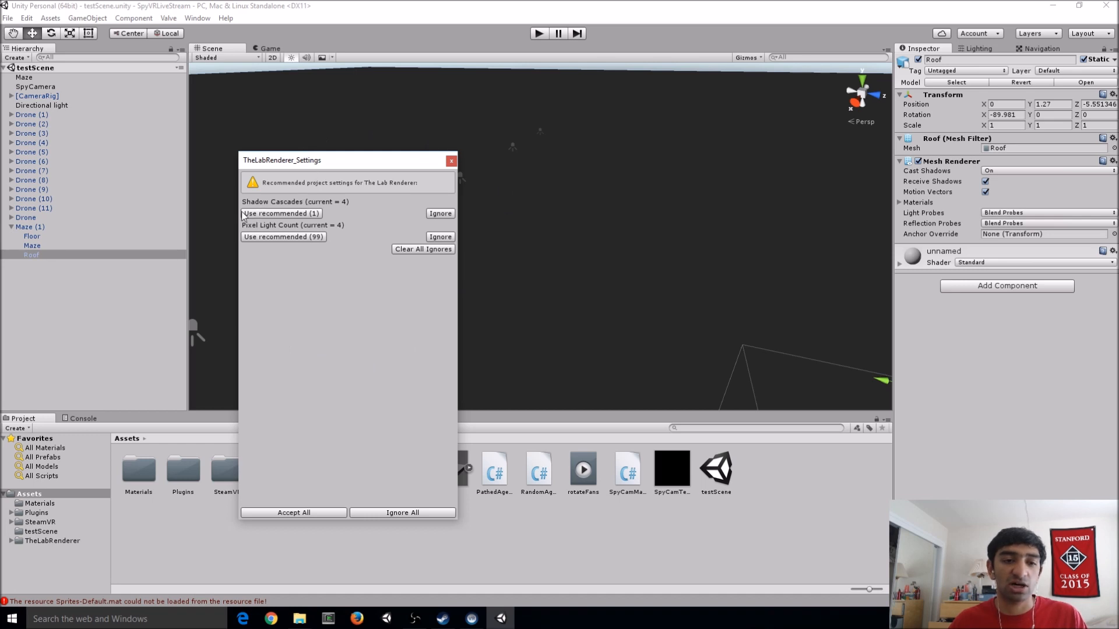
{"action": "mouse_move", "coordinate": [291, 246]}
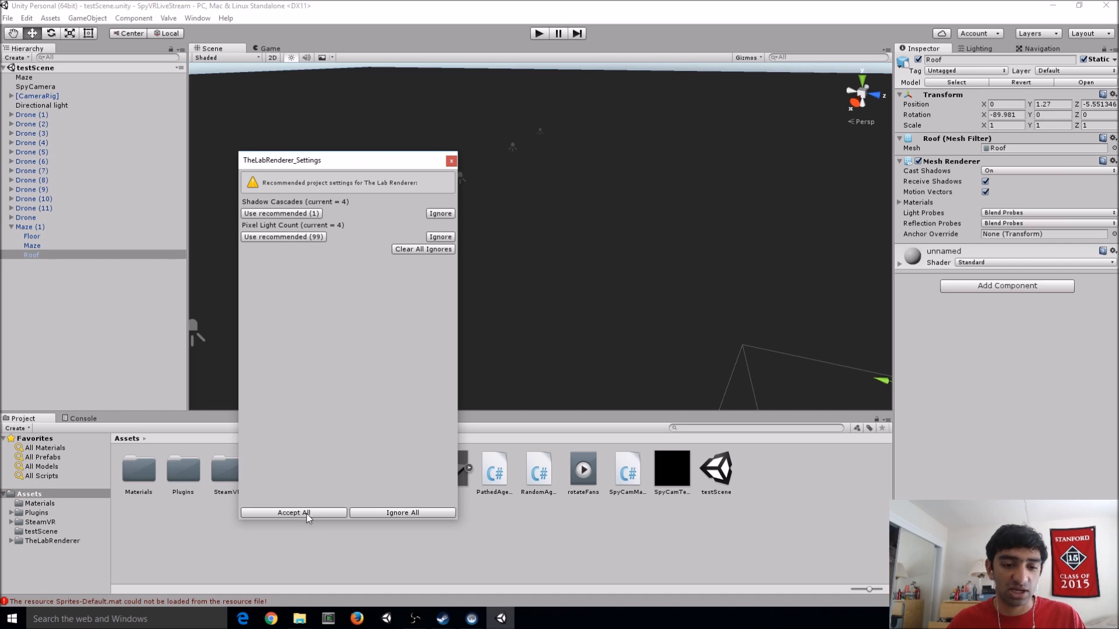
Accept all of The Lab Renderer's recommended project settings and acknowledge the confirmation
{"action": "left_click", "coordinate": [292, 513]}
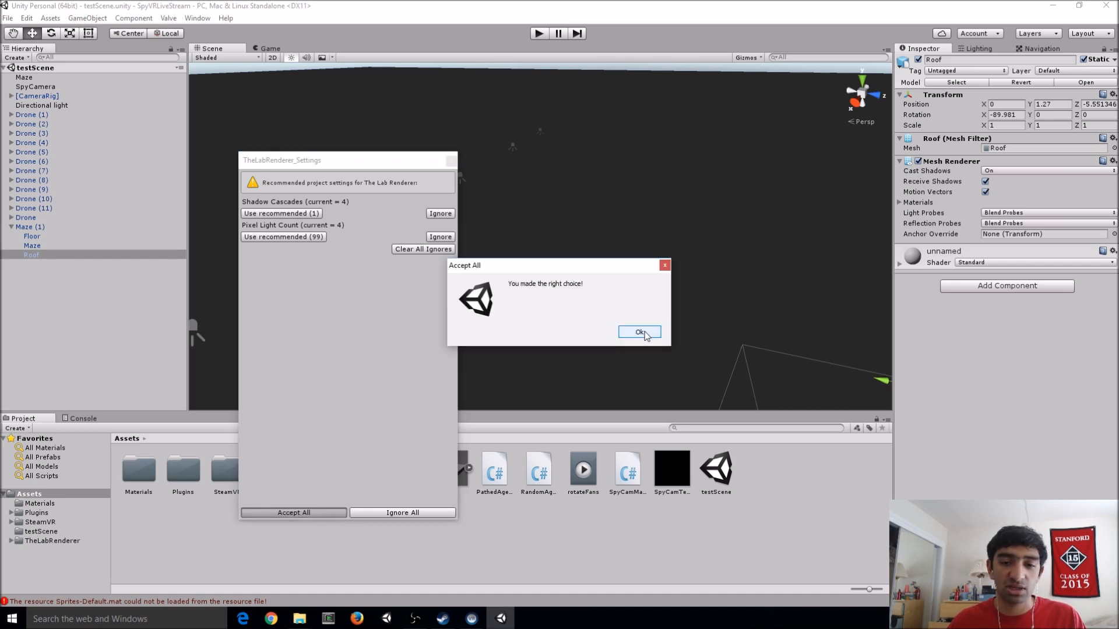
{"action": "left_click", "coordinate": [637, 332]}
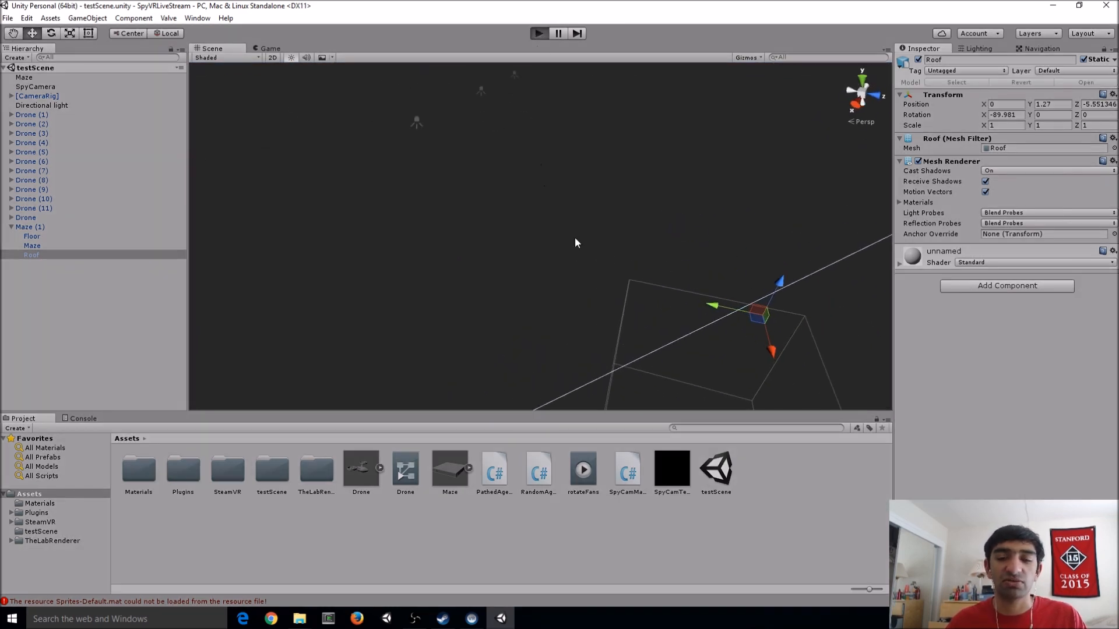
Play the maze scene and watch it in the Scene view
{"action": "left_click", "coordinate": [538, 33]}
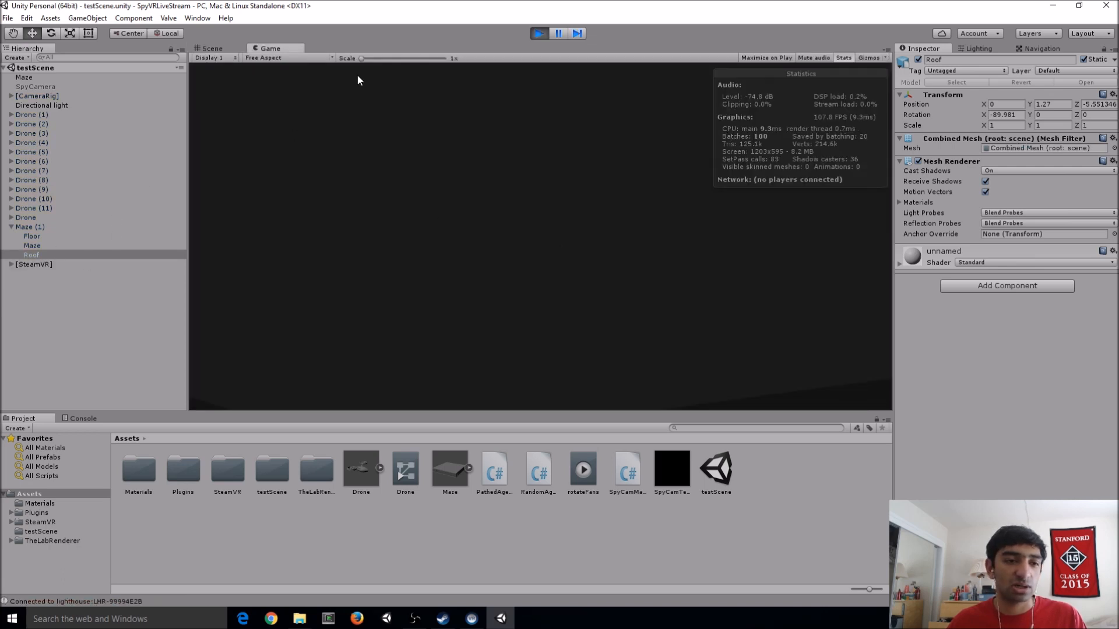
{"action": "left_click", "coordinate": [211, 48]}
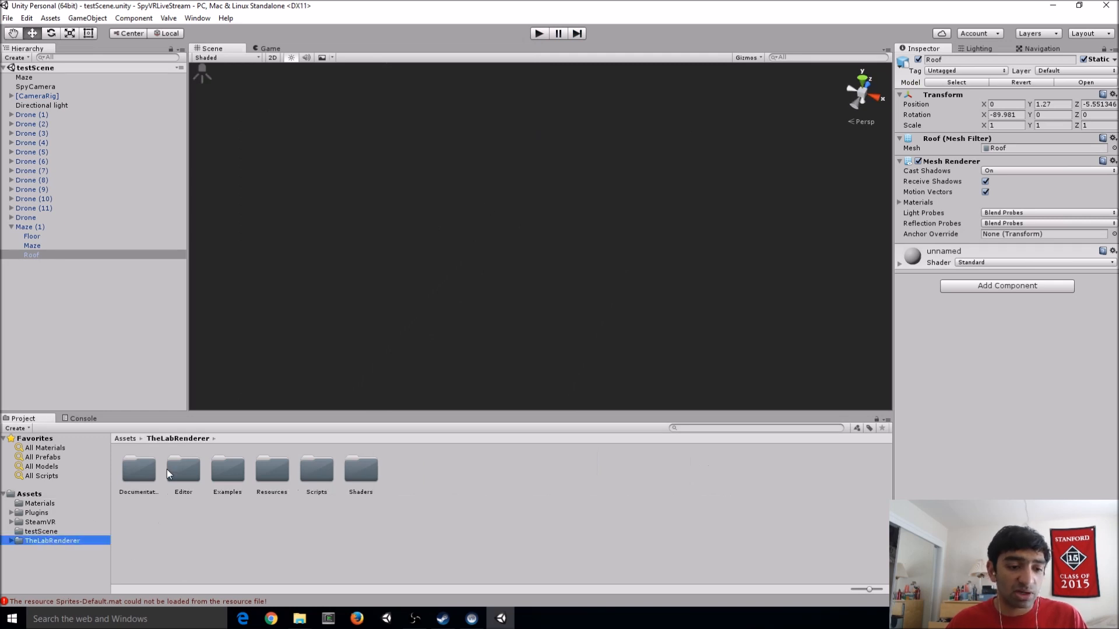
Open TheLabRenderer.pdf from the Documentation folder in Acrobat Reader
{"action": "double_click", "coordinate": [138, 468]}
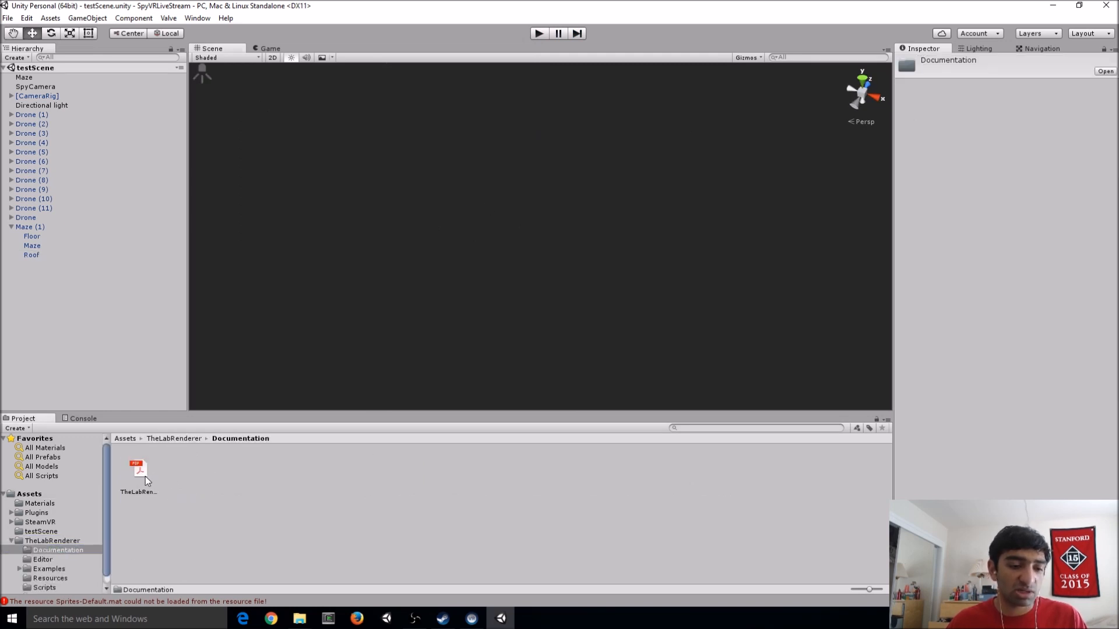
{"action": "left_click", "coordinate": [135, 470]}
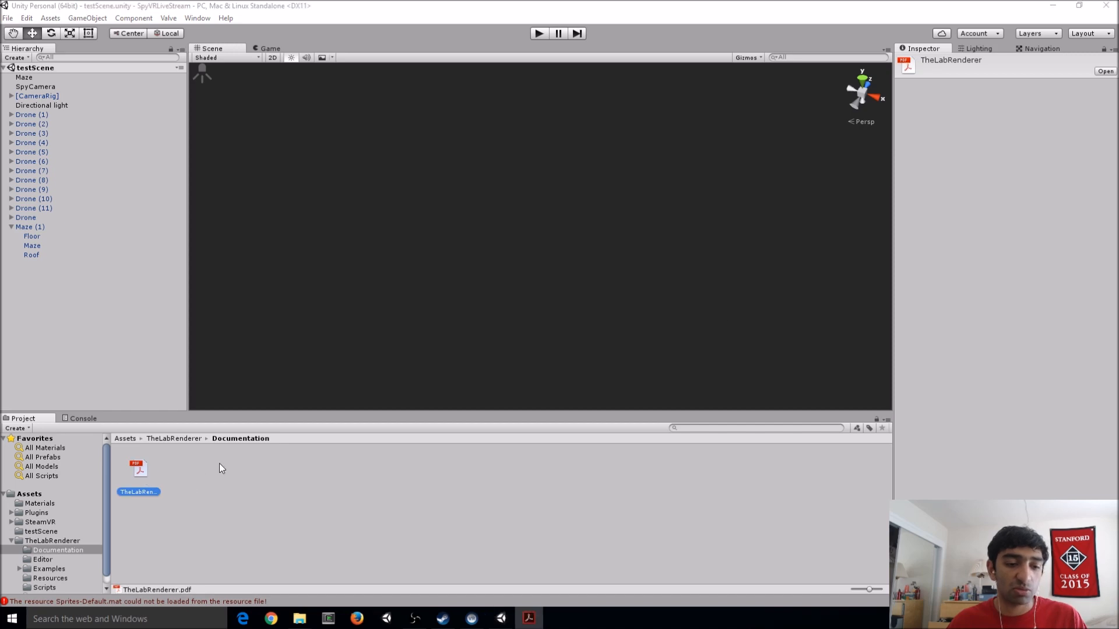
{"action": "double_click", "coordinate": [138, 470]}
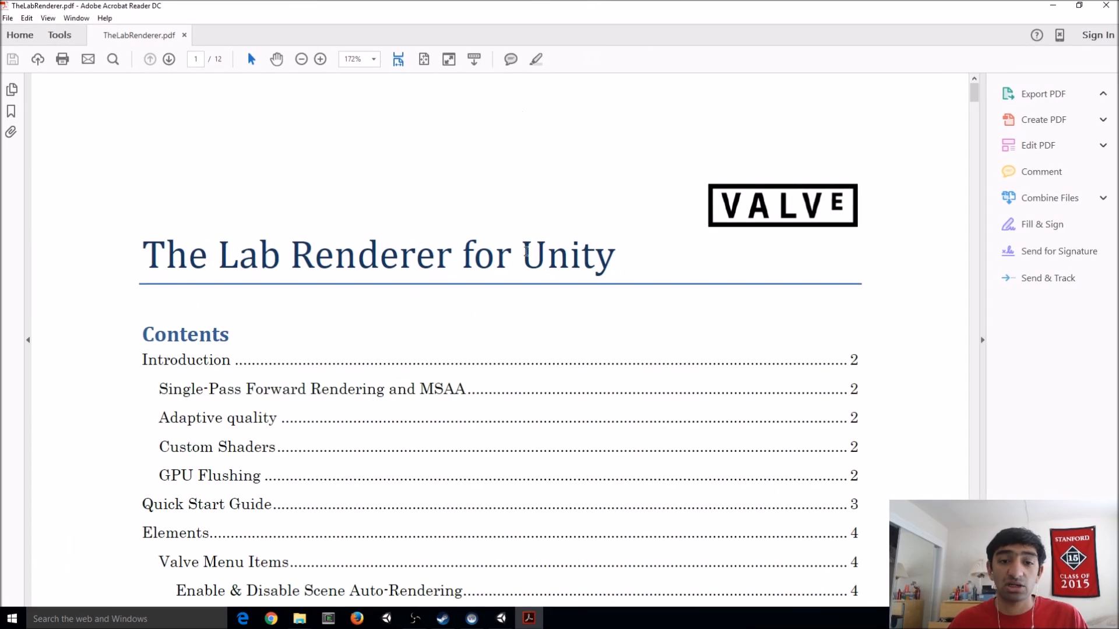
{"action": "left_click", "coordinate": [1042, 93]}
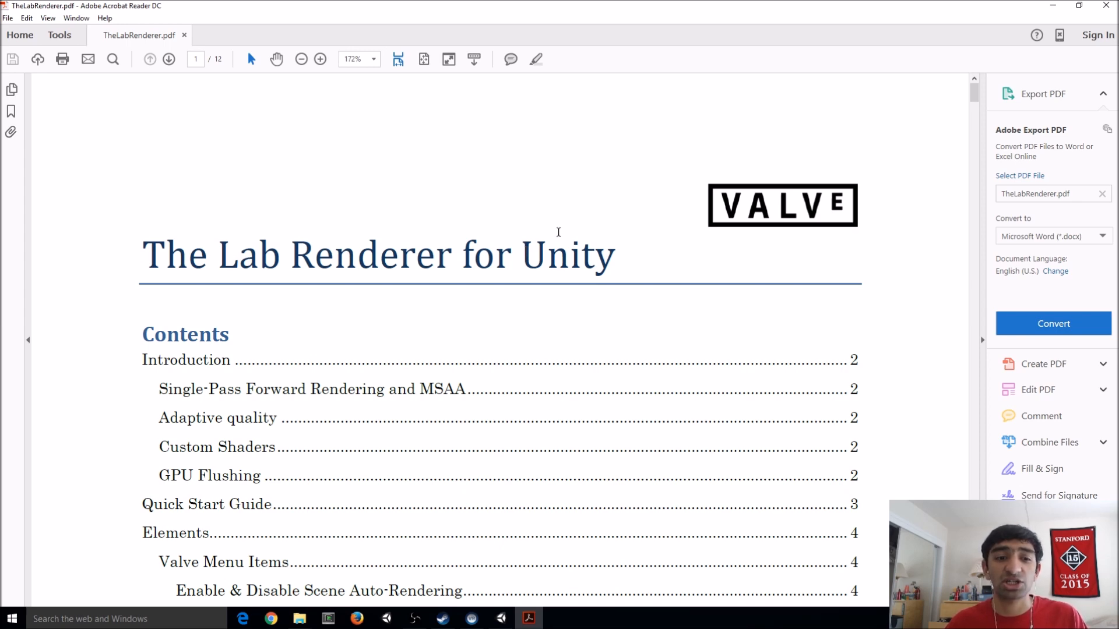
Read the Introduction, highlighting the sentence on forward rendering and MSAA
{"action": "scroll", "scroll_direction": "down", "scroll_amount": 3}
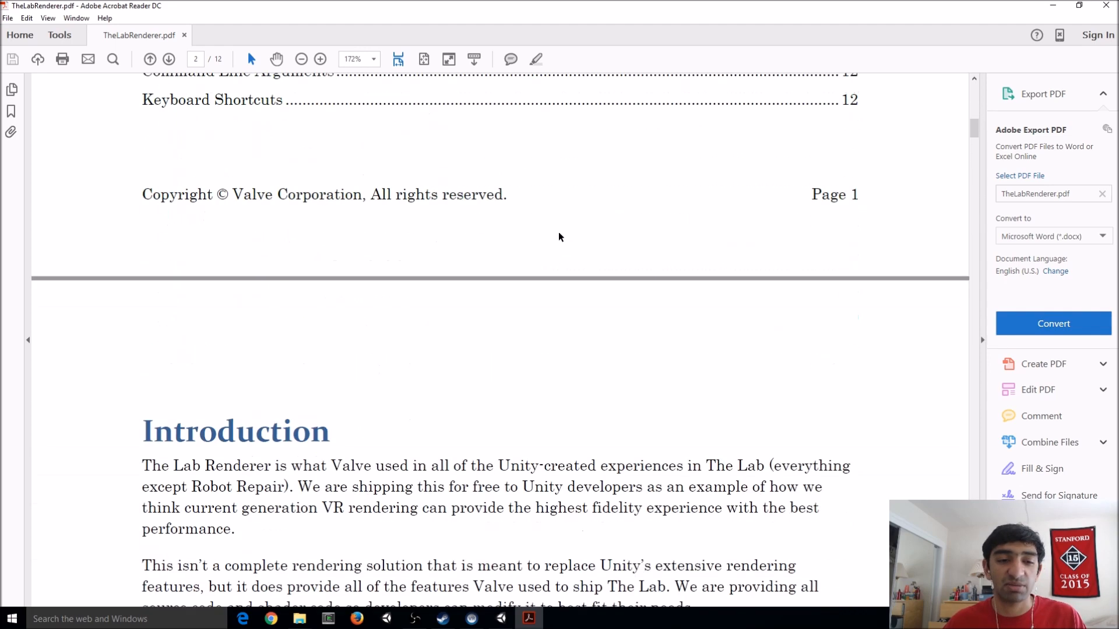
{"action": "scroll", "scroll_direction": "down", "scroll_amount": 3}
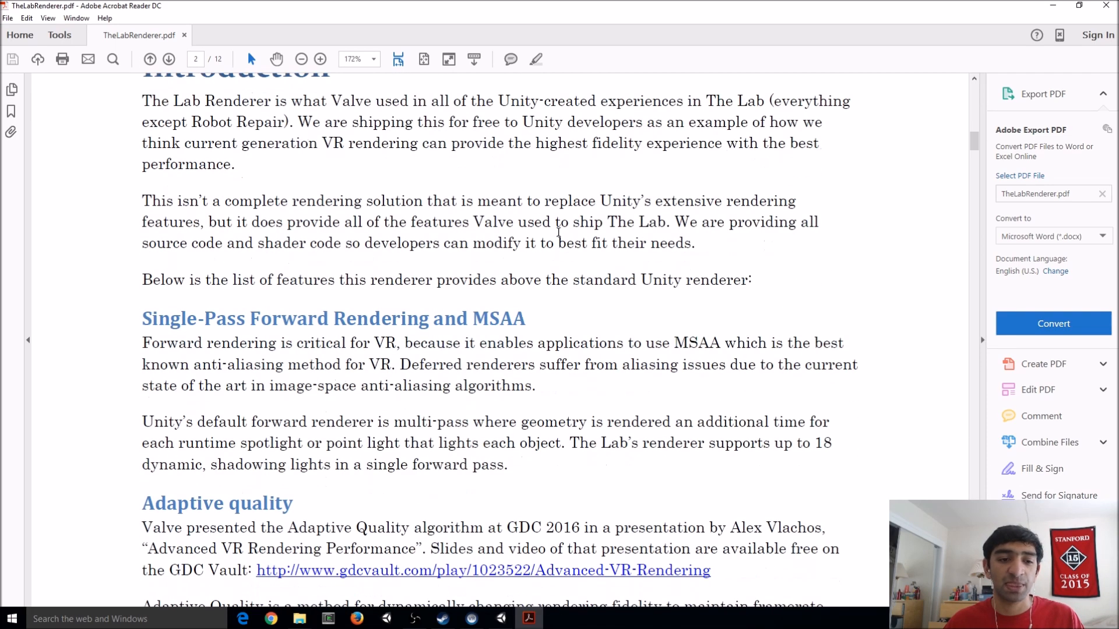
{"action": "scroll", "scroll_direction": "down", "scroll_amount": 3}
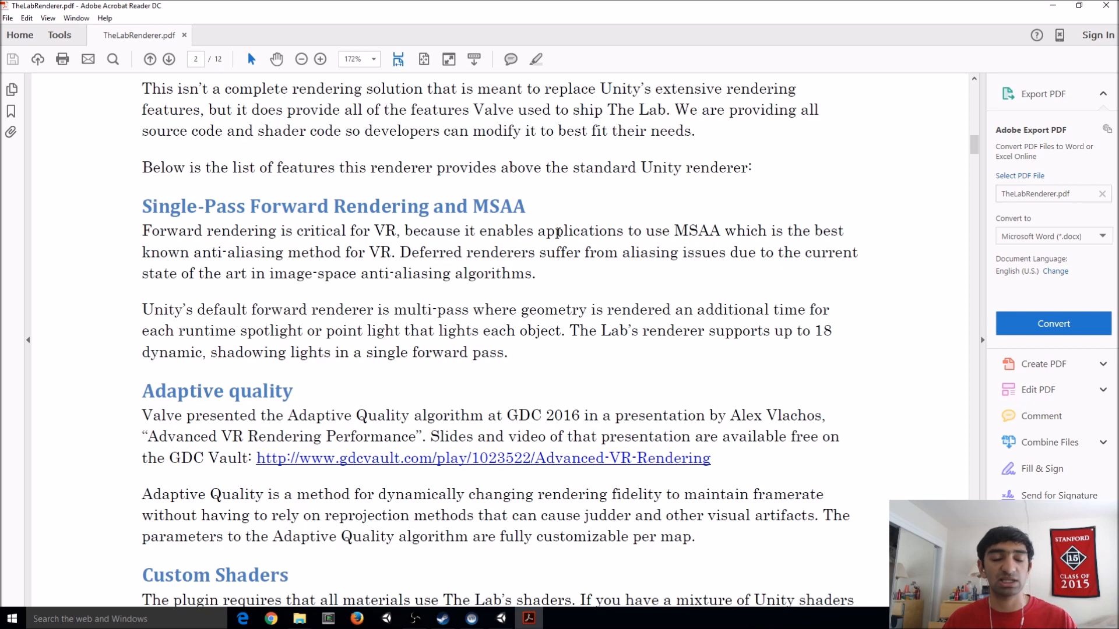
{"action": "scroll", "scroll_direction": "down", "scroll_amount": 3}
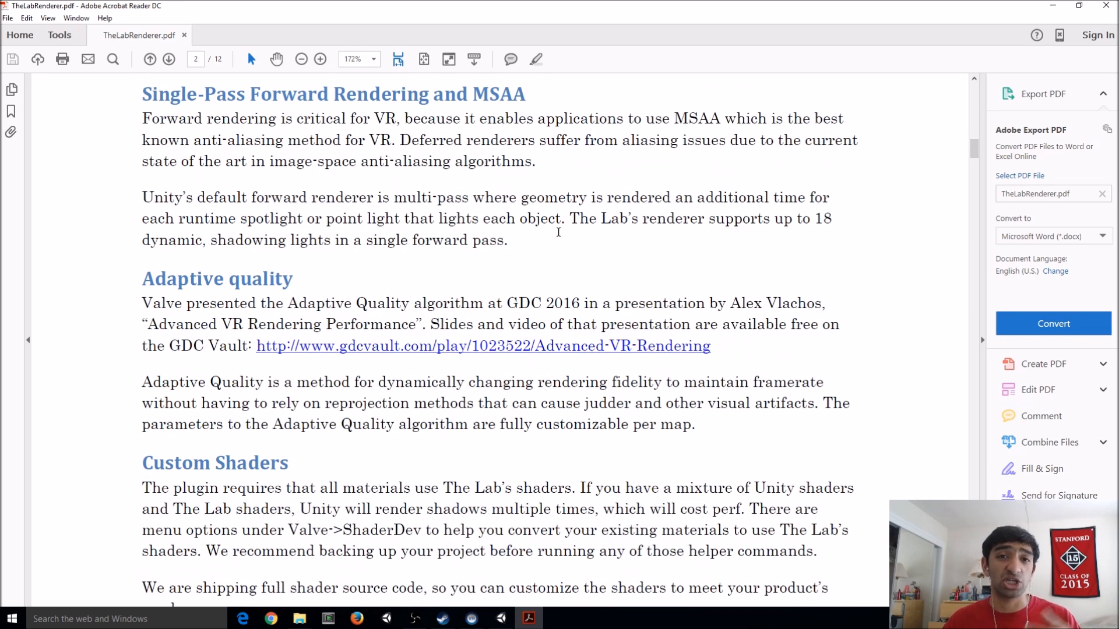
{"action": "mouse_move", "coordinate": [519, 279]}
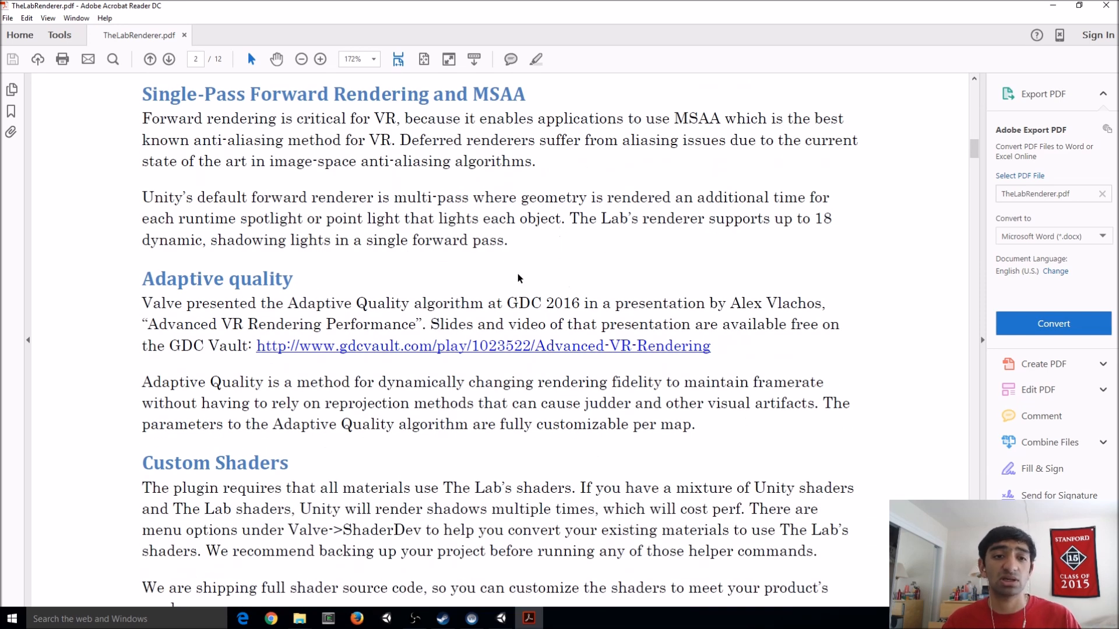
{"action": "left_click_drag", "start_coordinate": [142, 93], "coordinate": [428, 93]}
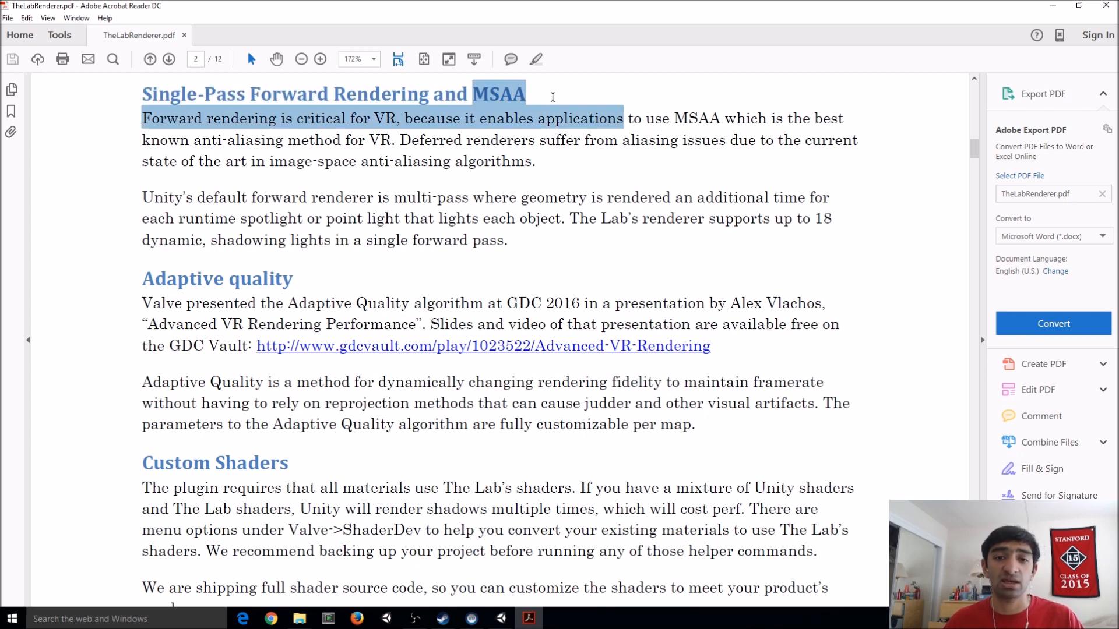
{"action": "mouse_move", "coordinate": [442, 76]}
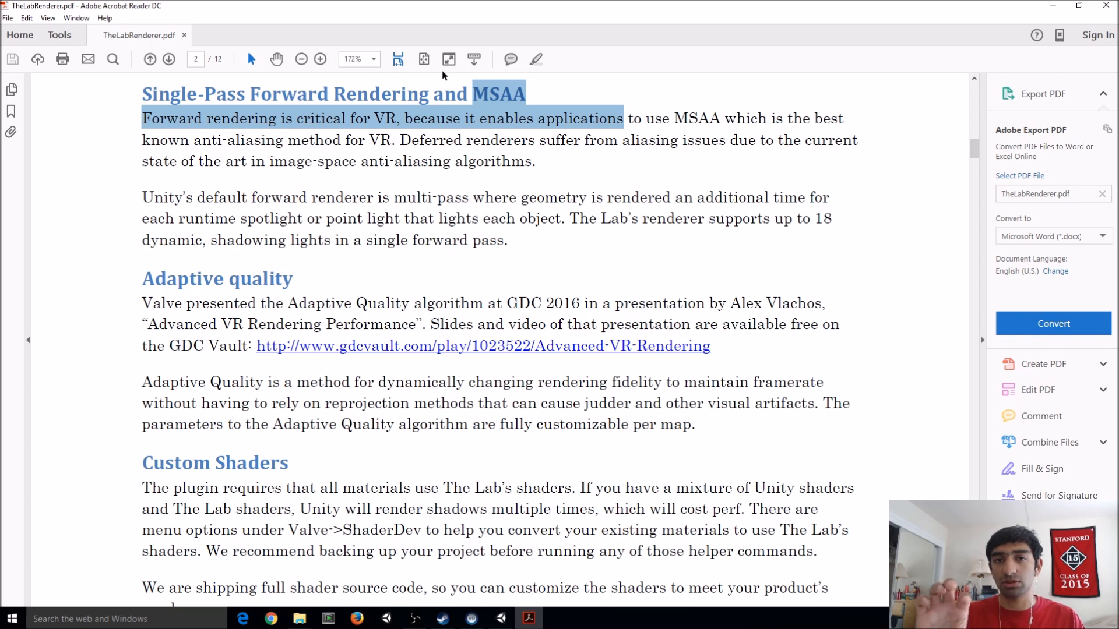
{"action": "scroll", "scroll_direction": "down", "scroll_amount": 3}
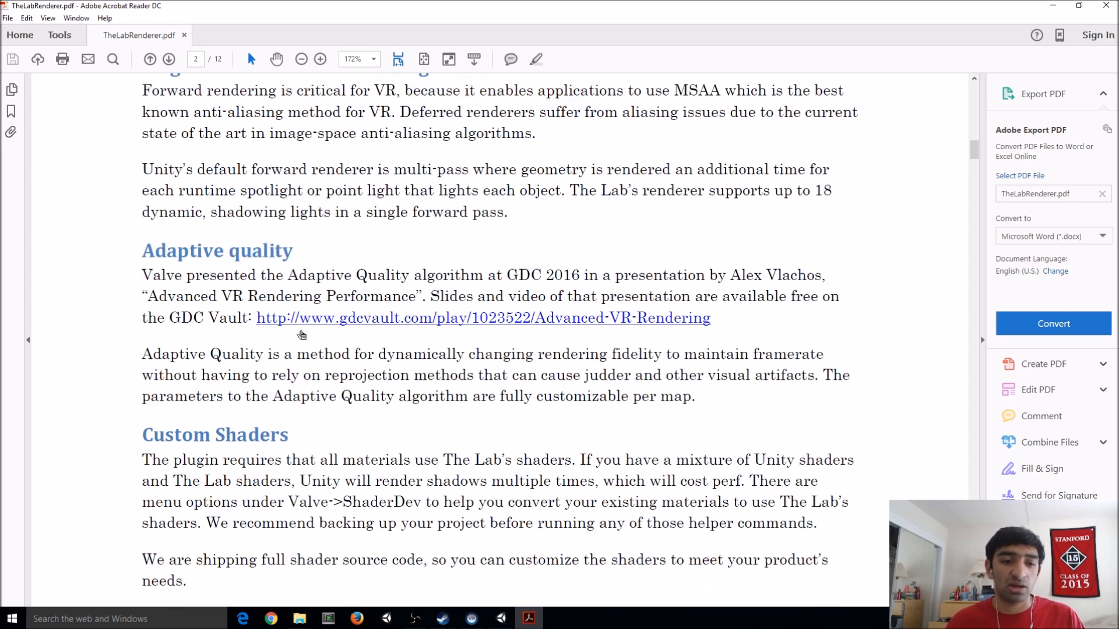
{"action": "scroll", "scroll_direction": "down", "scroll_amount": 3}
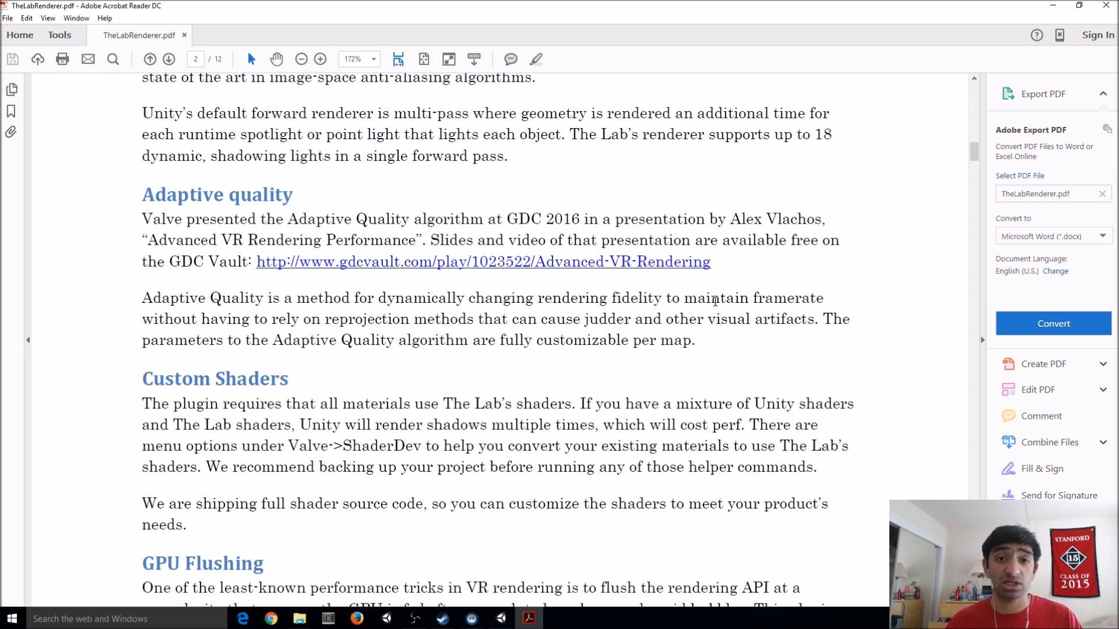
{"action": "mouse_move", "coordinate": [606, 262]}
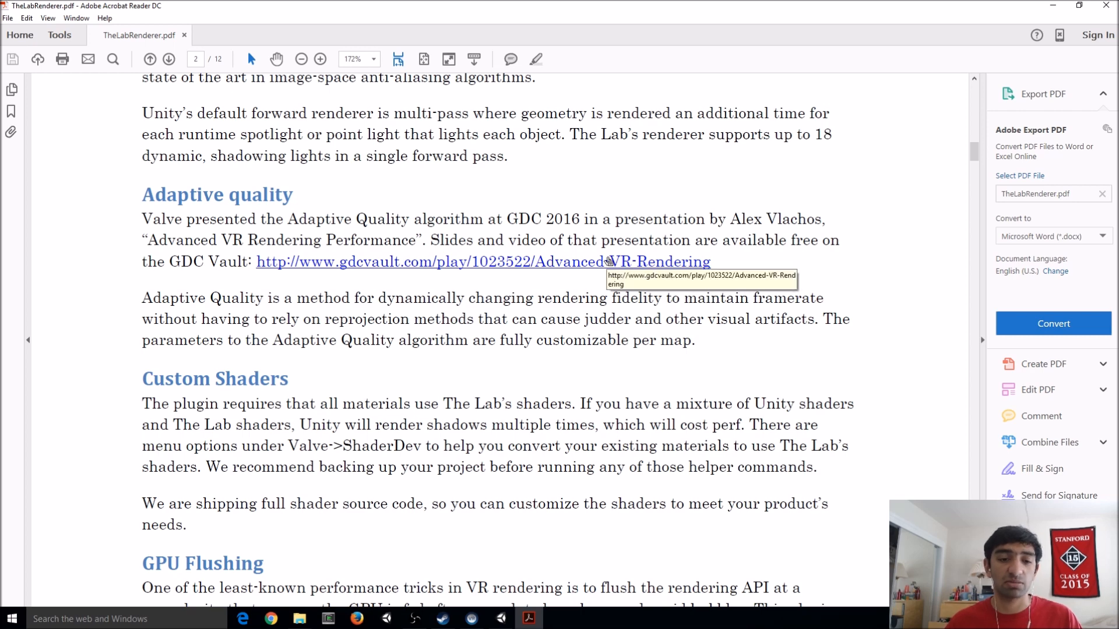
Read on through GPU Flushing to the Quick Start Guide page
{"action": "scroll", "scroll_direction": "down", "scroll_amount": 3}
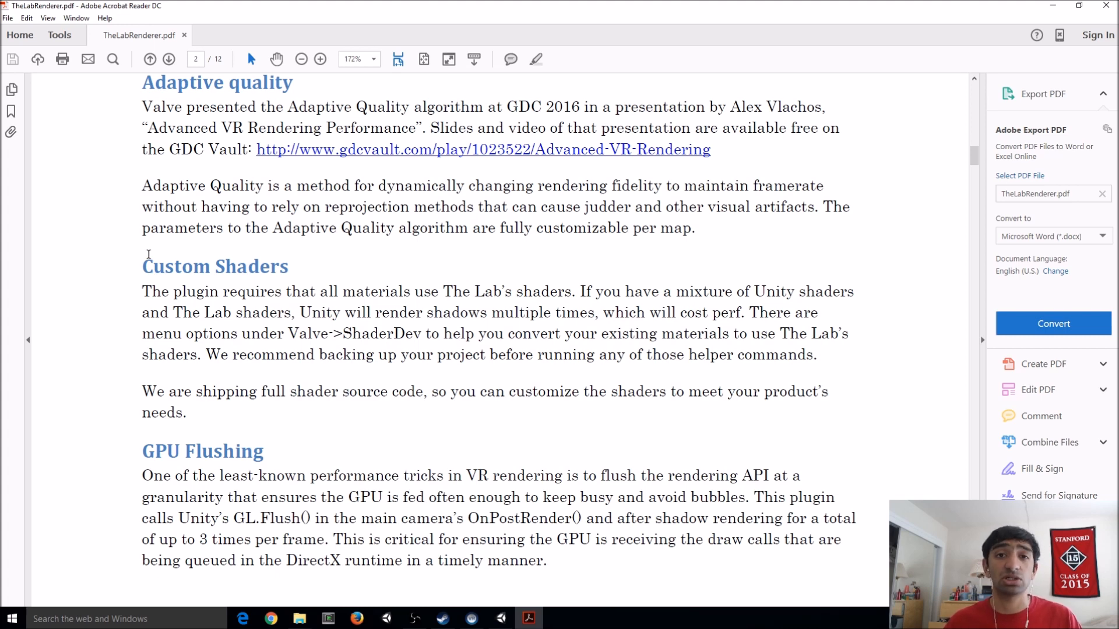
{"action": "scroll", "scroll_direction": "down", "scroll_amount": 3}
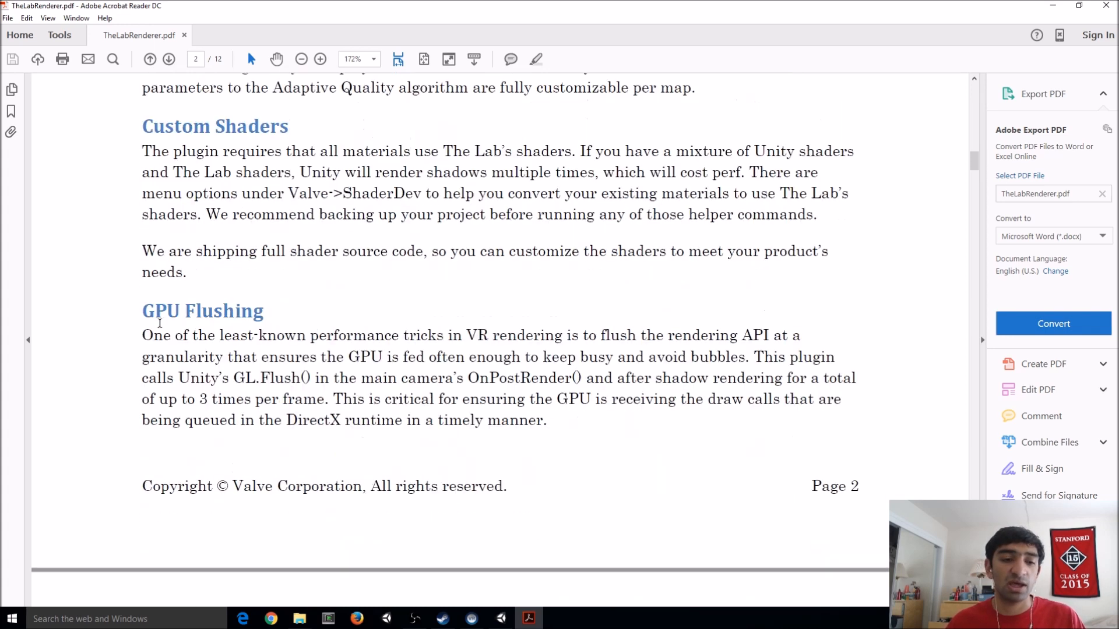
{"action": "left_click_drag", "start_coordinate": [142, 303], "coordinate": [590, 398]}
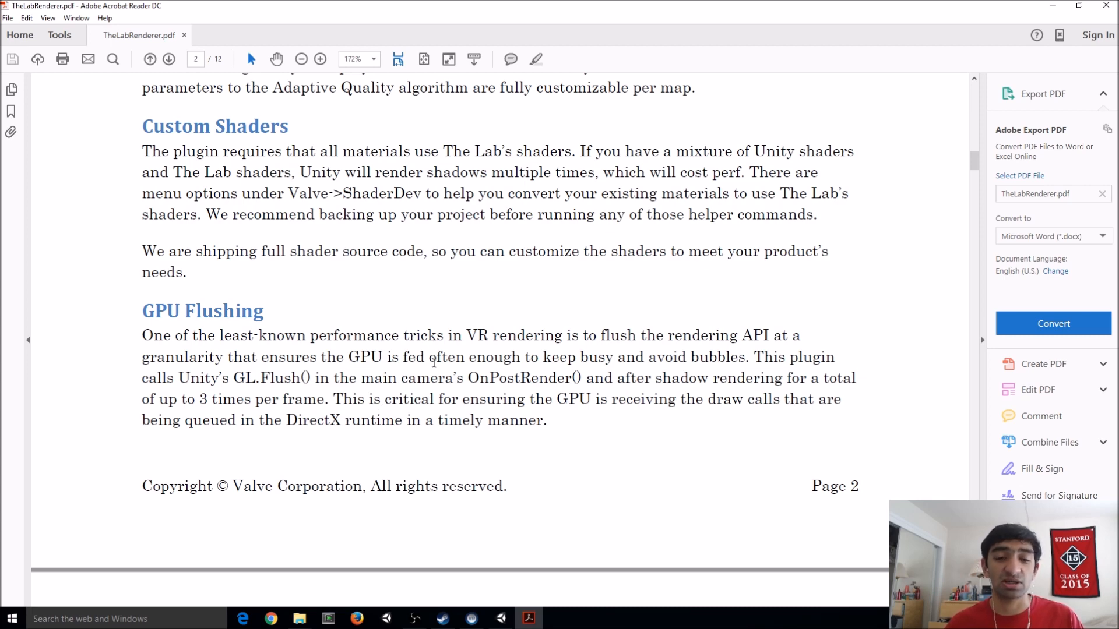
{"action": "mouse_move", "coordinate": [477, 356]}
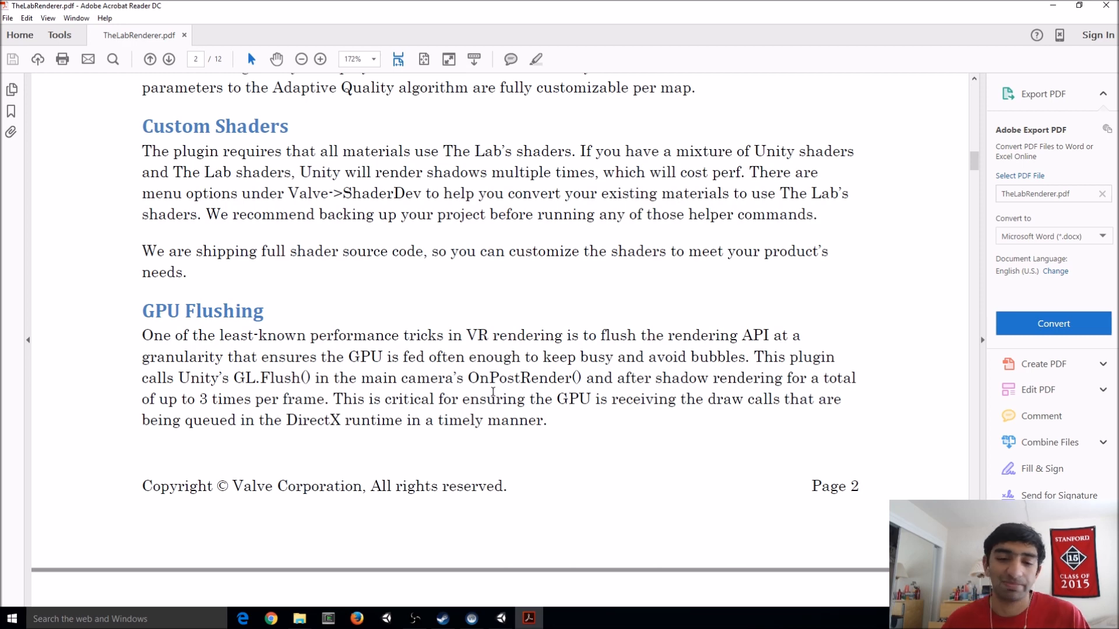
{"action": "scroll", "scroll_direction": "down", "scroll_amount": 3}
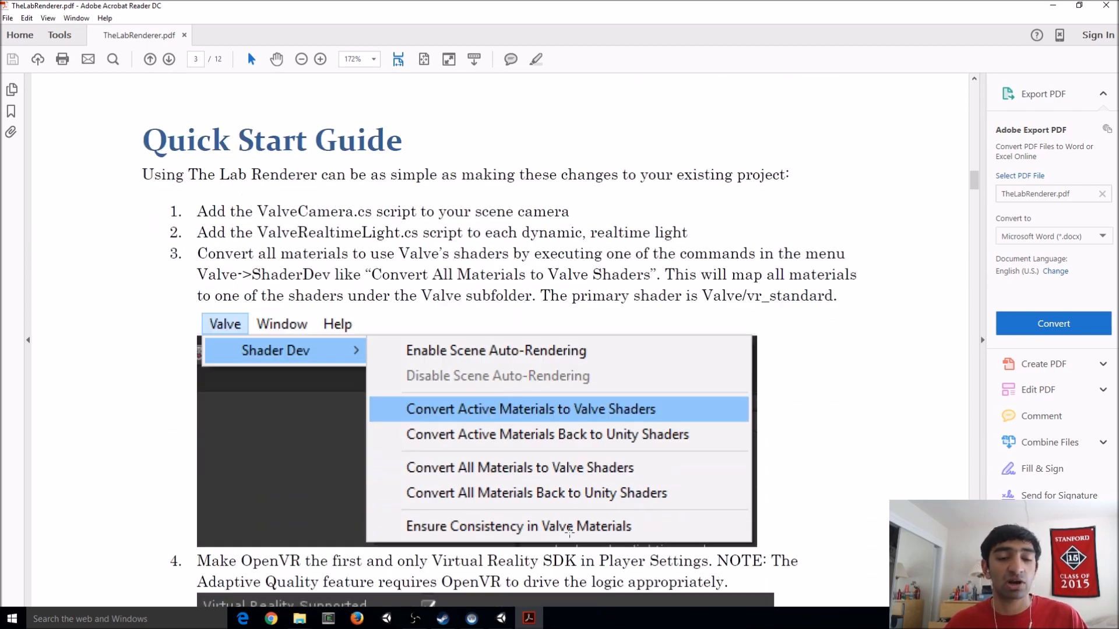
{"action": "mouse_move", "coordinate": [751, 509]}
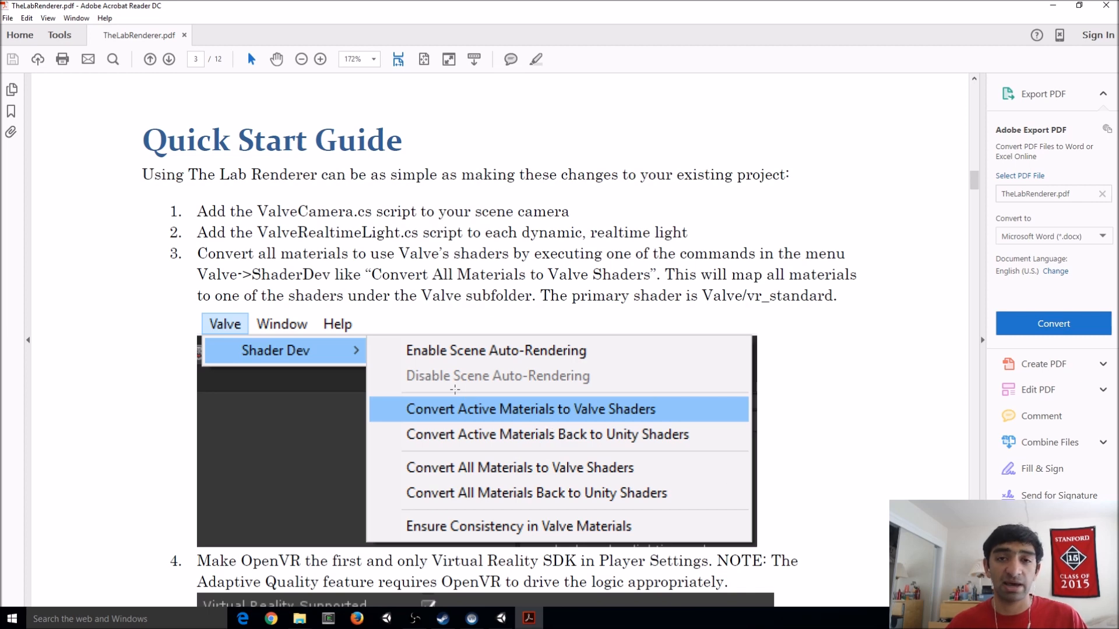
{"action": "mouse_move", "coordinate": [390, 287]}
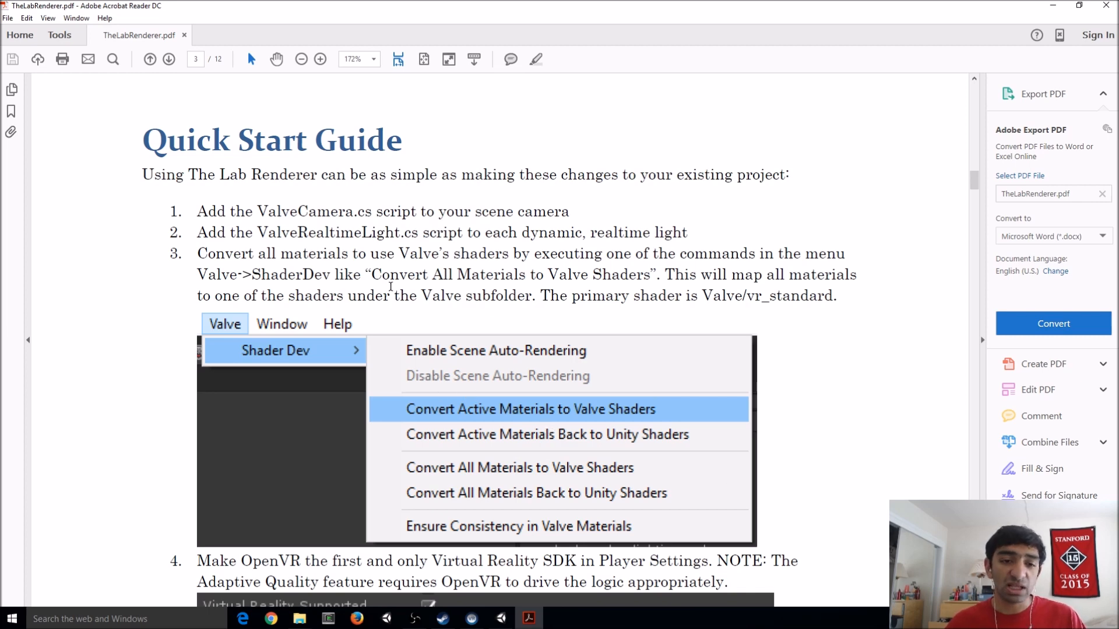
{"action": "scroll", "scroll_direction": "down", "scroll_amount": 3}
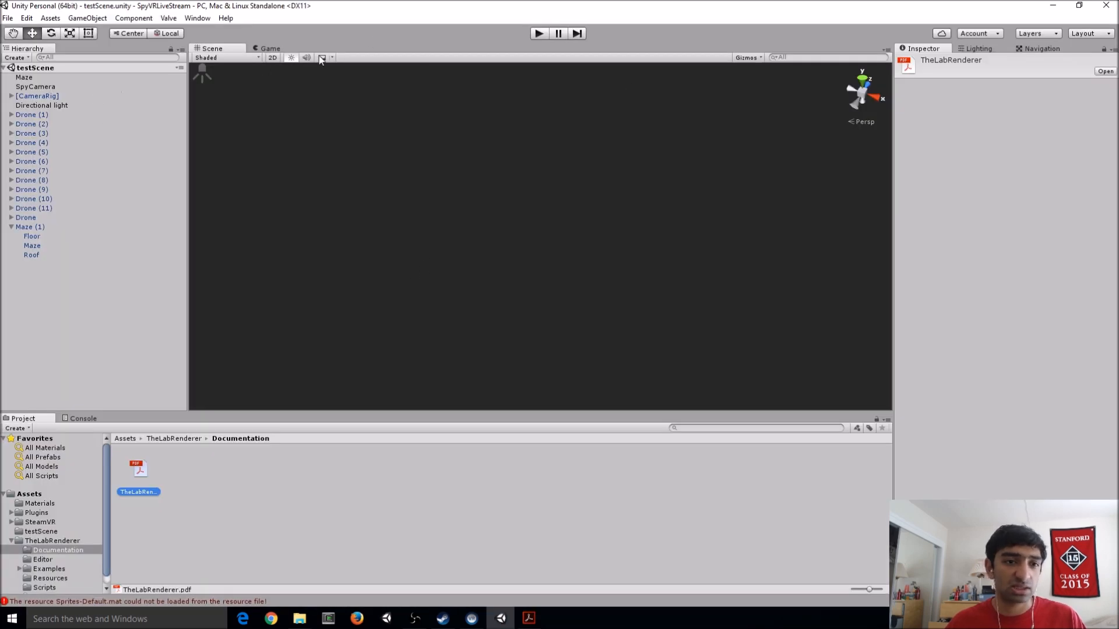
Expand [CameraRig] and Camera (head) and select the Camera (eye) object
{"action": "left_click", "coordinate": [37, 96]}
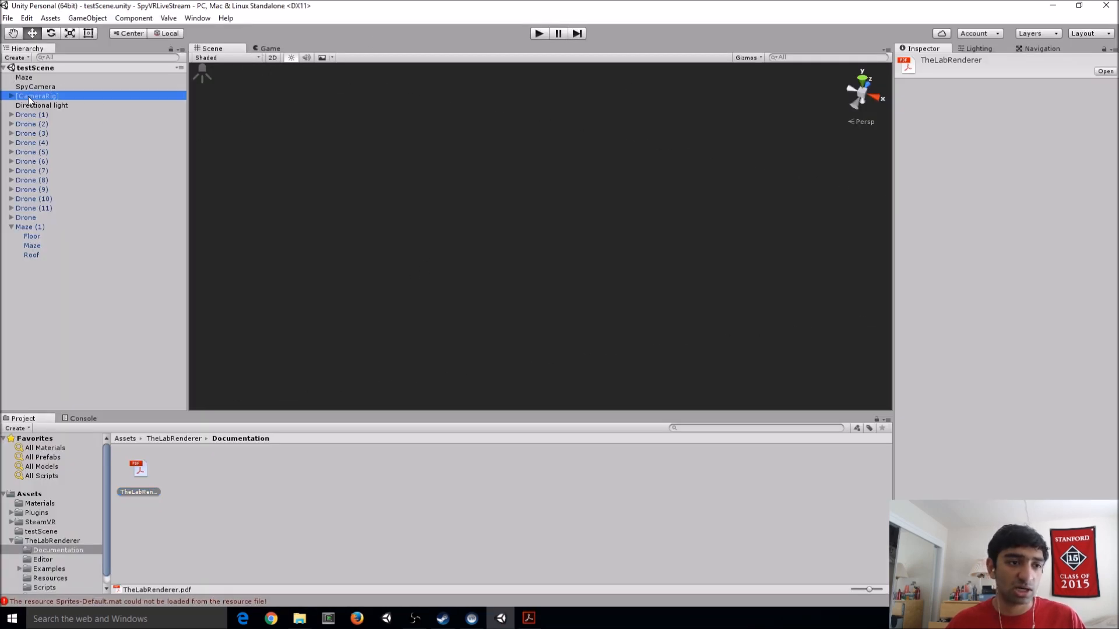
{"action": "left_click", "coordinate": [4, 95]}
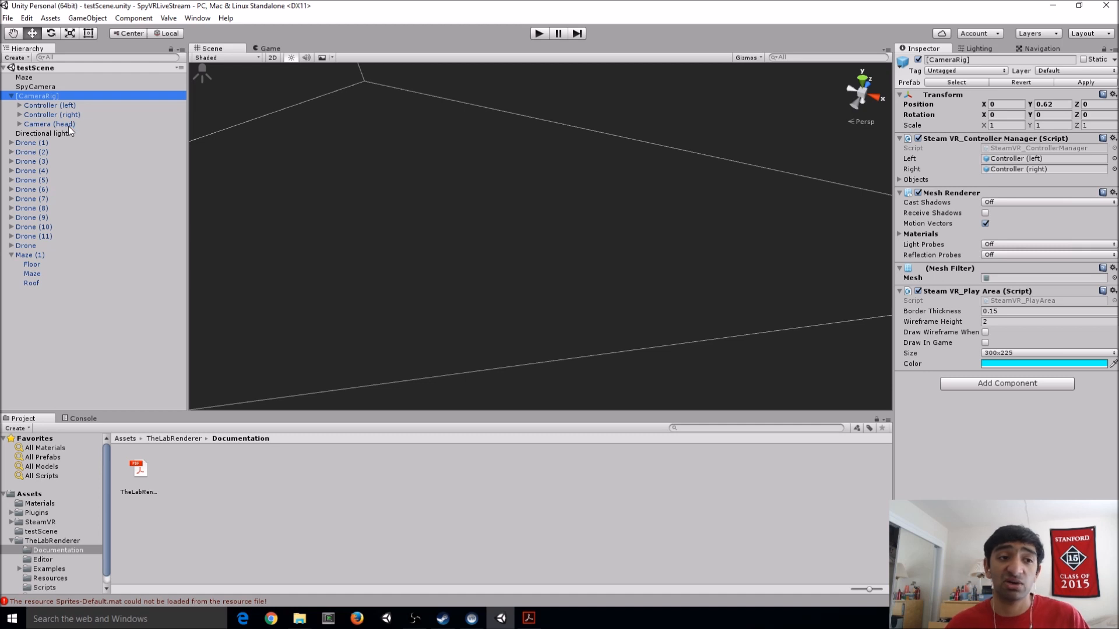
{"action": "left_click", "coordinate": [20, 123]}
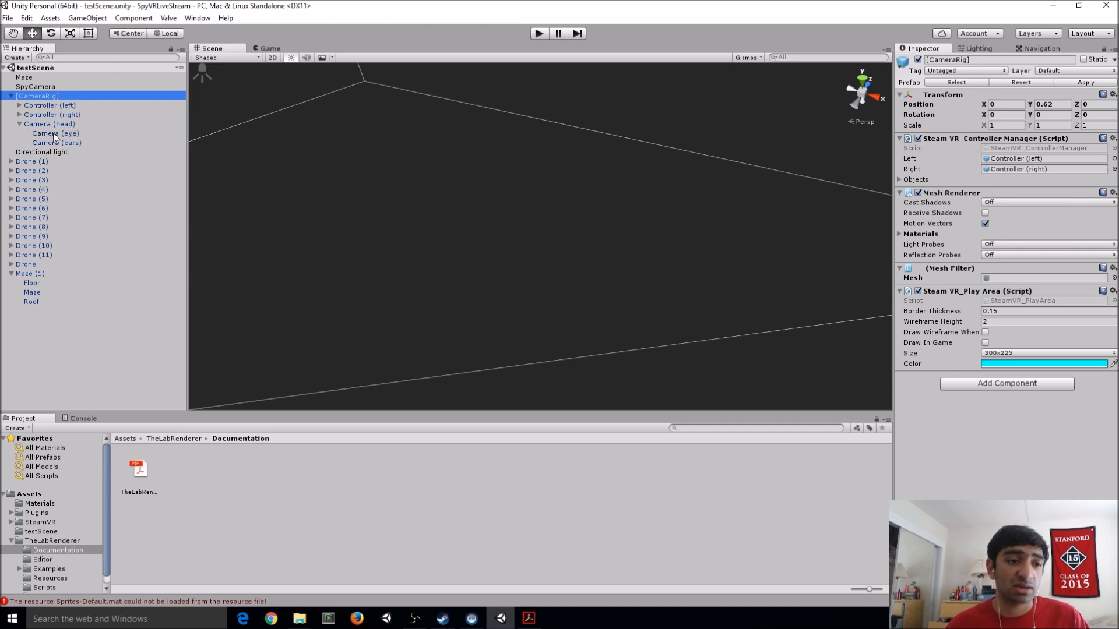
{"action": "left_click", "coordinate": [55, 133]}
{"action": "type", "text": "va"}
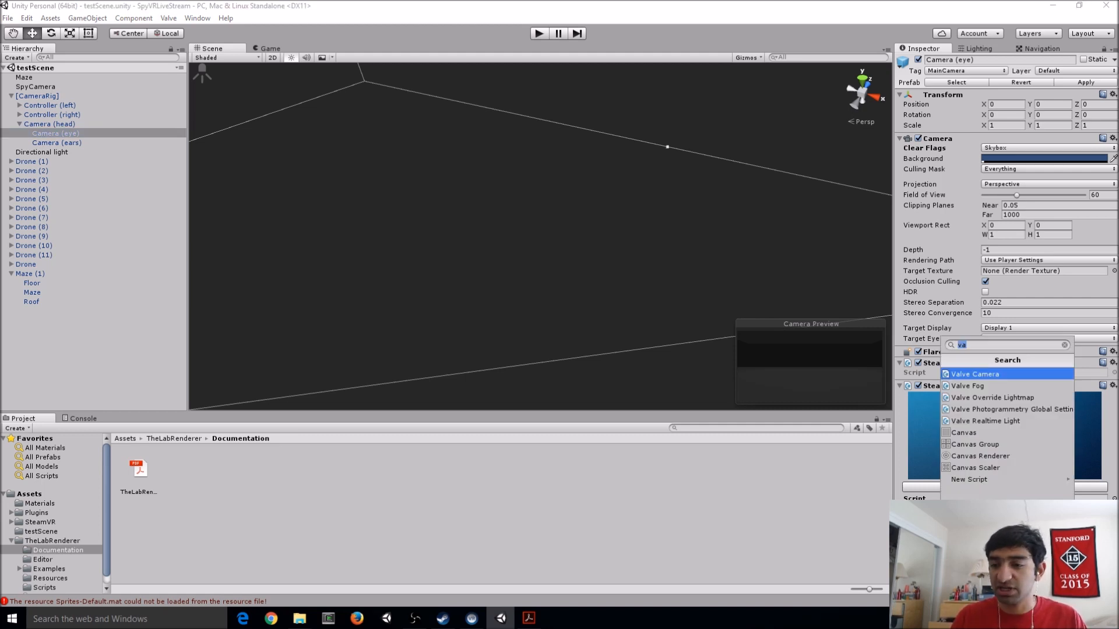
Add the Valve Camera script component to Camera (eye)
{"action": "left_click", "coordinate": [974, 374]}
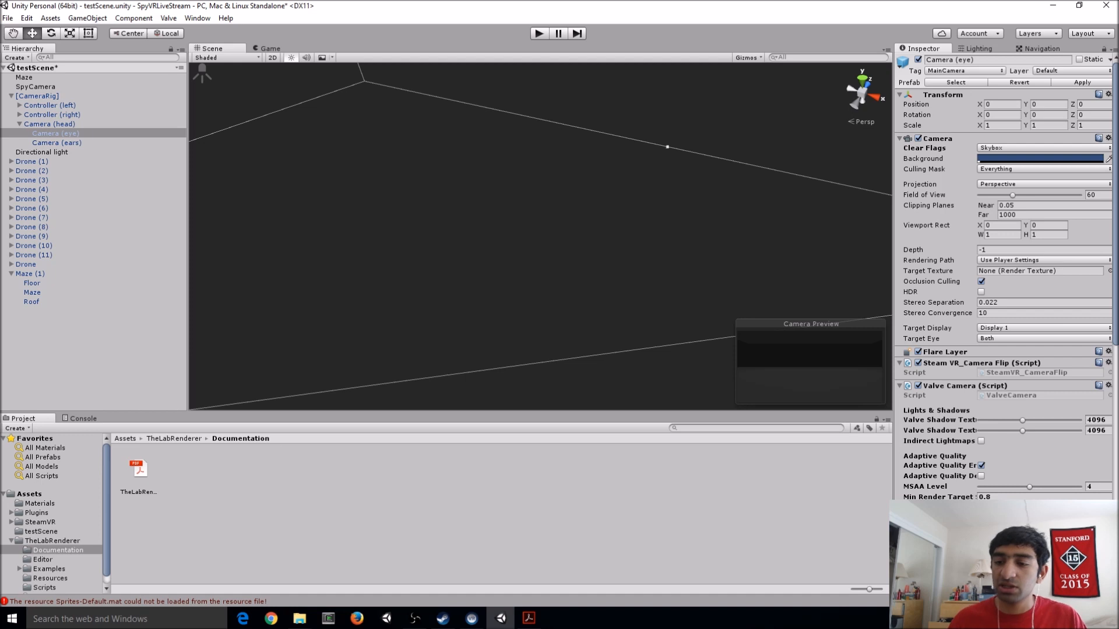
{"action": "scroll", "scroll_direction": "down", "scroll_amount": 3}
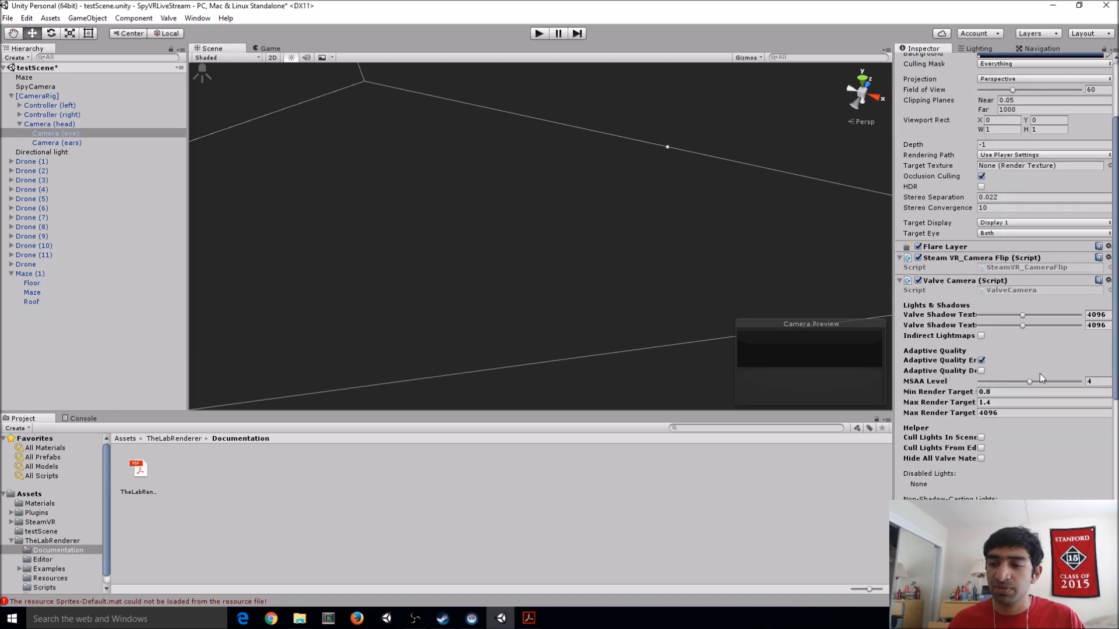
{"action": "mouse_move", "coordinate": [1021, 298]}
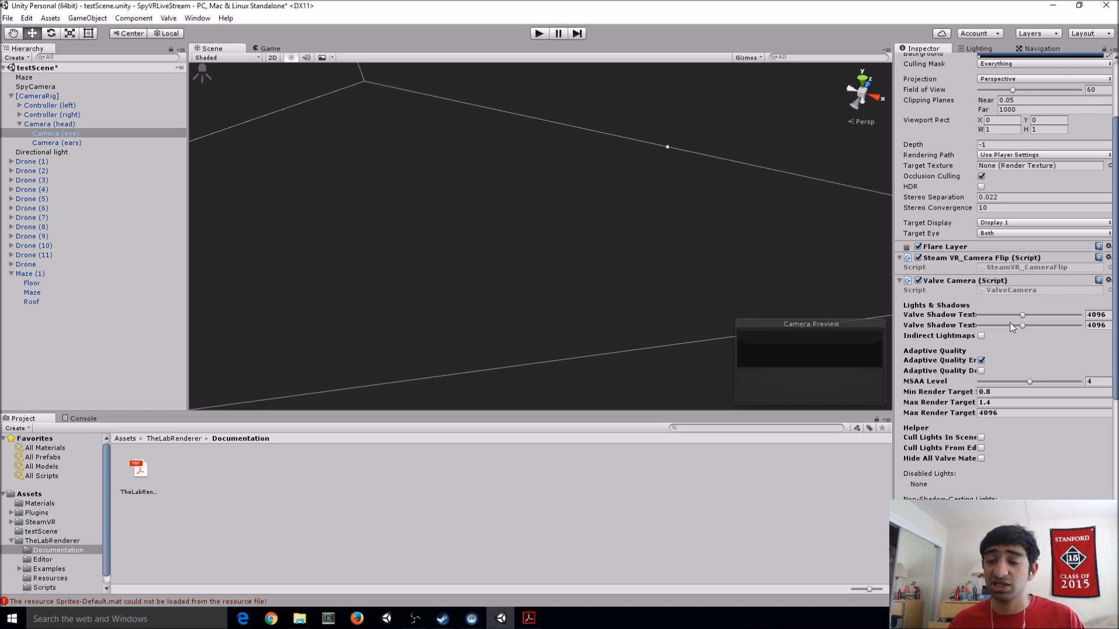
{"action": "mouse_move", "coordinate": [1015, 334]}
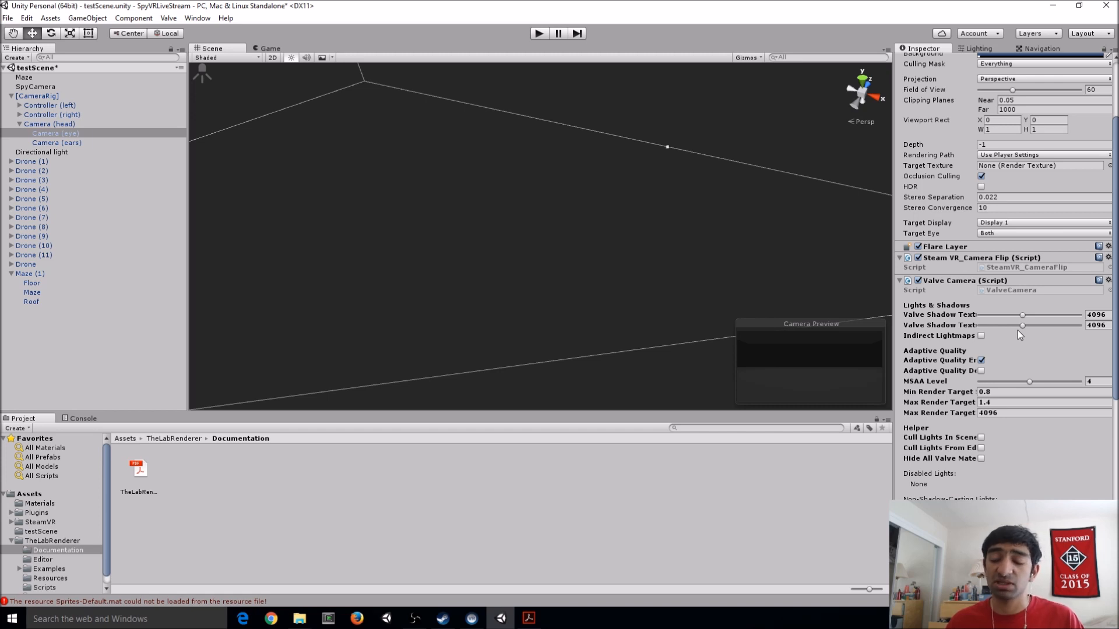
{"action": "scroll", "scroll_direction": "down", "scroll_amount": 3}
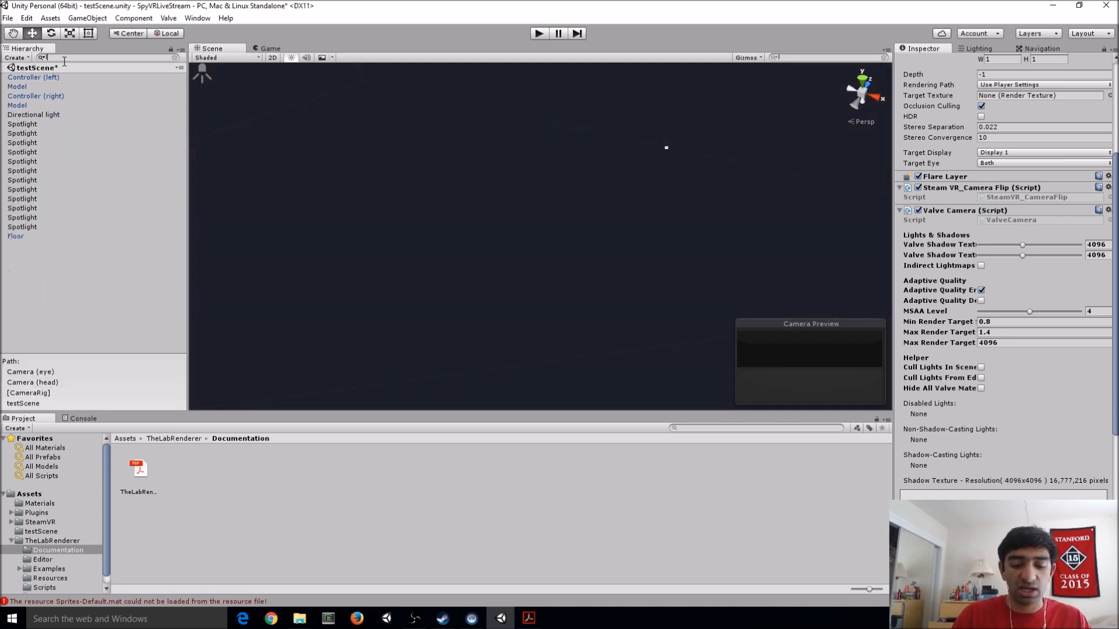
Search the Hierarchy for 'light' and add Valve Realtime Light to all selected lights
{"action": "type", "text": "light"}
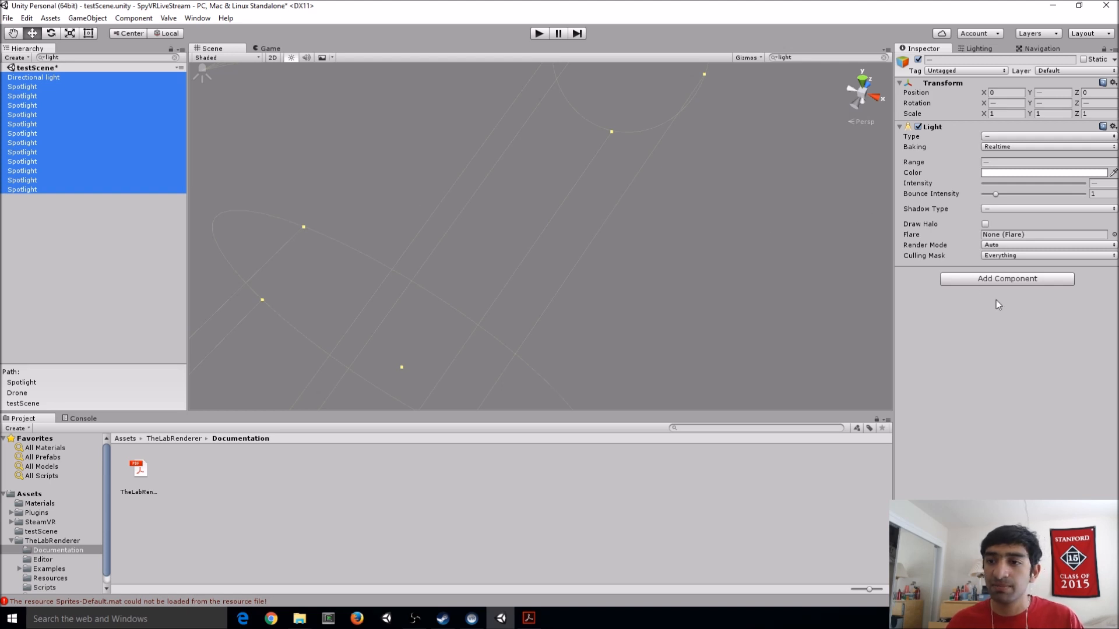
{"action": "left_click", "coordinate": [1006, 279]}
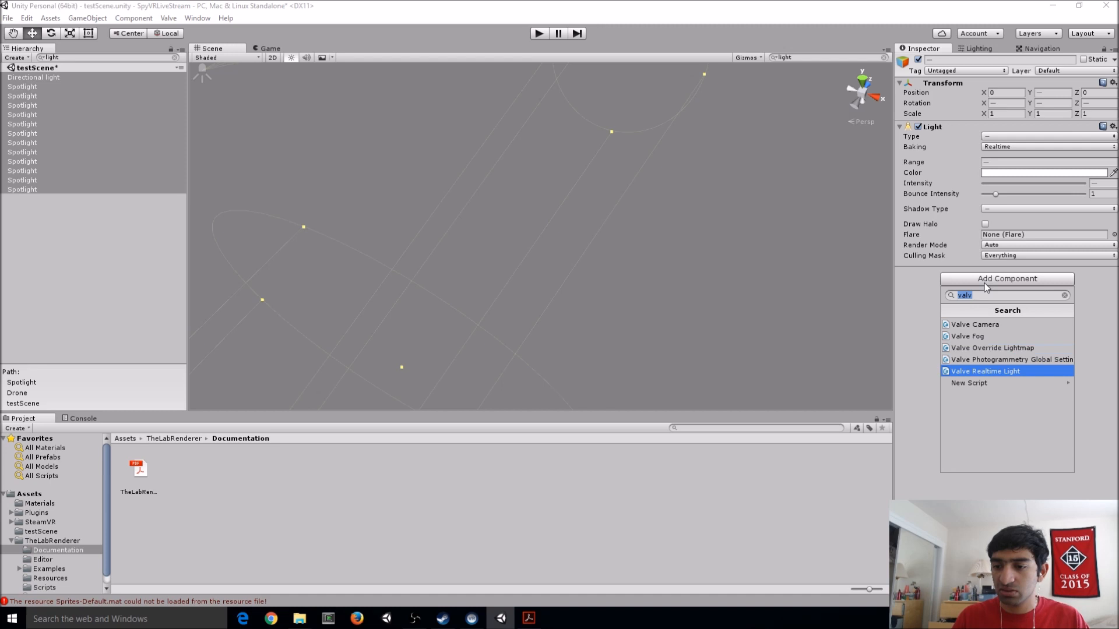
{"action": "left_click", "coordinate": [986, 371]}
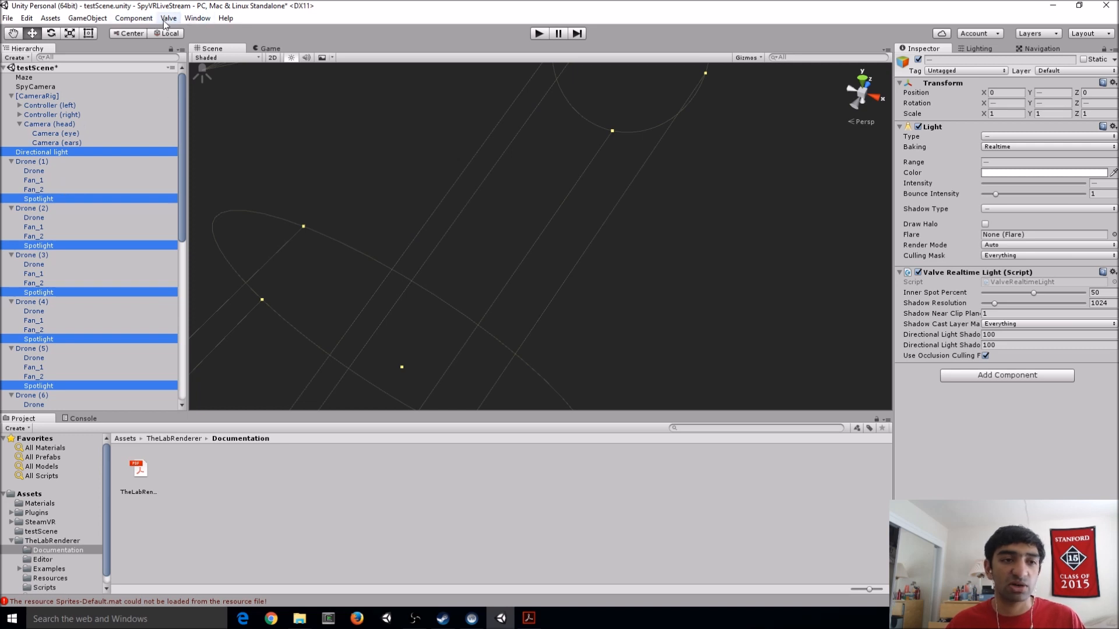
Run Convert All Materials to Valve Shaders, then check the Drone material shows Valve/vr_standard
{"action": "left_click", "coordinate": [168, 18]}
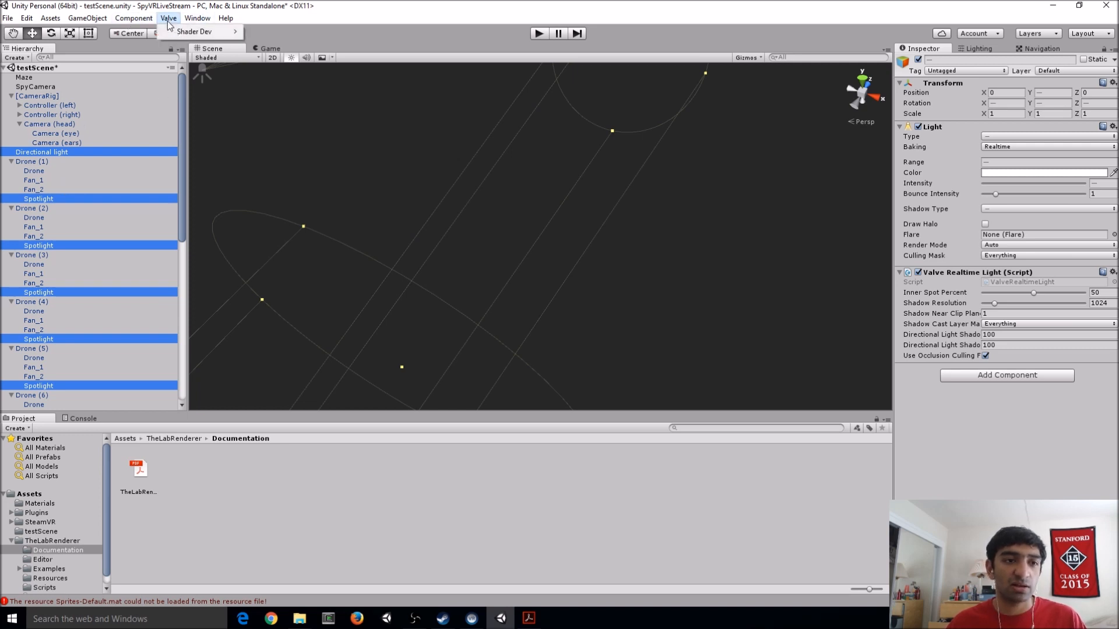
{"action": "mouse_move", "coordinate": [194, 31]}
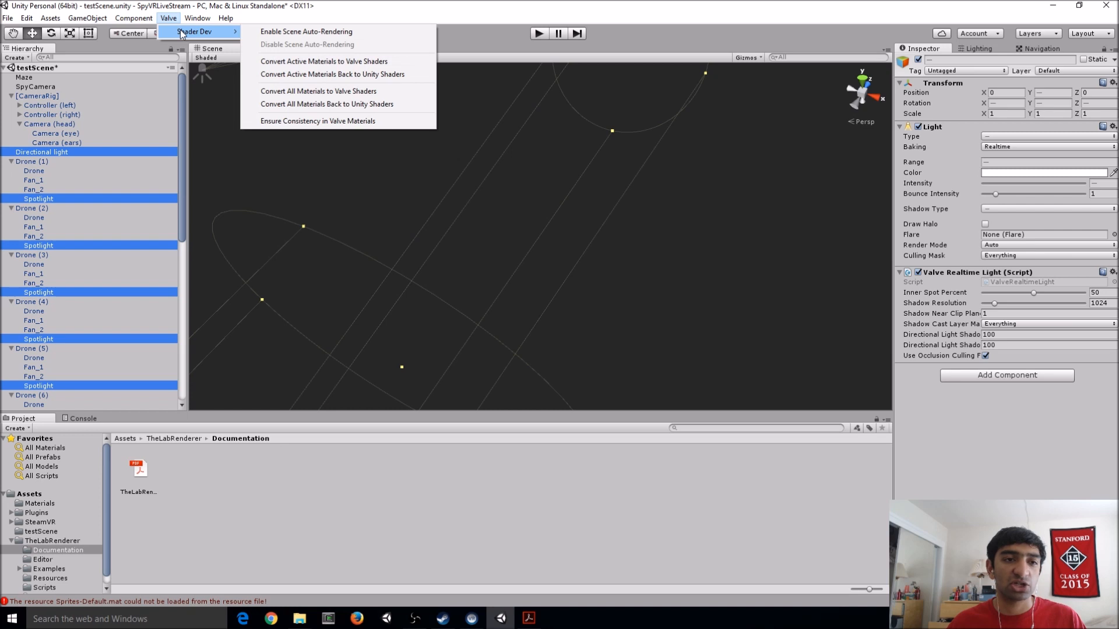
{"action": "mouse_move", "coordinate": [318, 91]}
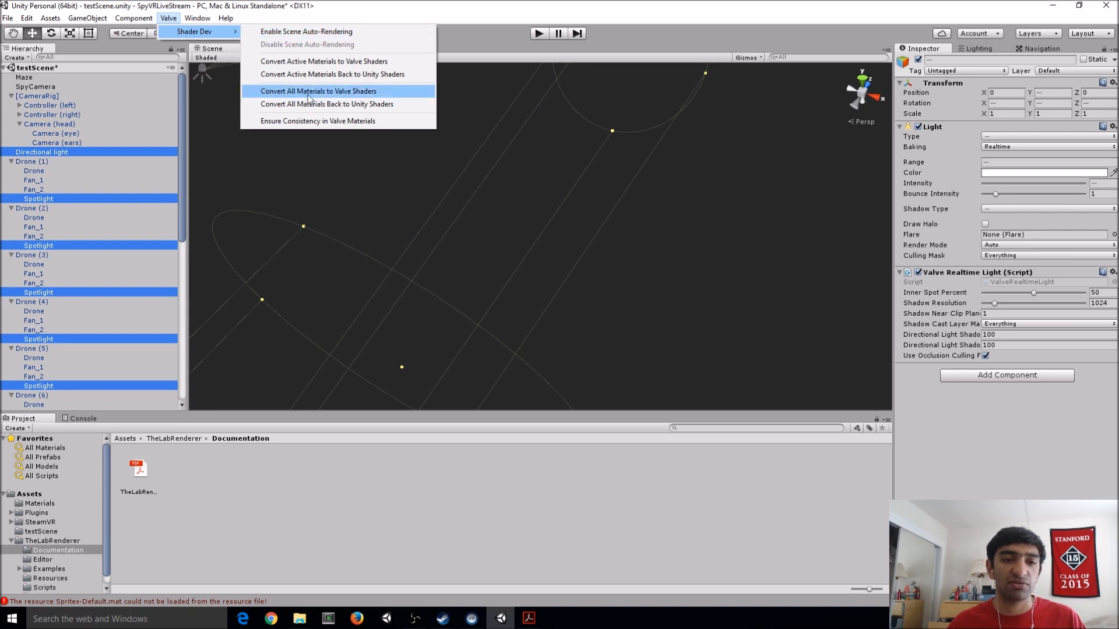
{"action": "mouse_move", "coordinate": [330, 94]}
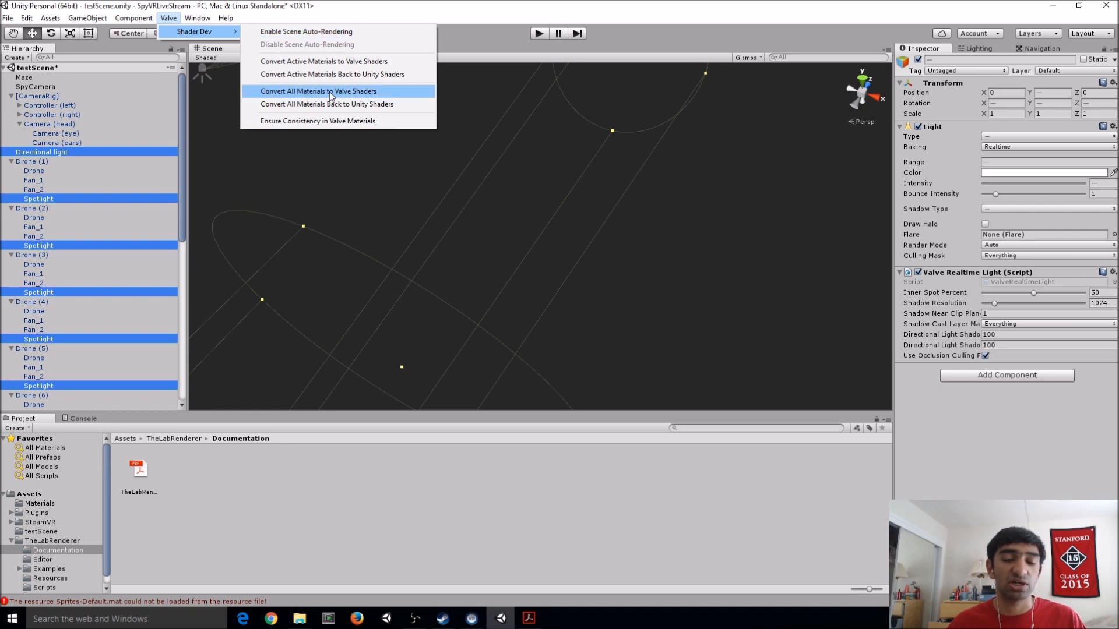
{"action": "left_click", "coordinate": [317, 91]}
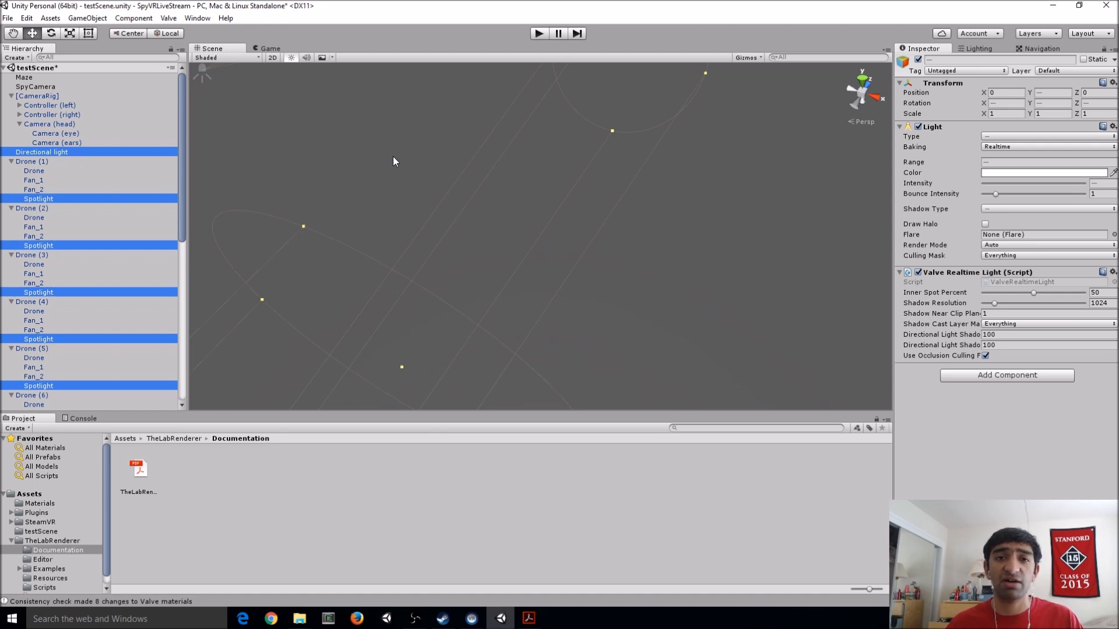
{"action": "mouse_move", "coordinate": [279, 402]}
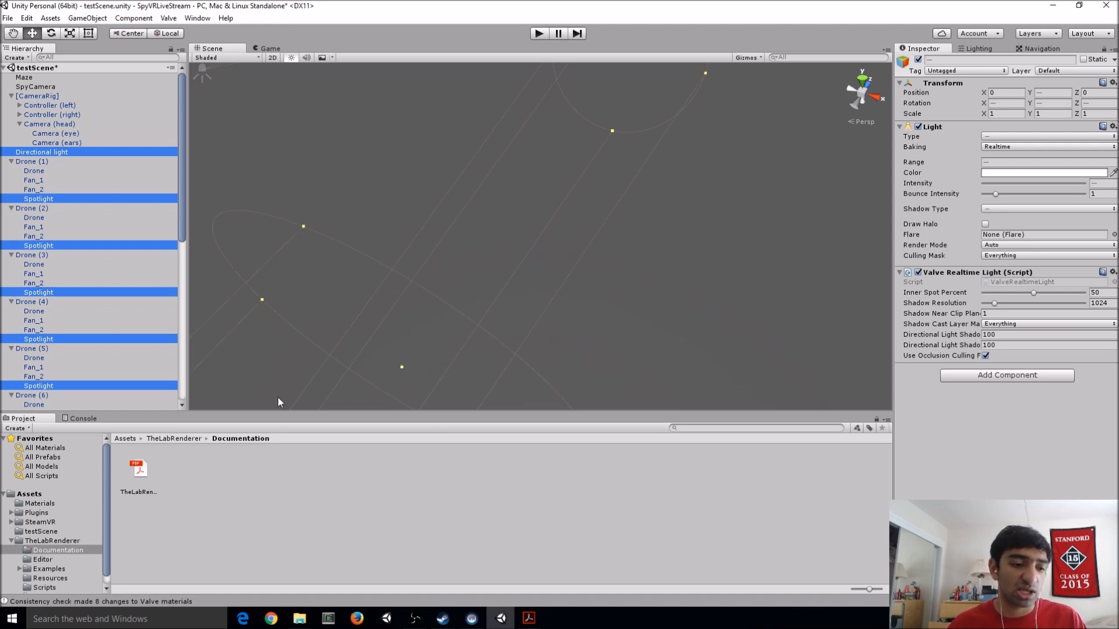
{"action": "left_click", "coordinate": [38, 504]}
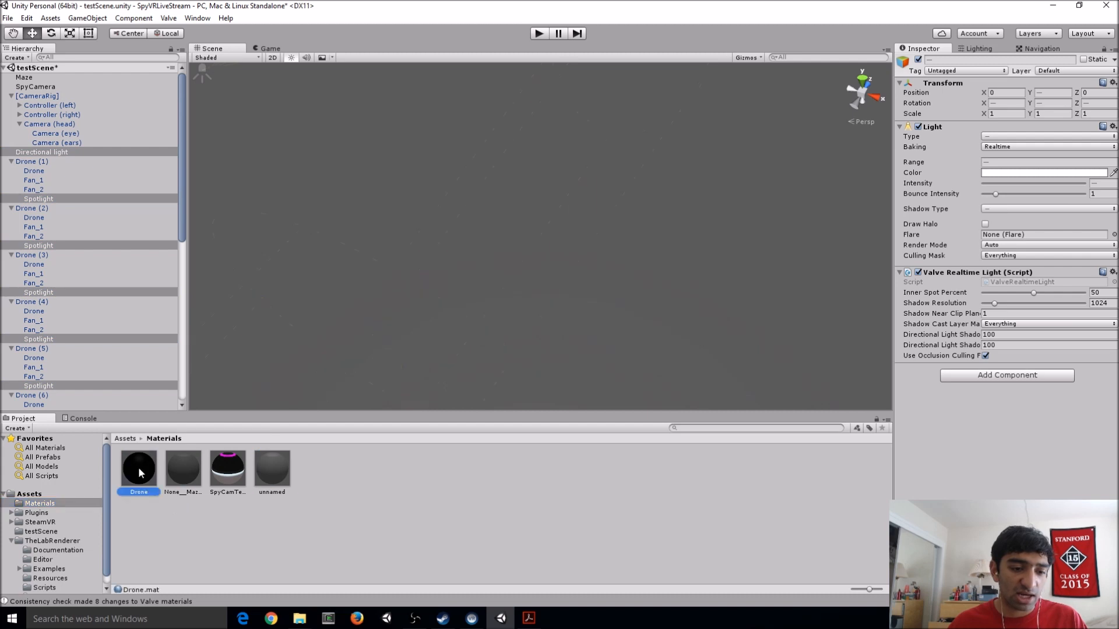
{"action": "left_click", "coordinate": [138, 468]}
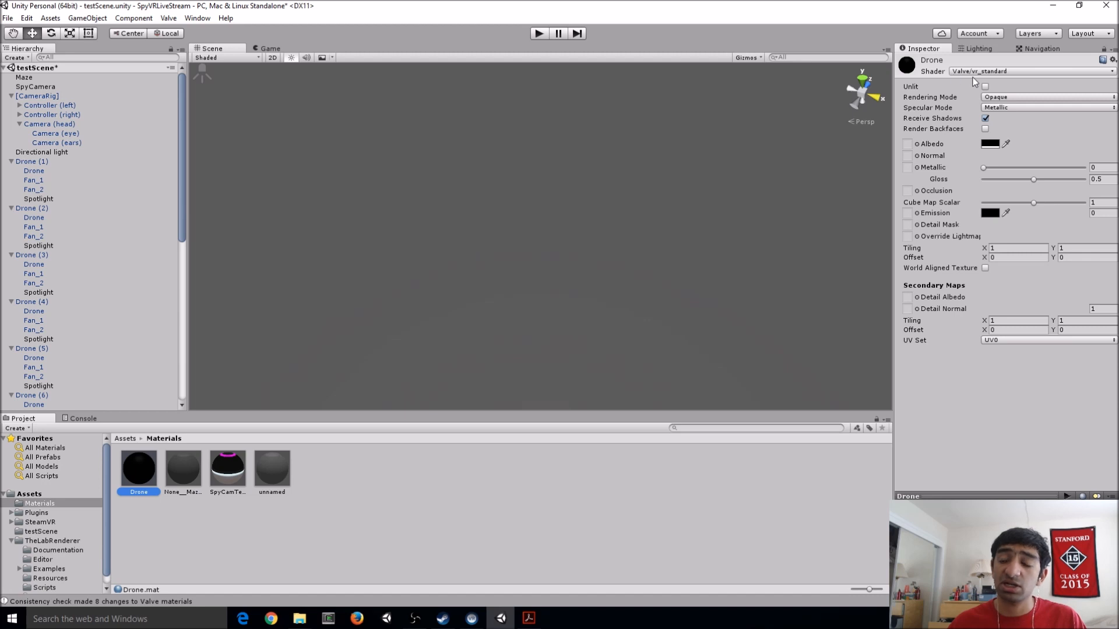
{"action": "mouse_move", "coordinate": [945, 356]}
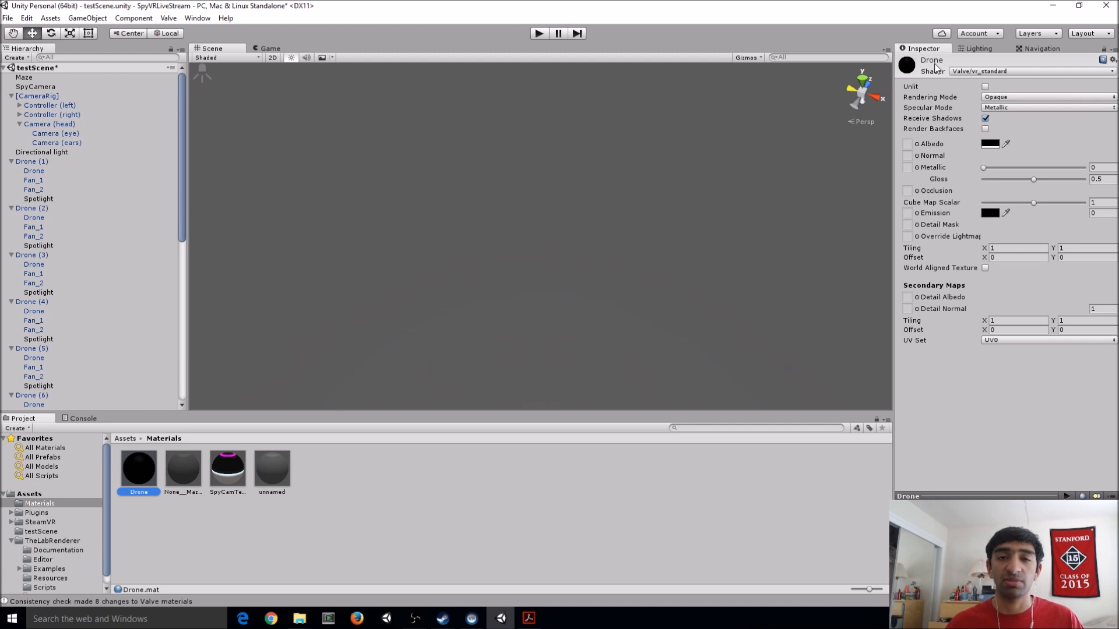
{"action": "mouse_move", "coordinate": [361, 59]}
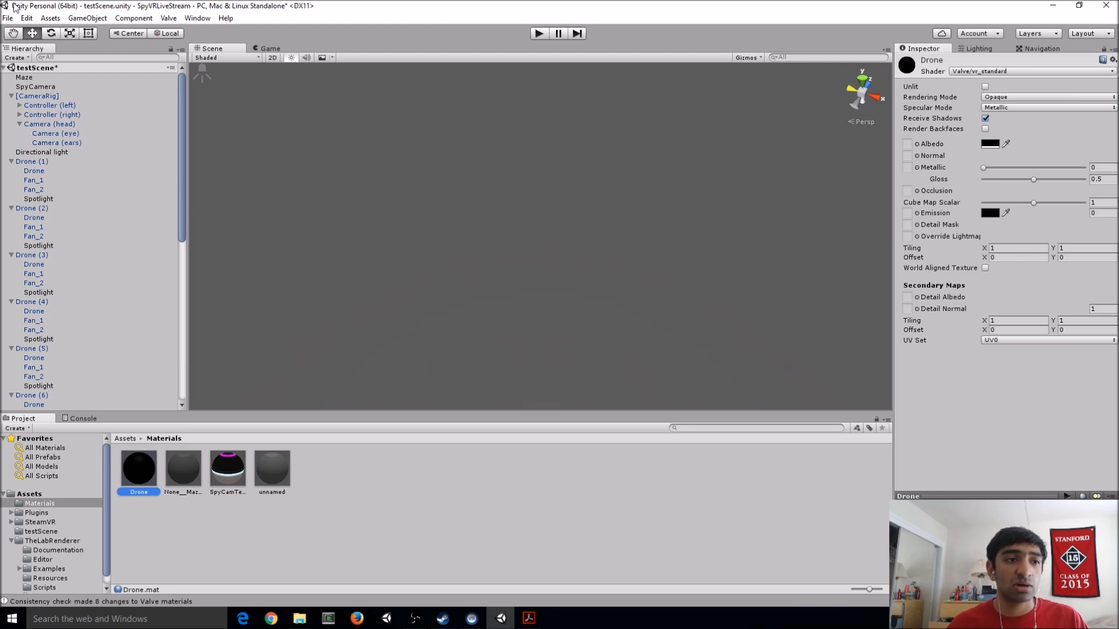
{"action": "left_click", "coordinate": [7, 18]}
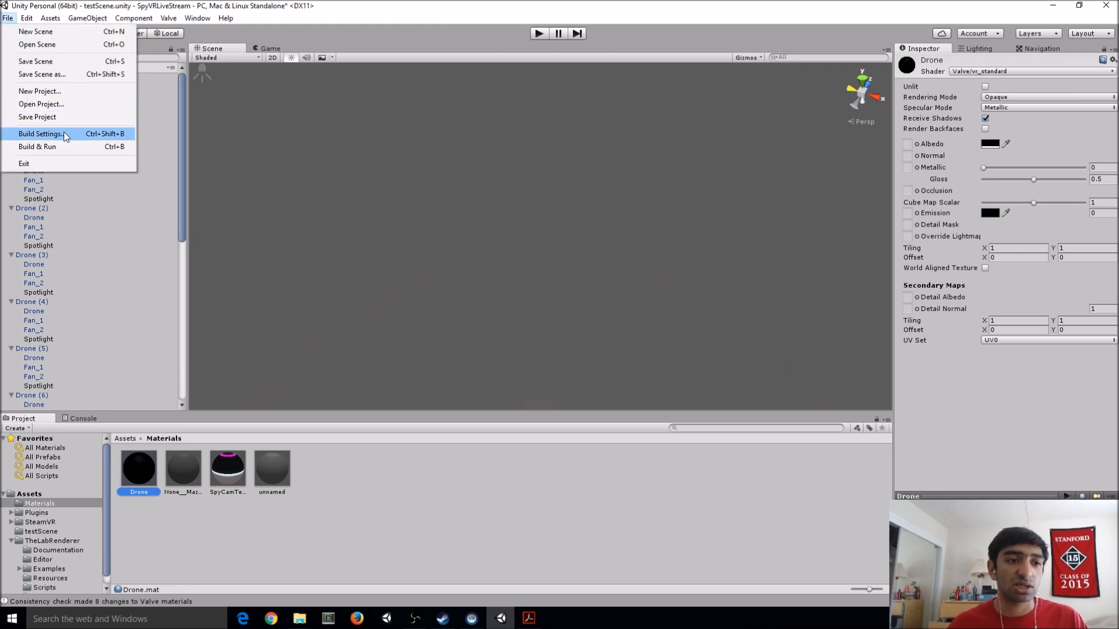
{"action": "left_click", "coordinate": [27, 18]}
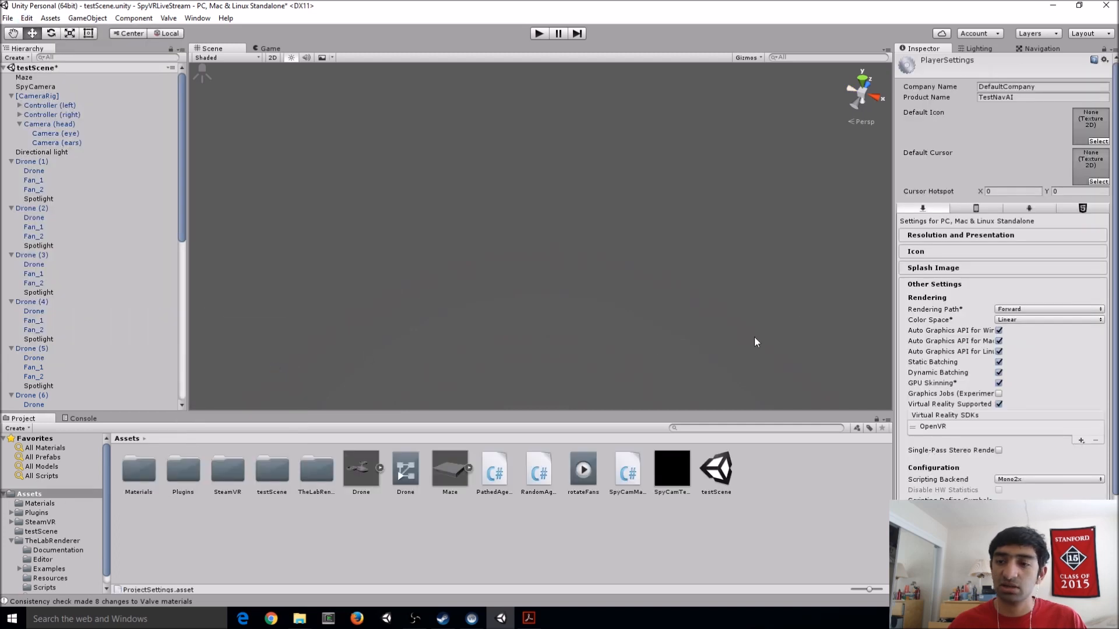
{"action": "mouse_move", "coordinate": [962, 310]}
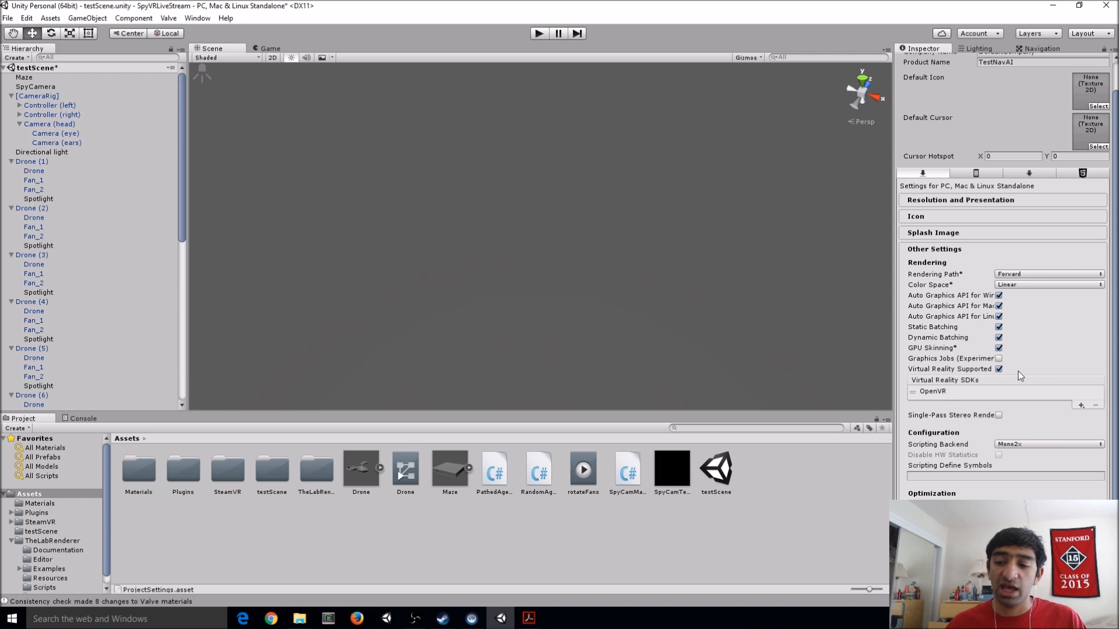
{"action": "mouse_move", "coordinate": [935, 385]}
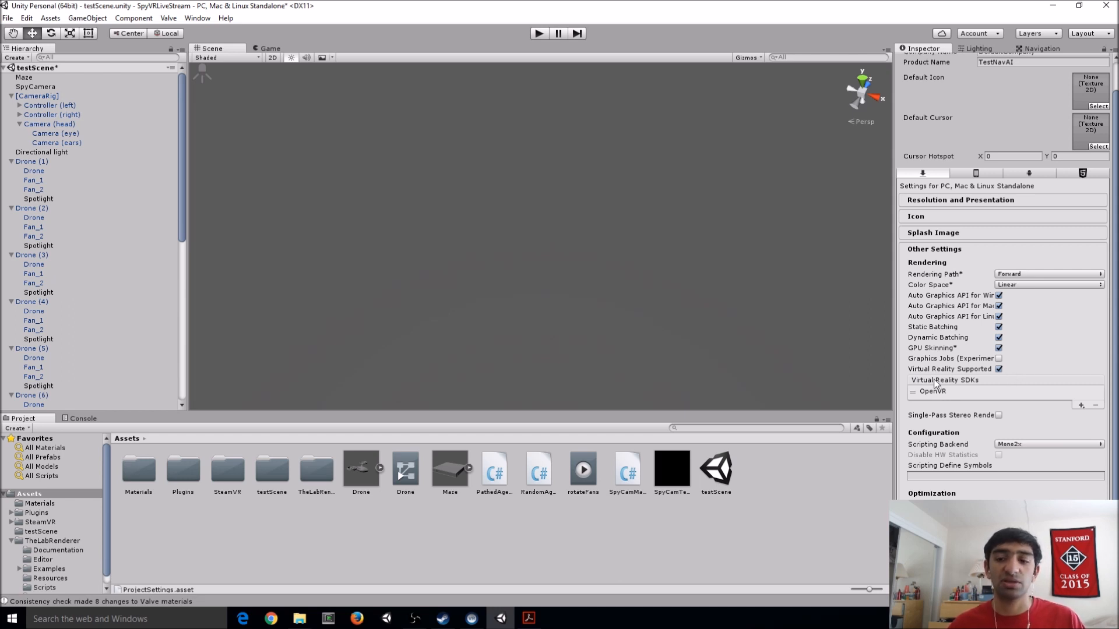
{"action": "mouse_move", "coordinate": [982, 386]}
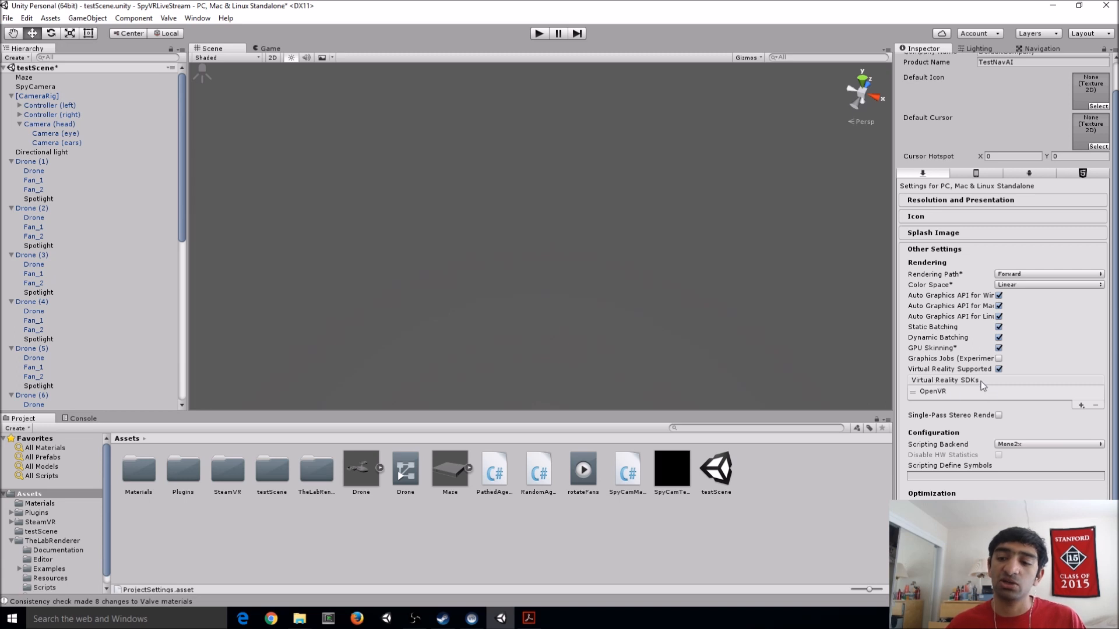
{"action": "mouse_move", "coordinate": [963, 330]}
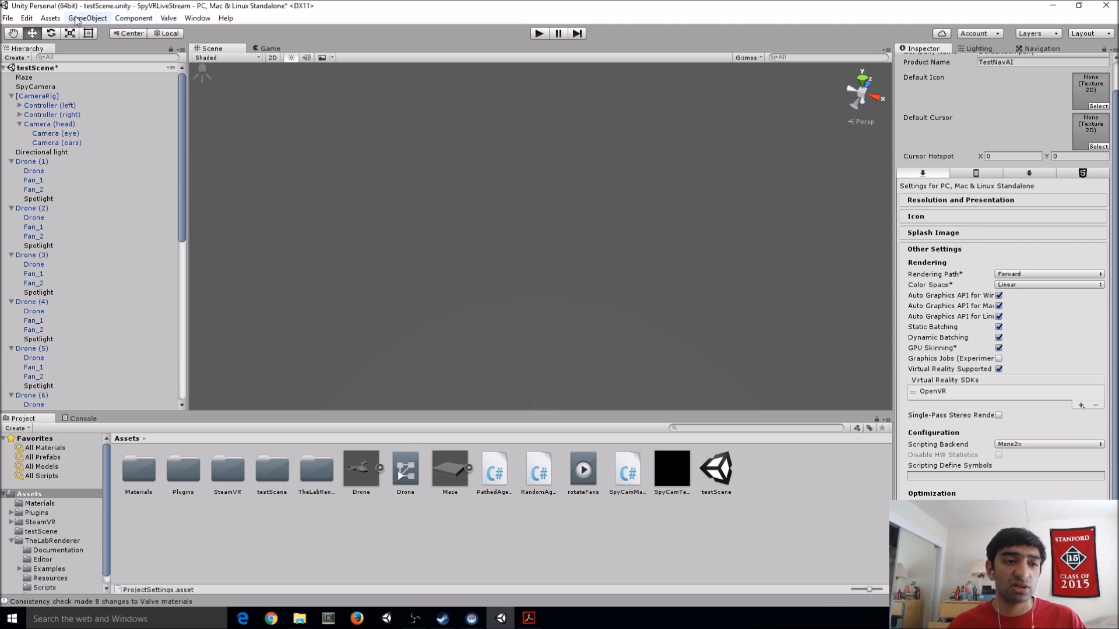
Set Shadows to Disable Shadows in the Quality project settings
{"action": "left_click", "coordinate": [27, 18]}
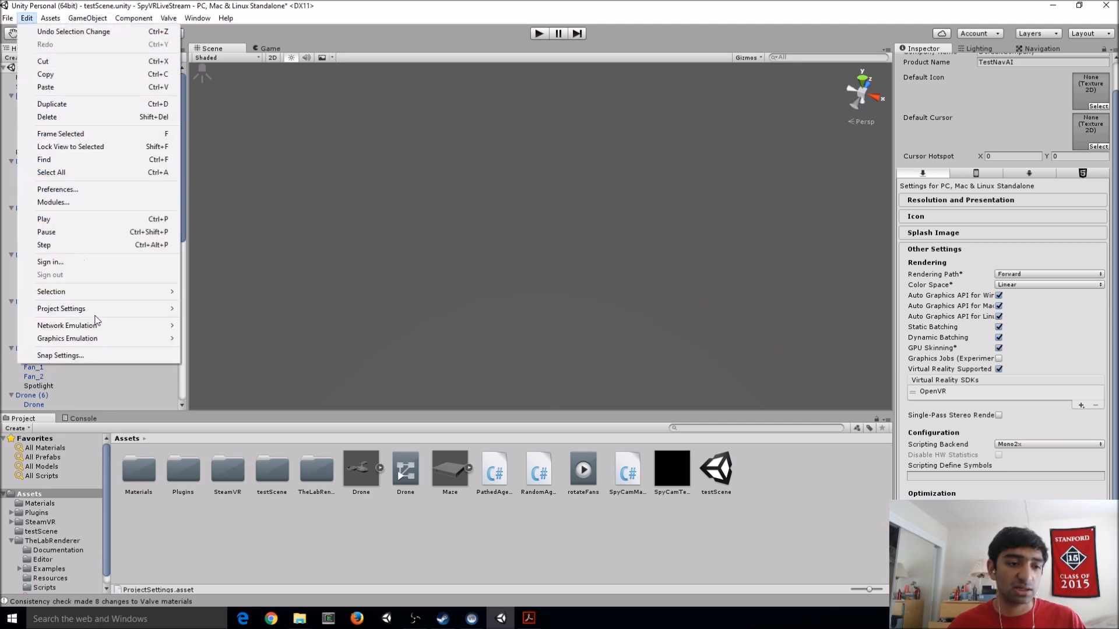
{"action": "mouse_move", "coordinate": [60, 308]}
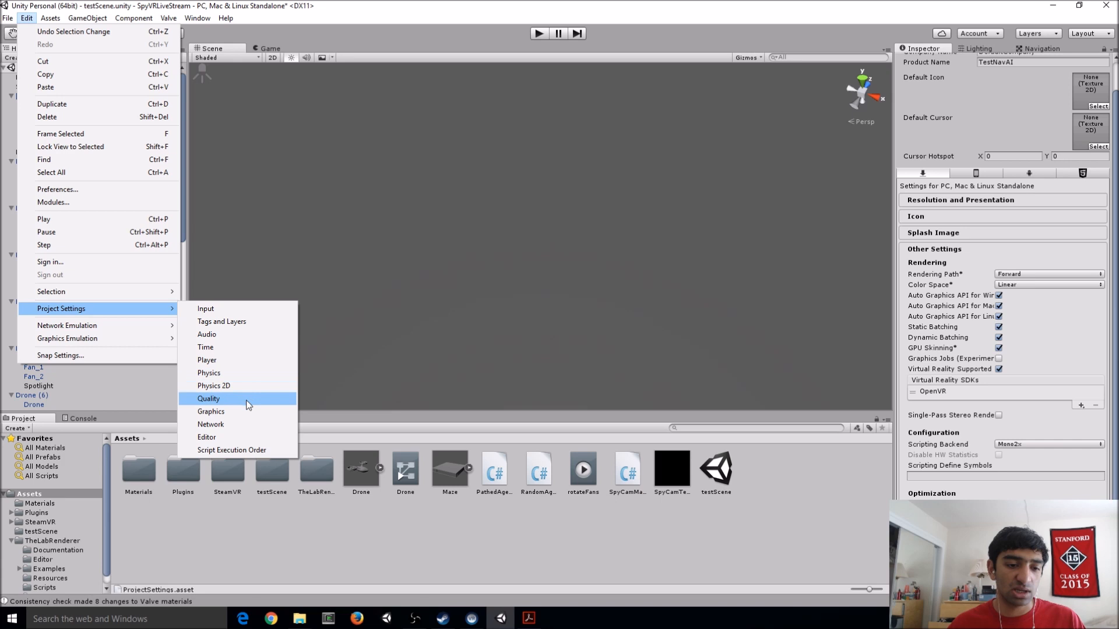
{"action": "left_click", "coordinate": [209, 399]}
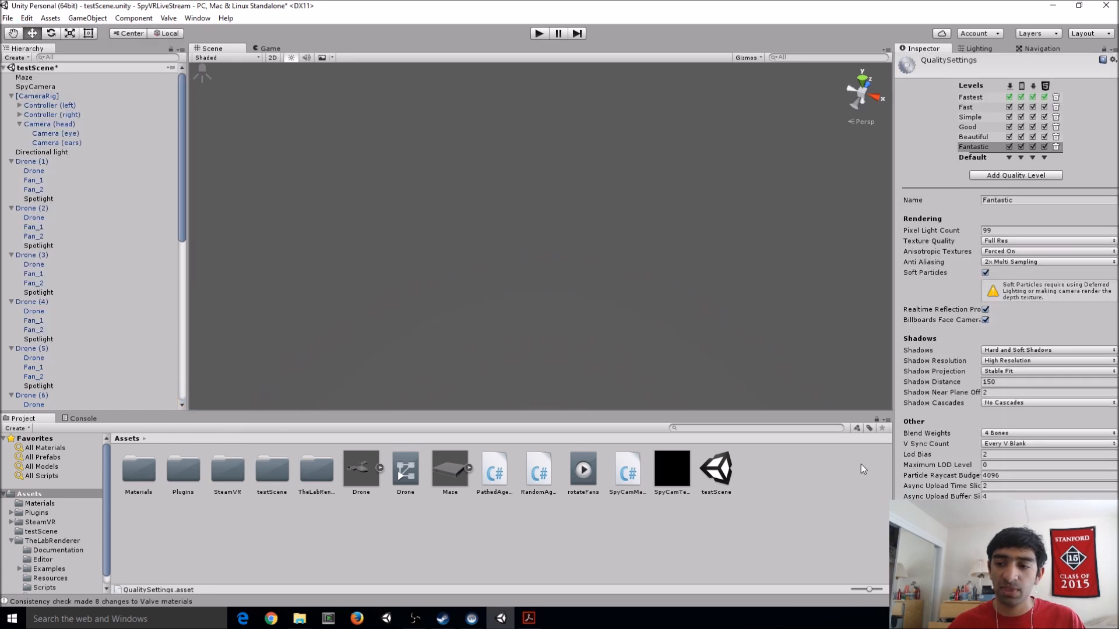
{"action": "left_click", "coordinate": [1045, 349]}
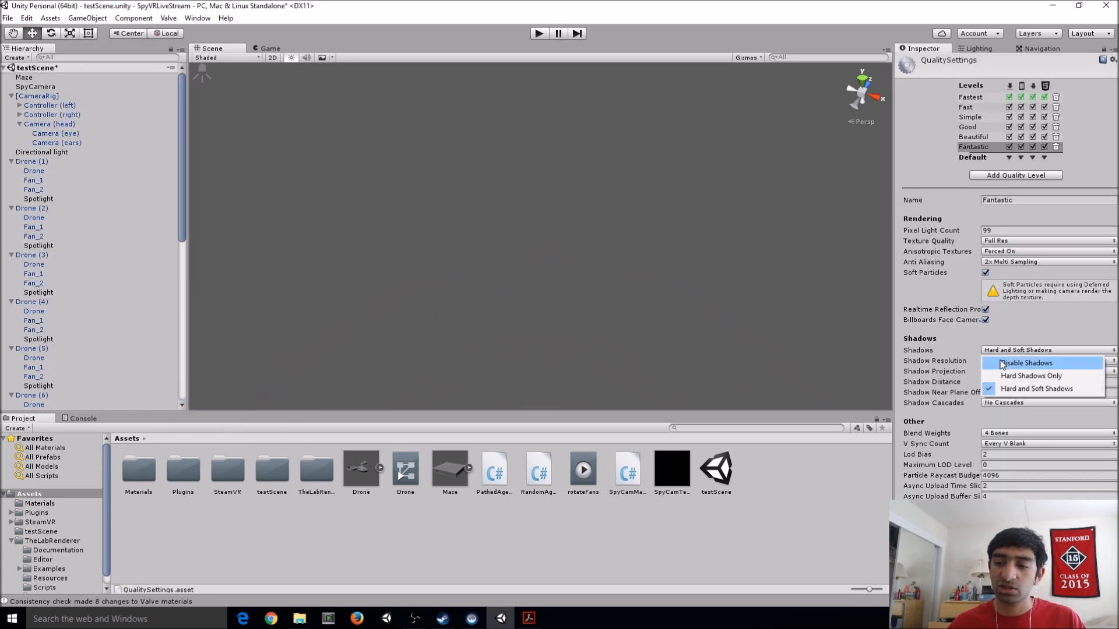
{"action": "left_click", "coordinate": [1022, 363]}
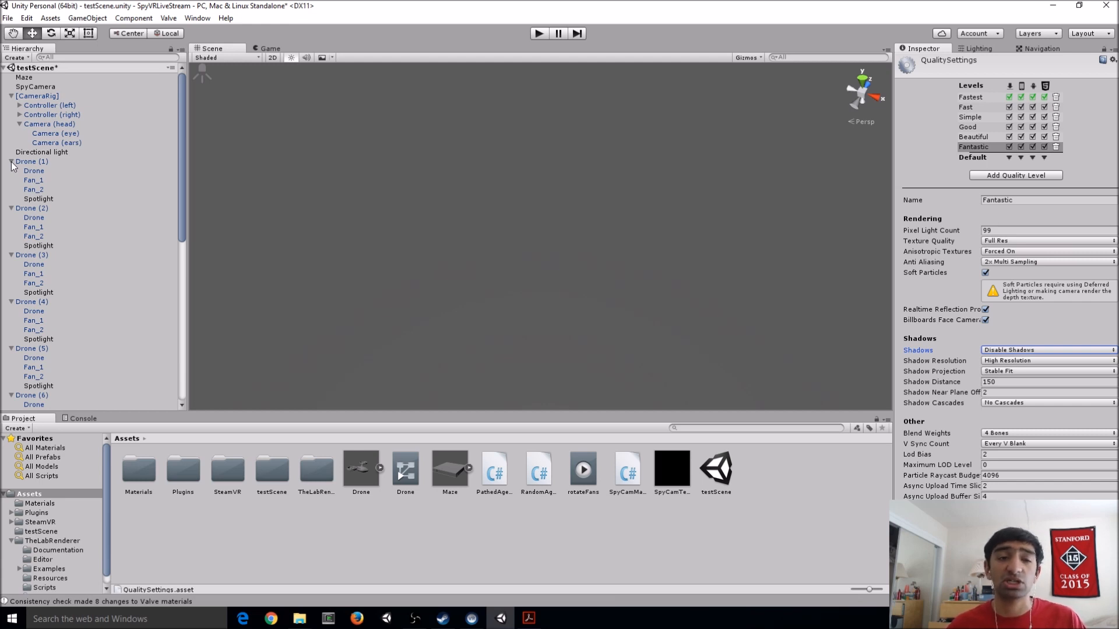
Collapse the Drone groups in the Hierarchy, from Drone (1) through Drone (8)
{"action": "left_click", "coordinate": [12, 160]}
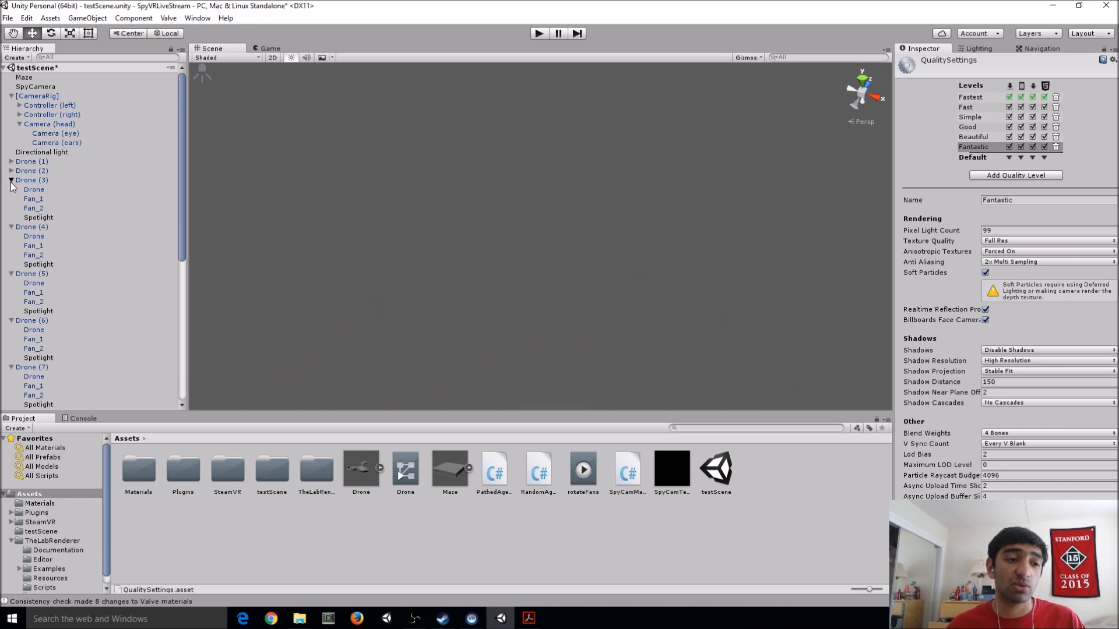
{"action": "left_click", "coordinate": [12, 179]}
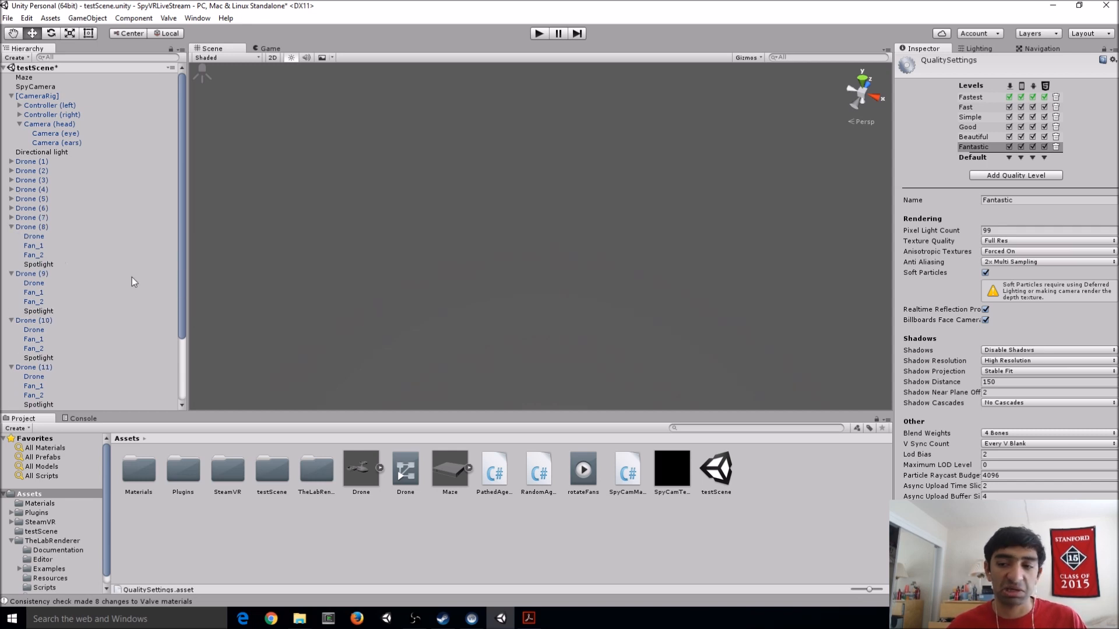
{"action": "left_click", "coordinate": [269, 48]}
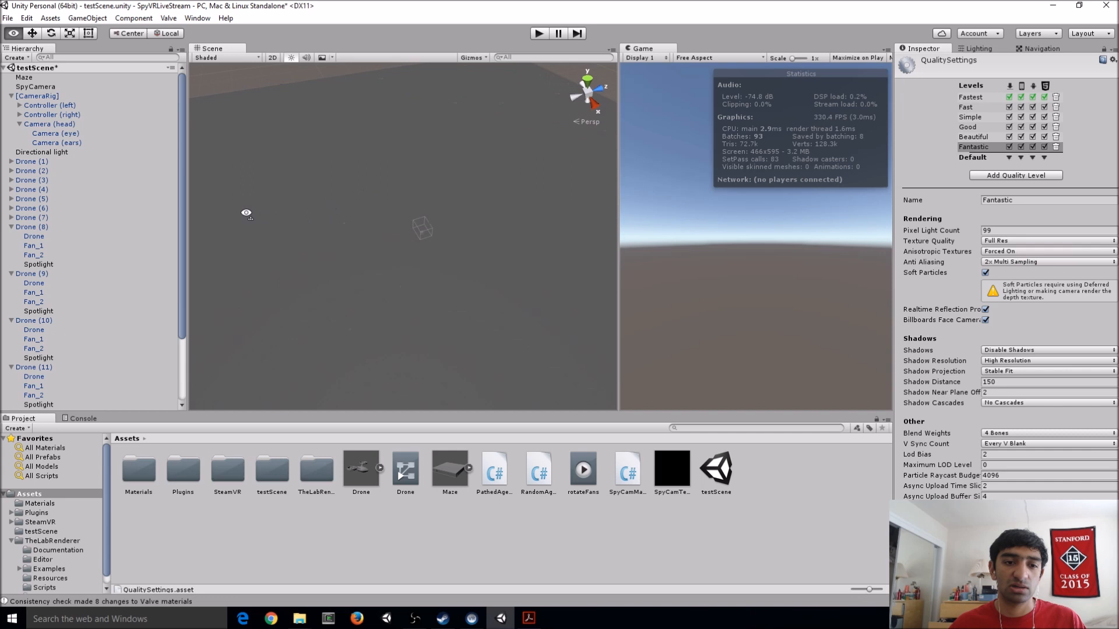
{"action": "left_click", "coordinate": [32, 226]}
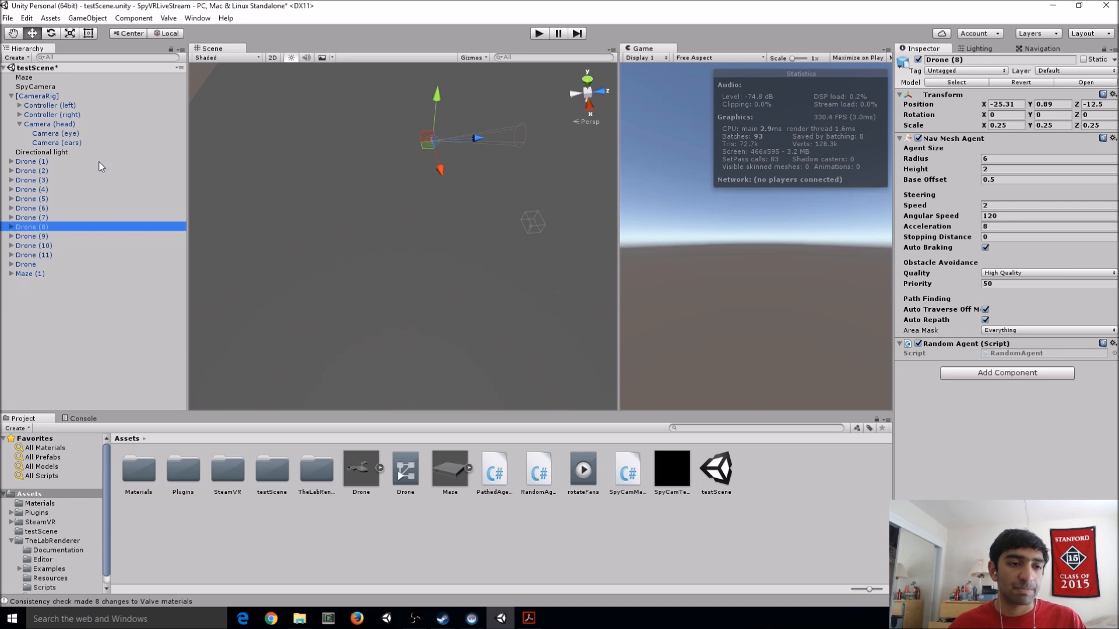
Expand Maze (1), select its Roof object and show the Game view beside the Scene view
{"action": "left_click", "coordinate": [11, 273]}
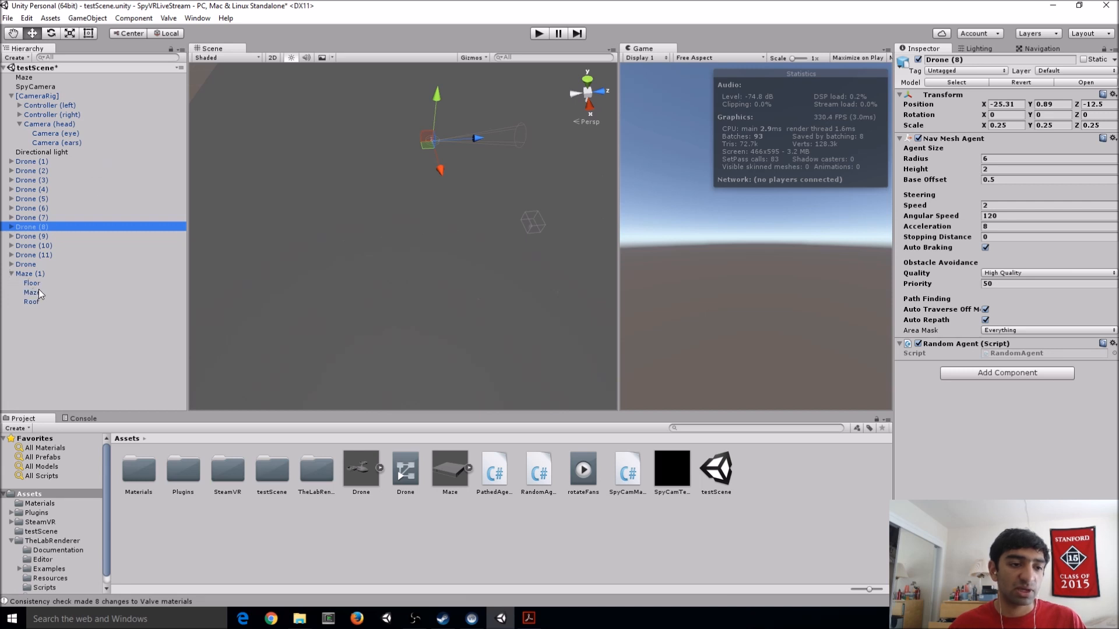
{"action": "left_click", "coordinate": [31, 300]}
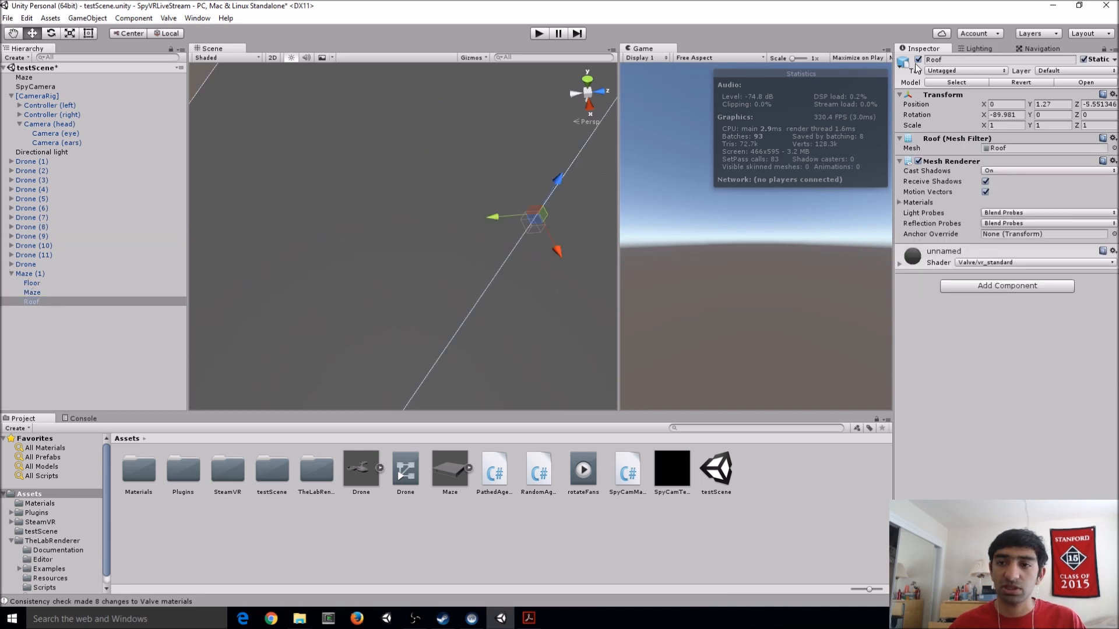
{"action": "left_click", "coordinate": [904, 60]}
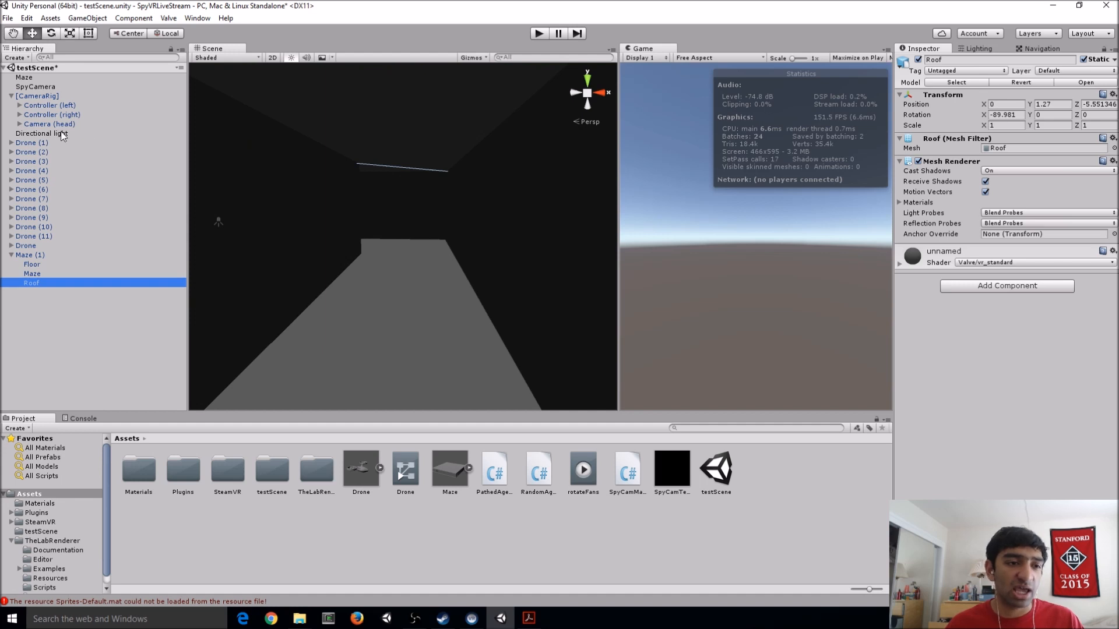
Create a Spotlight child under Controller (left) and begin adding a component to it
{"action": "left_click", "coordinate": [11, 105]}
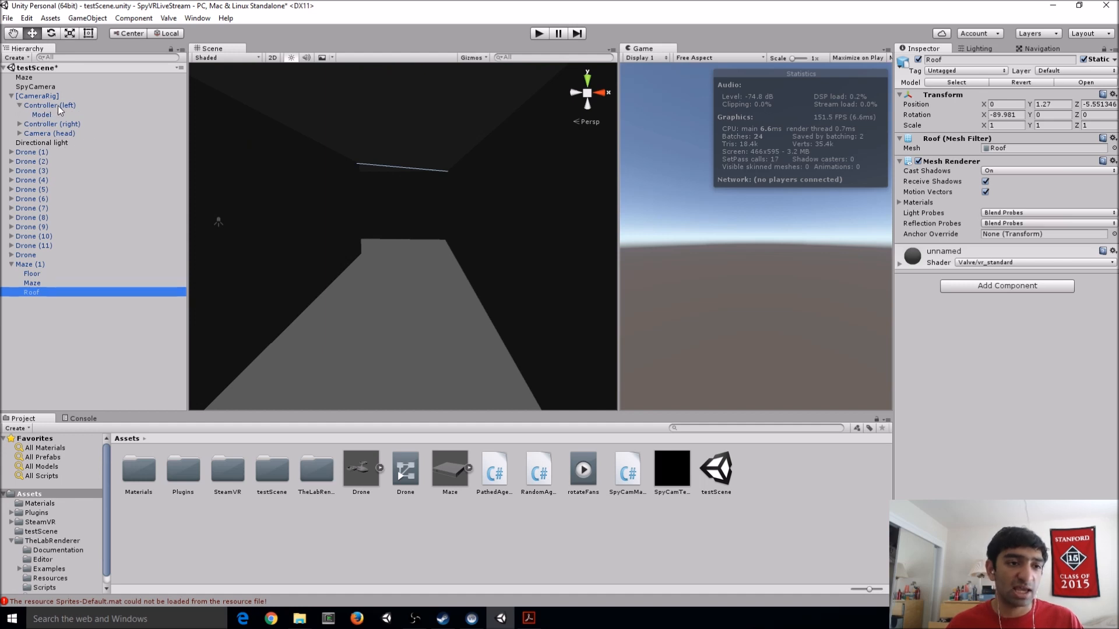
{"action": "left_click", "coordinate": [46, 104]}
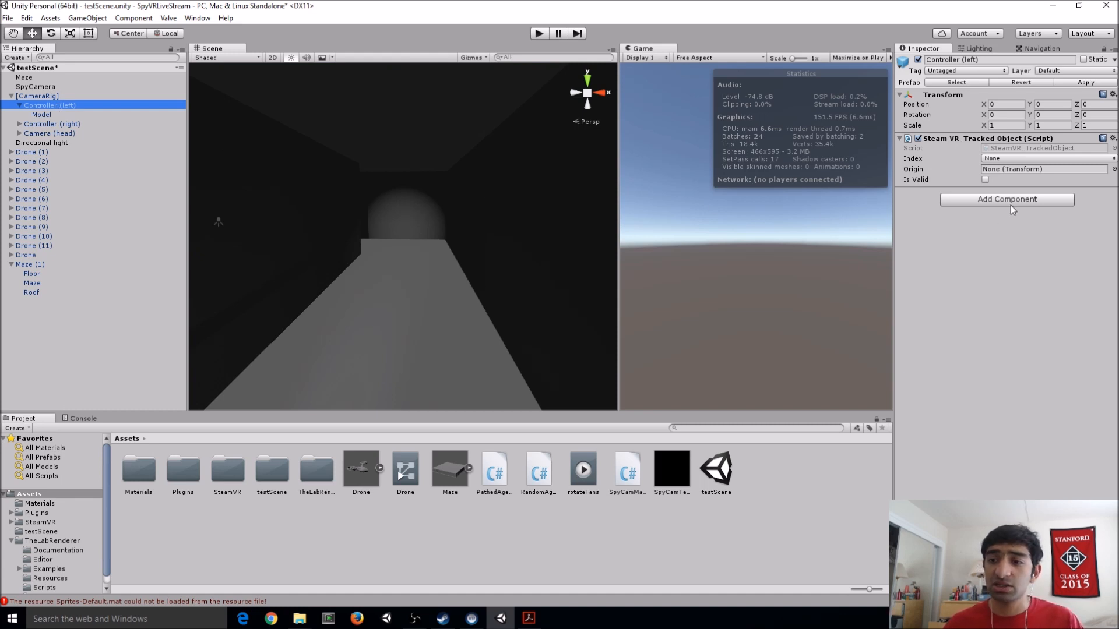
{"action": "right_click", "coordinate": [48, 104]}
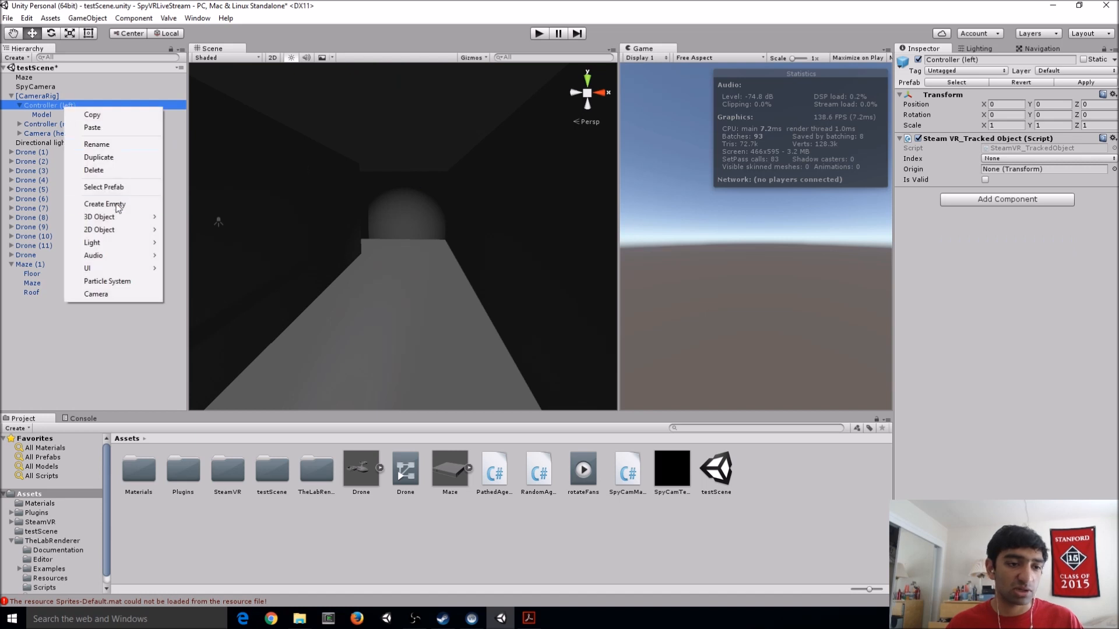
{"action": "mouse_move", "coordinate": [98, 217]}
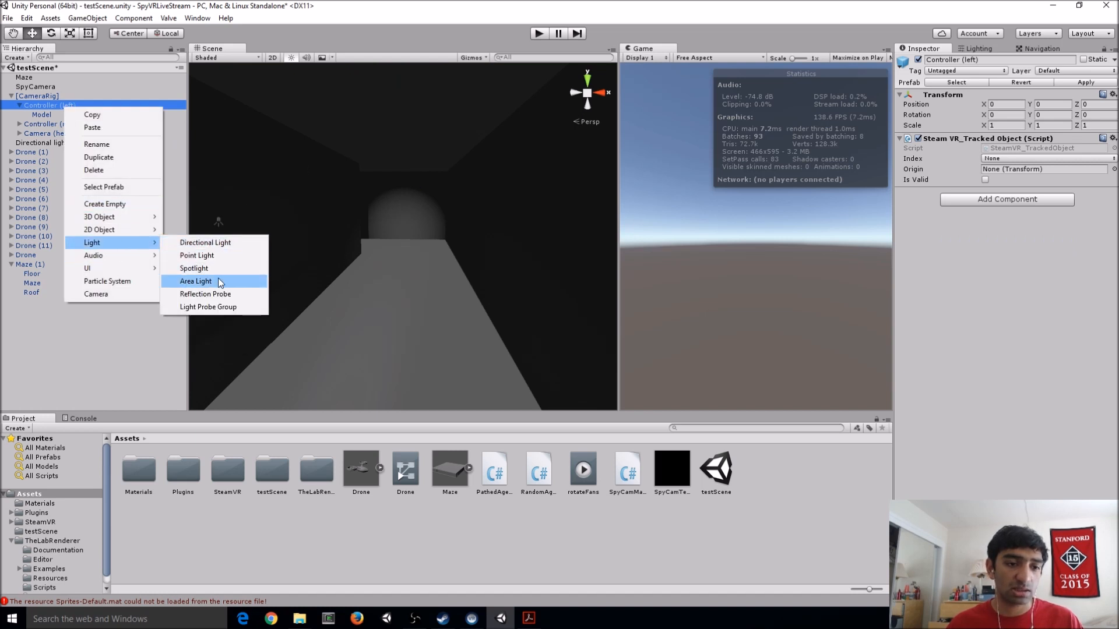
{"action": "left_click", "coordinate": [193, 268]}
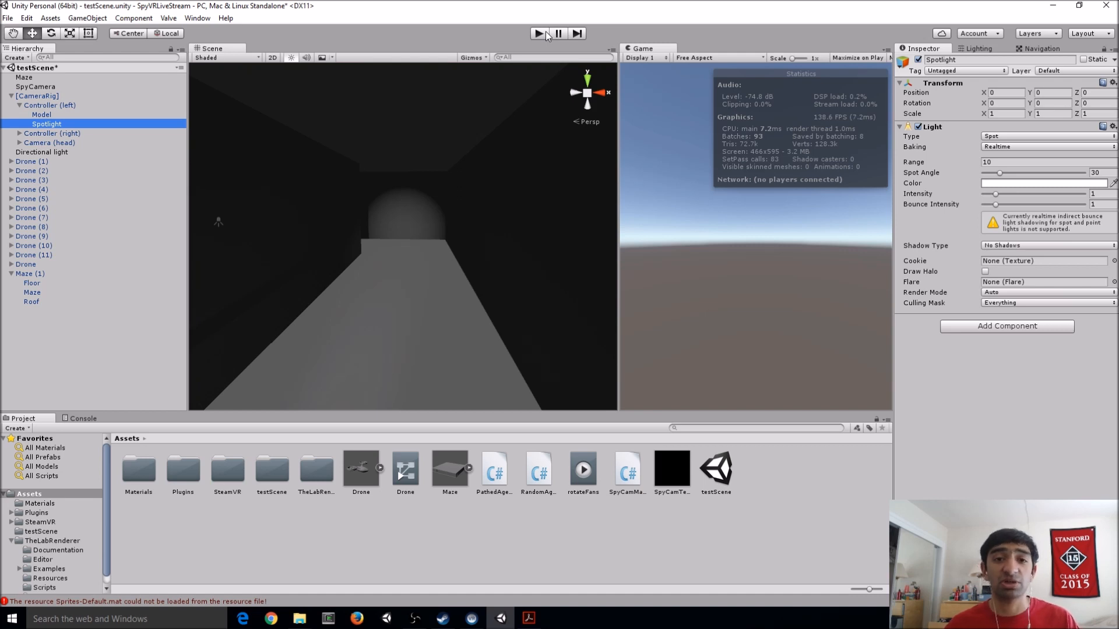
{"action": "left_click", "coordinate": [540, 33]}
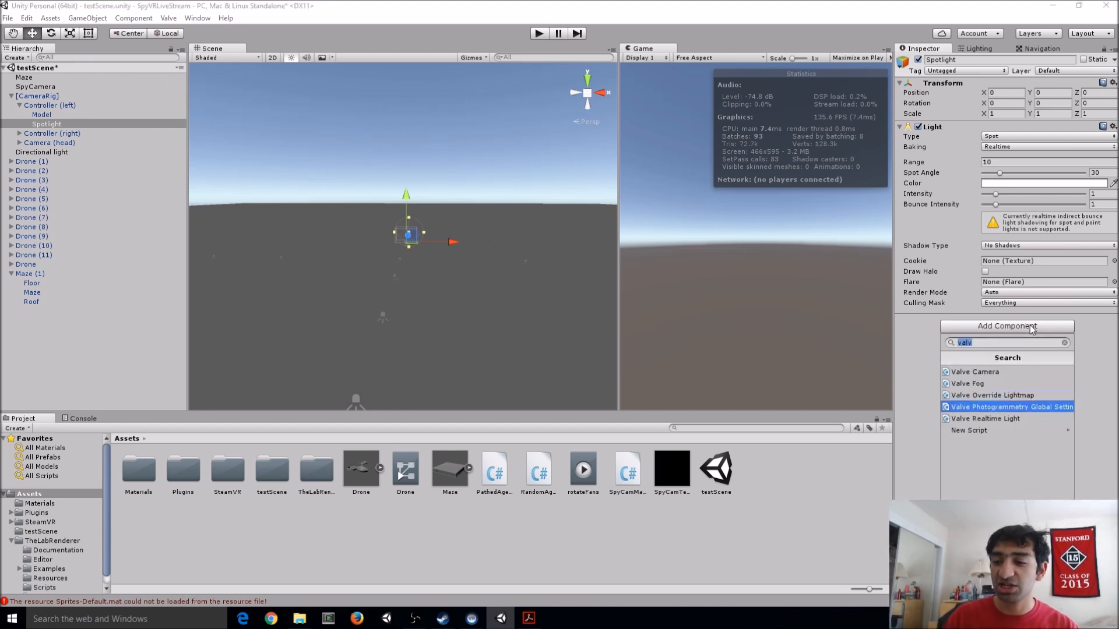
Add the Valve Realtime Light script to the spotlight and play testScene to test it
{"action": "left_click", "coordinate": [985, 419]}
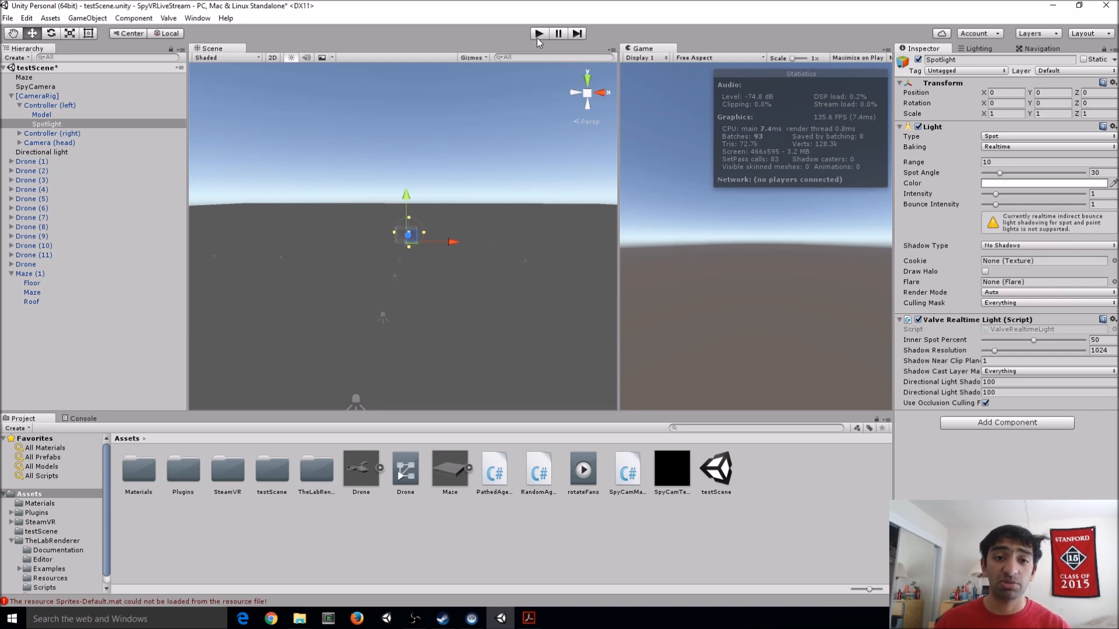
{"action": "left_click", "coordinate": [538, 33]}
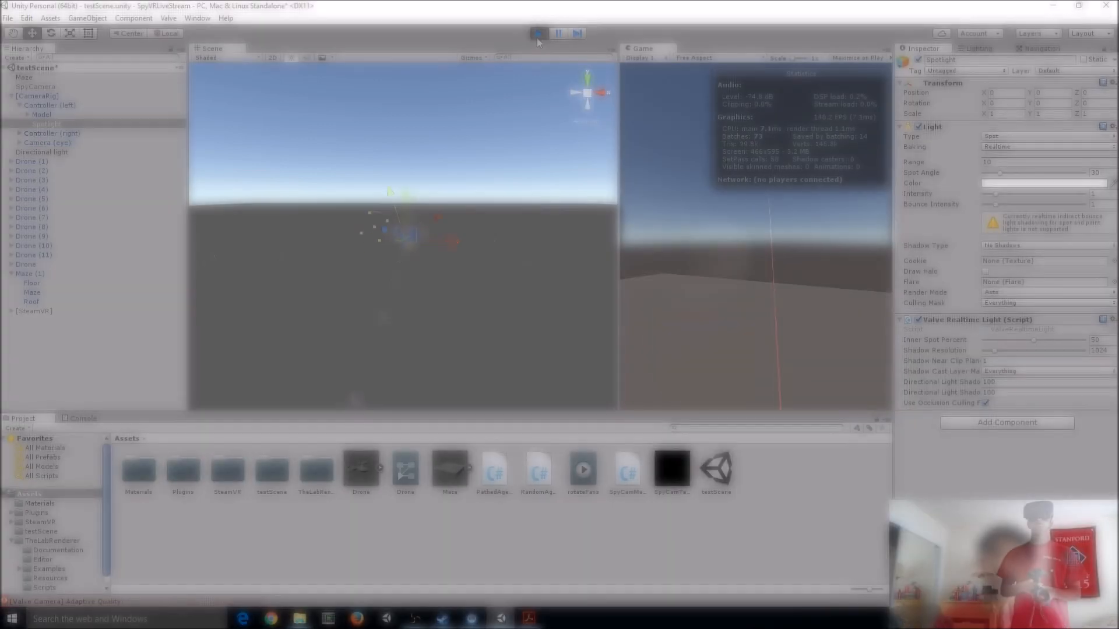